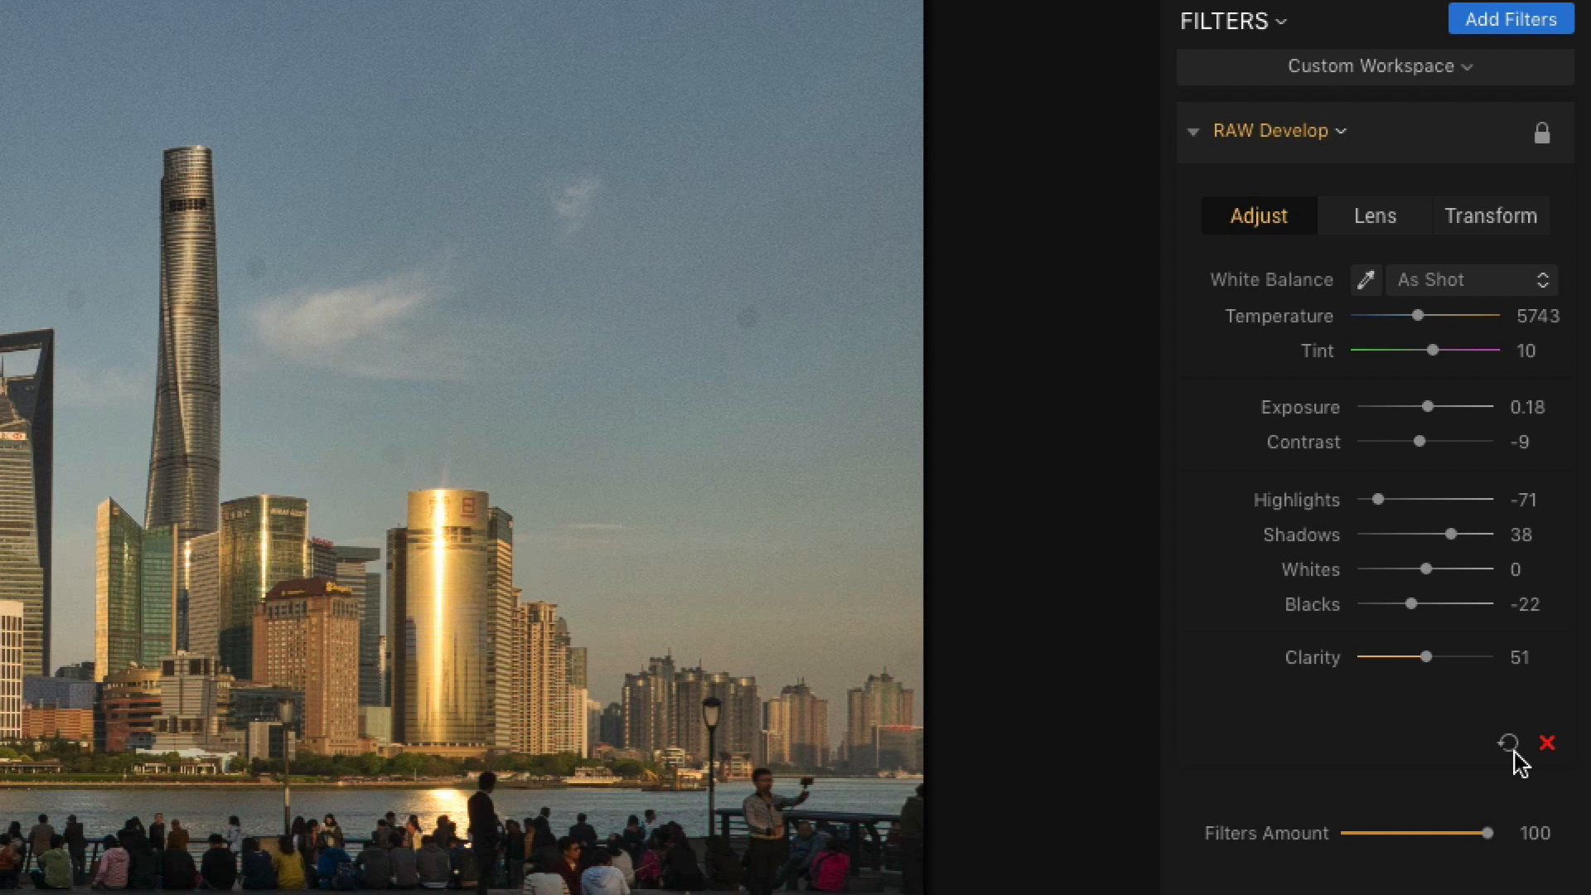
# Reset the RAW Develop adjustments to defaults and turn off the Before/After comparison
pyautogui.click(1507, 742)
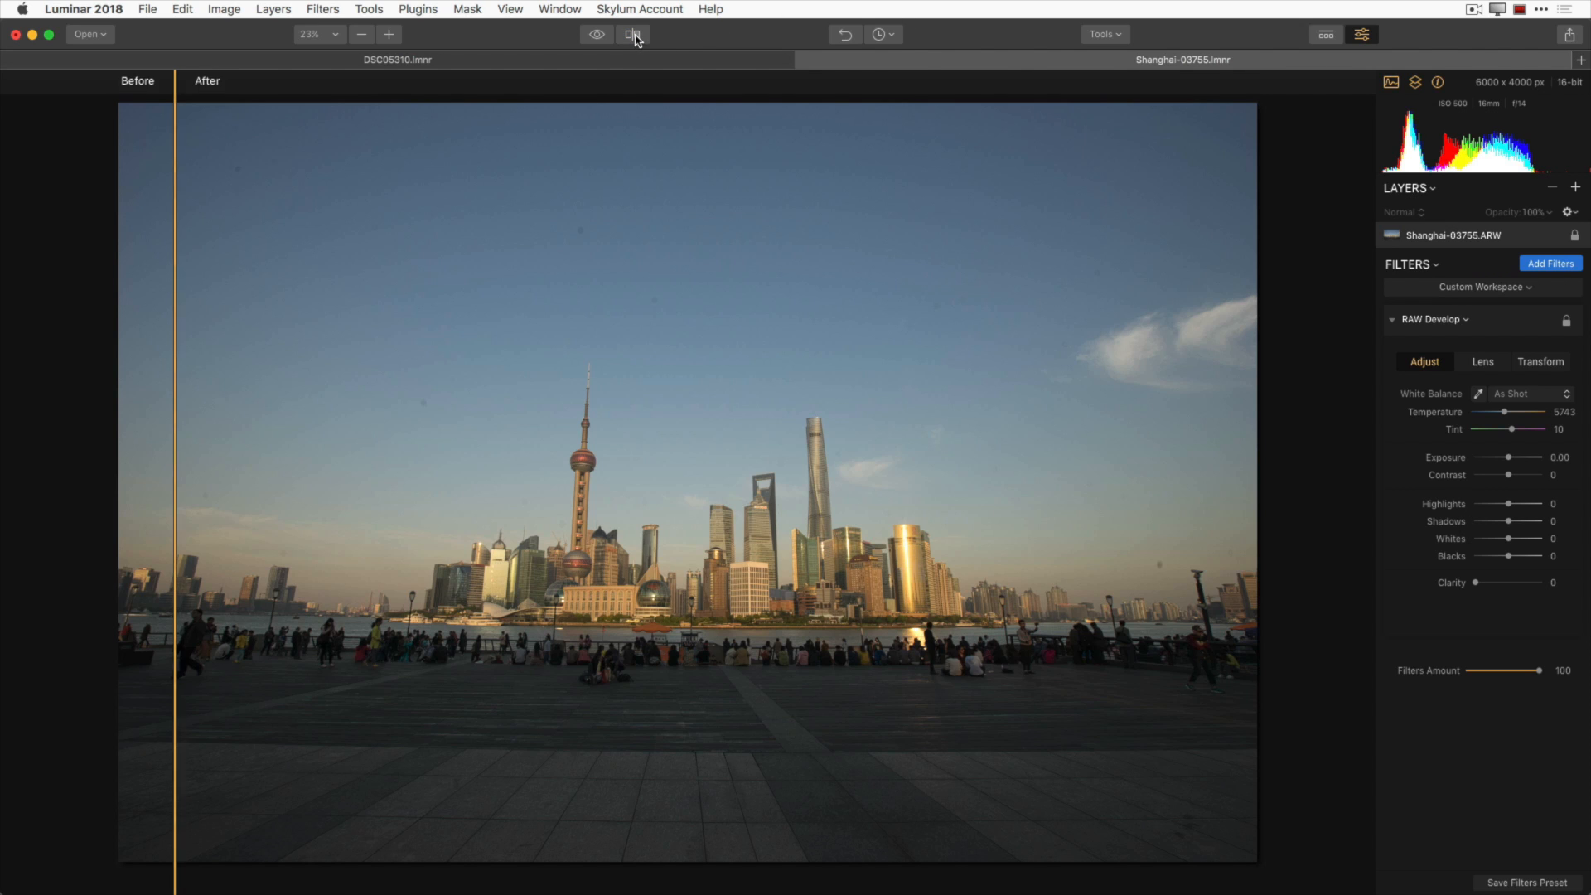
pyautogui.click(633, 34)
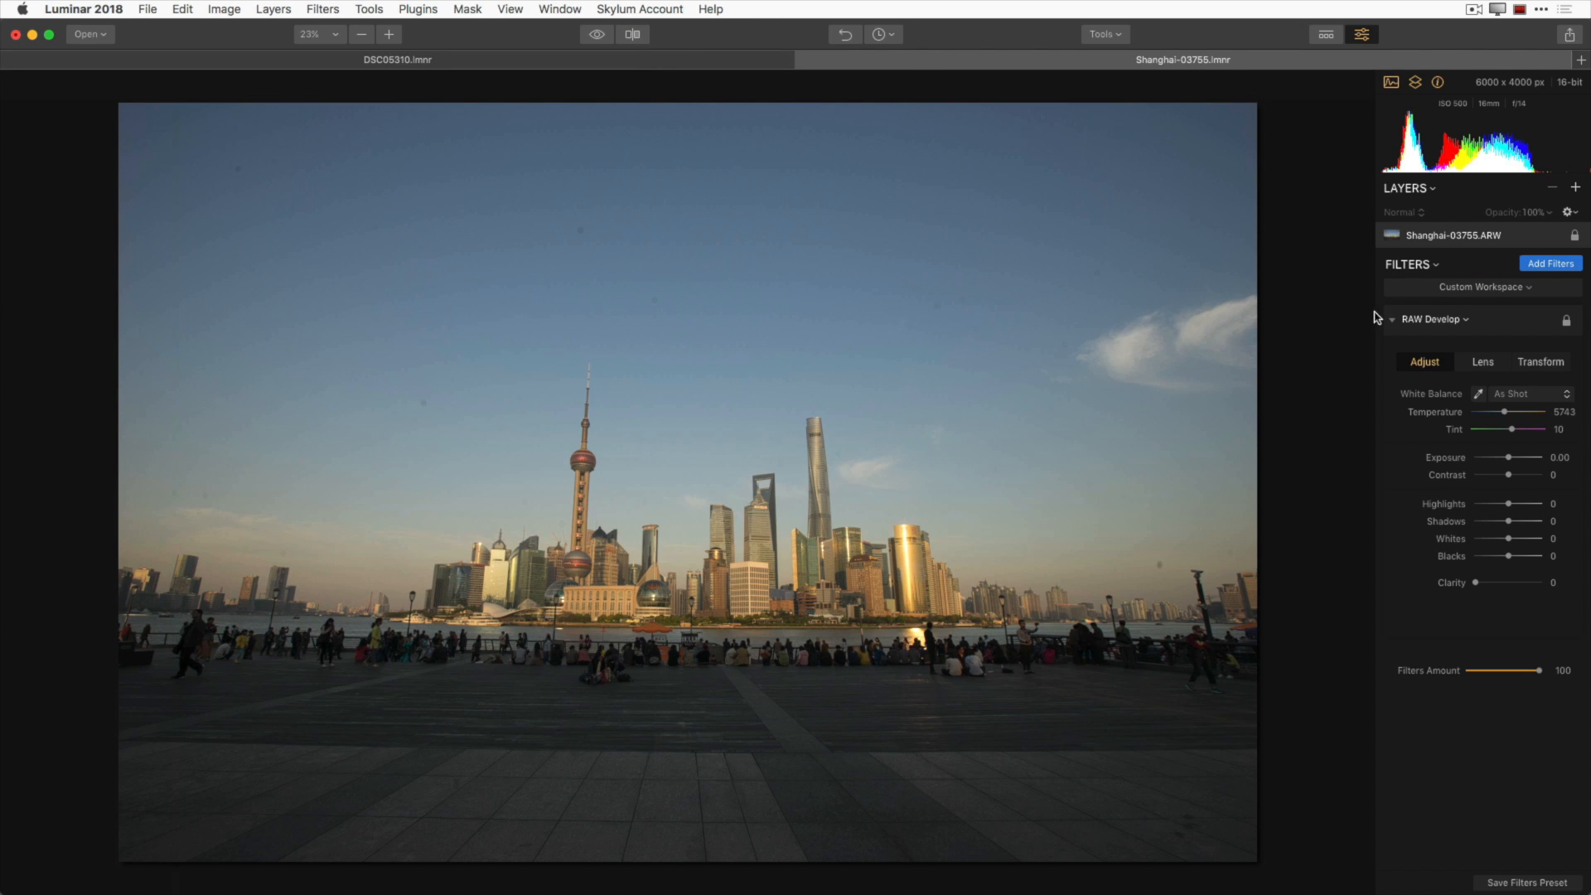
pyautogui.click(1483, 361)
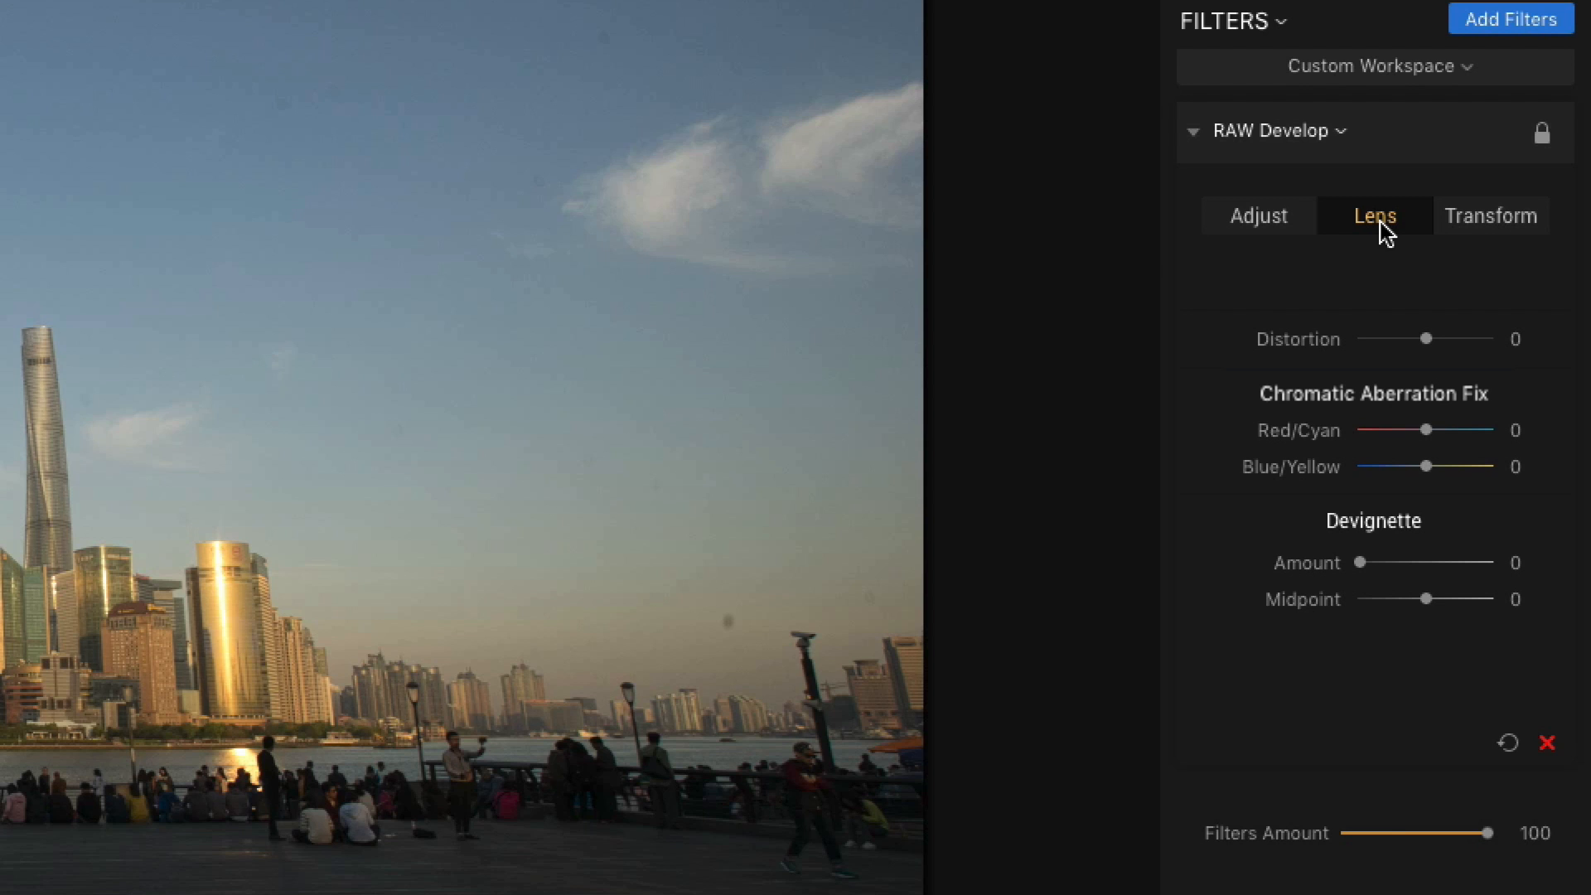
# In the Lens settings, try several distortion values and settle the Distortion correction at 36
pyautogui.moveTo(1427, 338); pyautogui.dragTo(1380, 338)
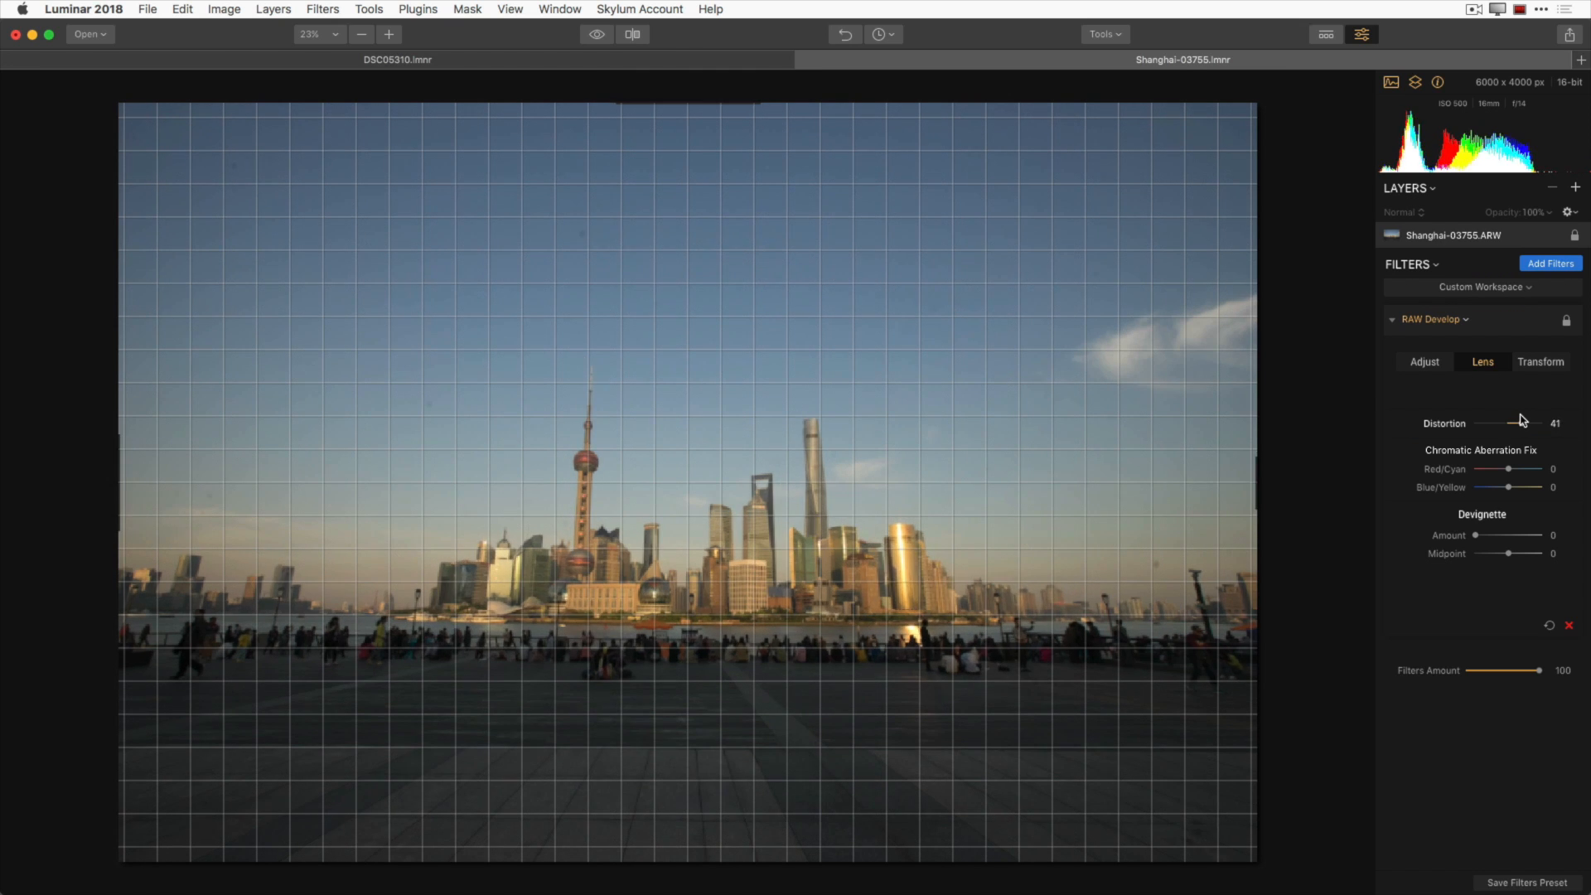
pyautogui.moveTo(1512, 424); pyautogui.dragTo(1541, 423)
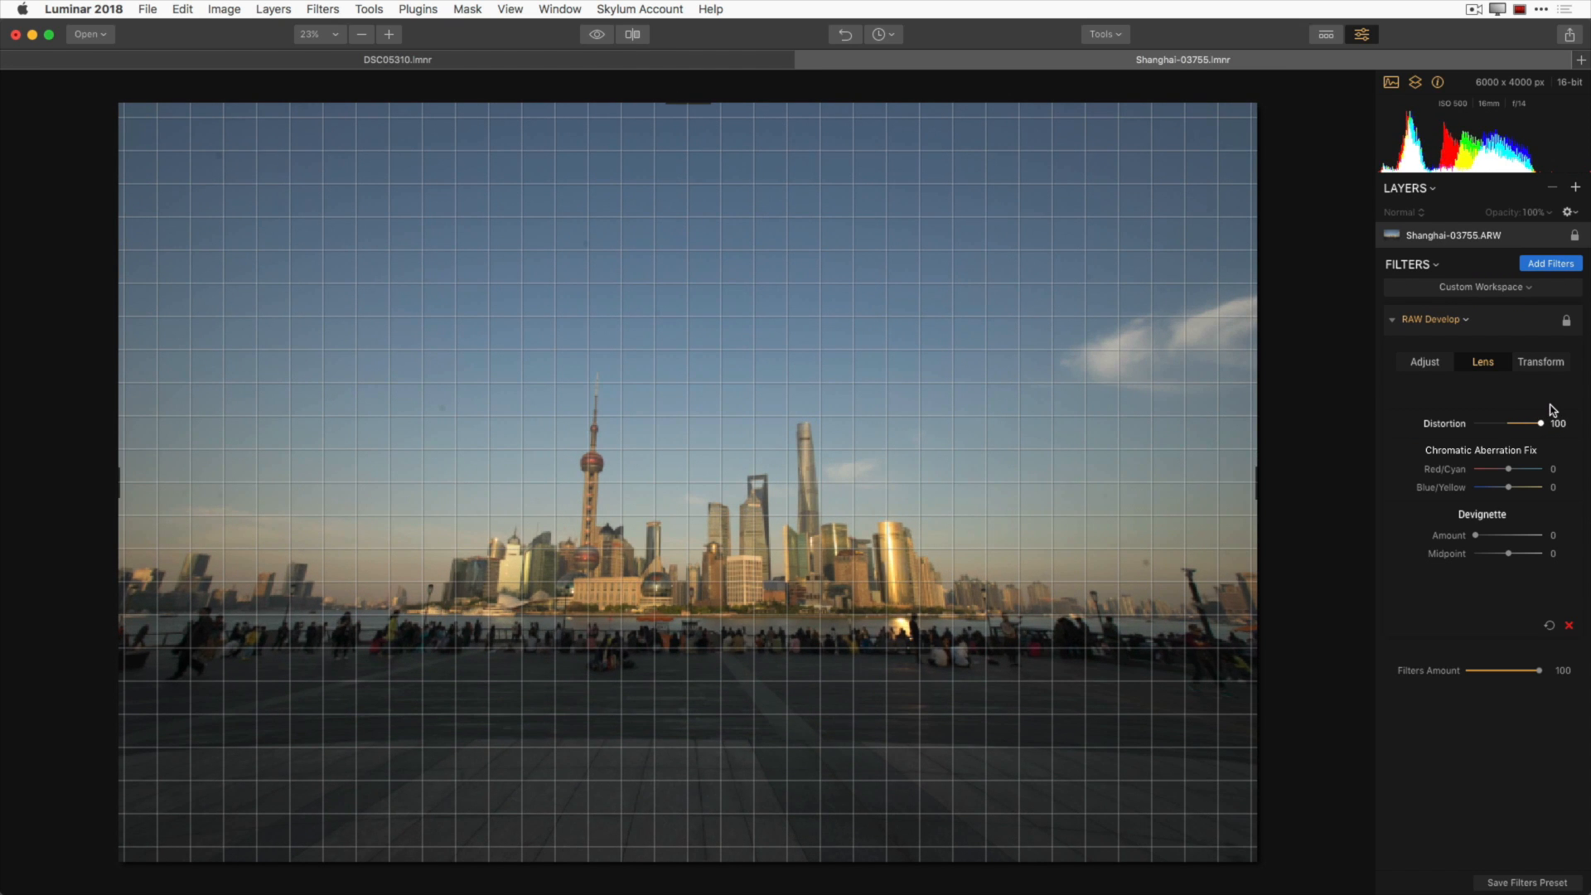
pyautogui.moveTo(1541, 424); pyautogui.dragTo(1511, 425)
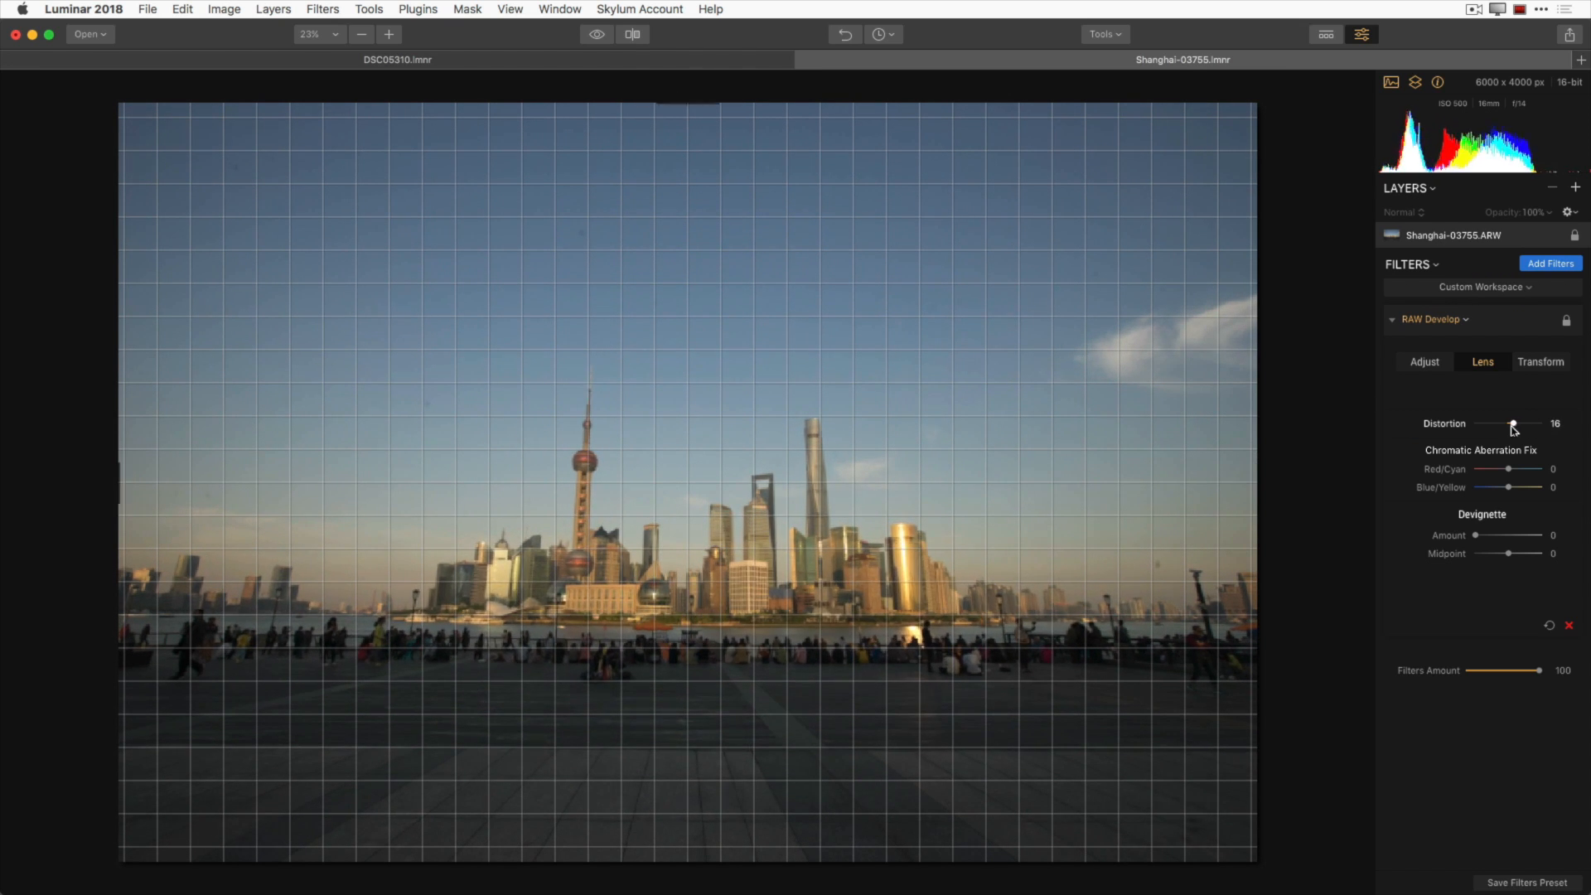
pyautogui.moveTo(1513, 425); pyautogui.dragTo(1505, 425)
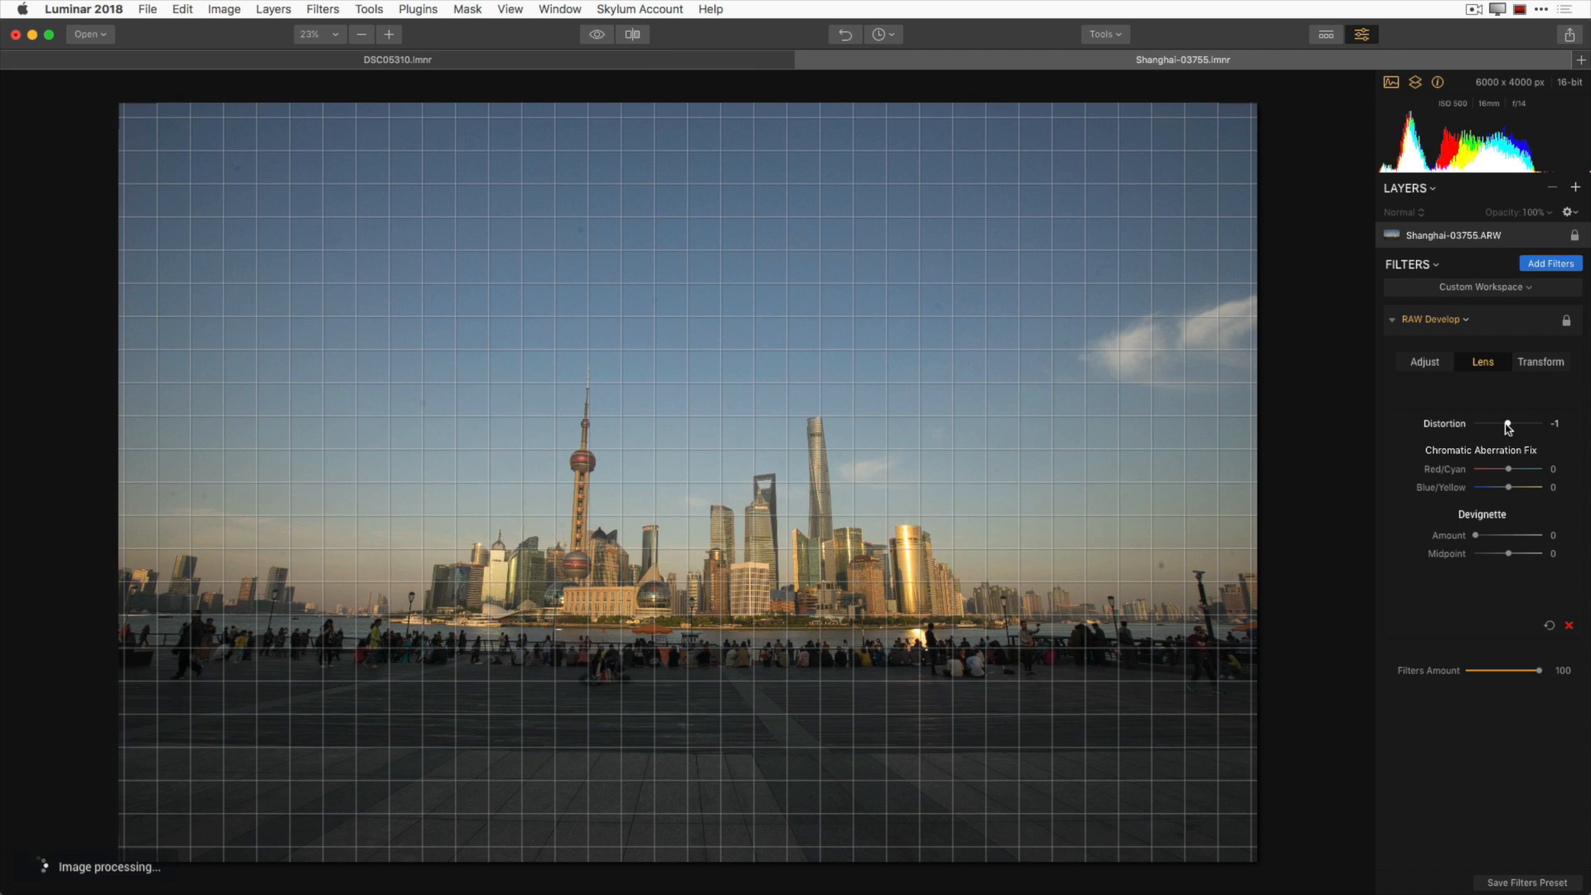
pyautogui.moveTo(1506, 423); pyautogui.dragTo(1477, 423)
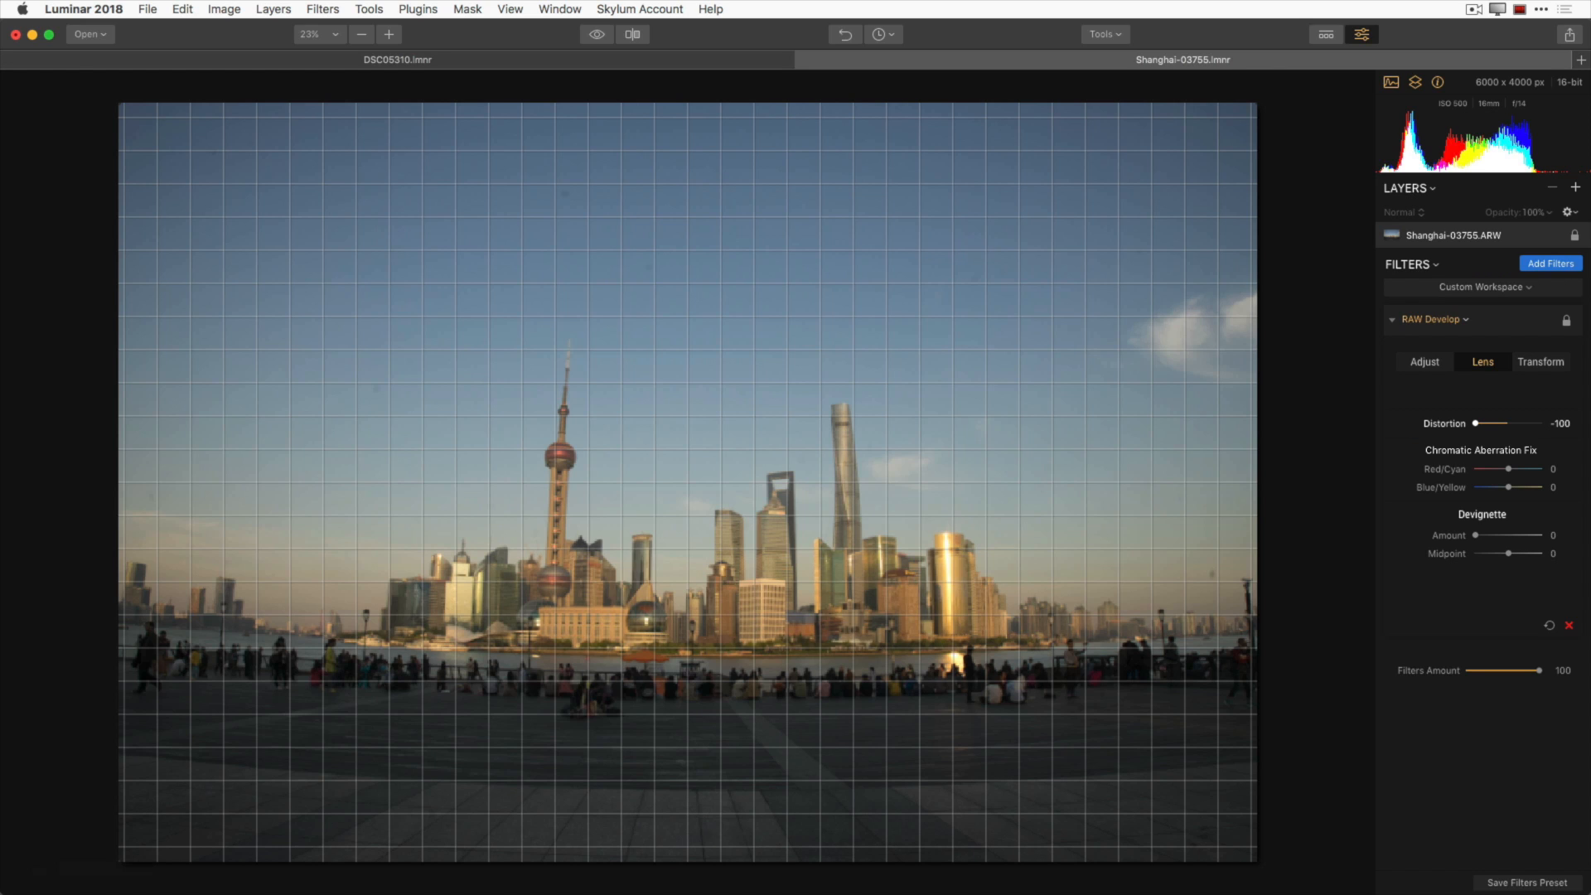
pyautogui.moveTo(1479, 423); pyautogui.dragTo(1495, 423)
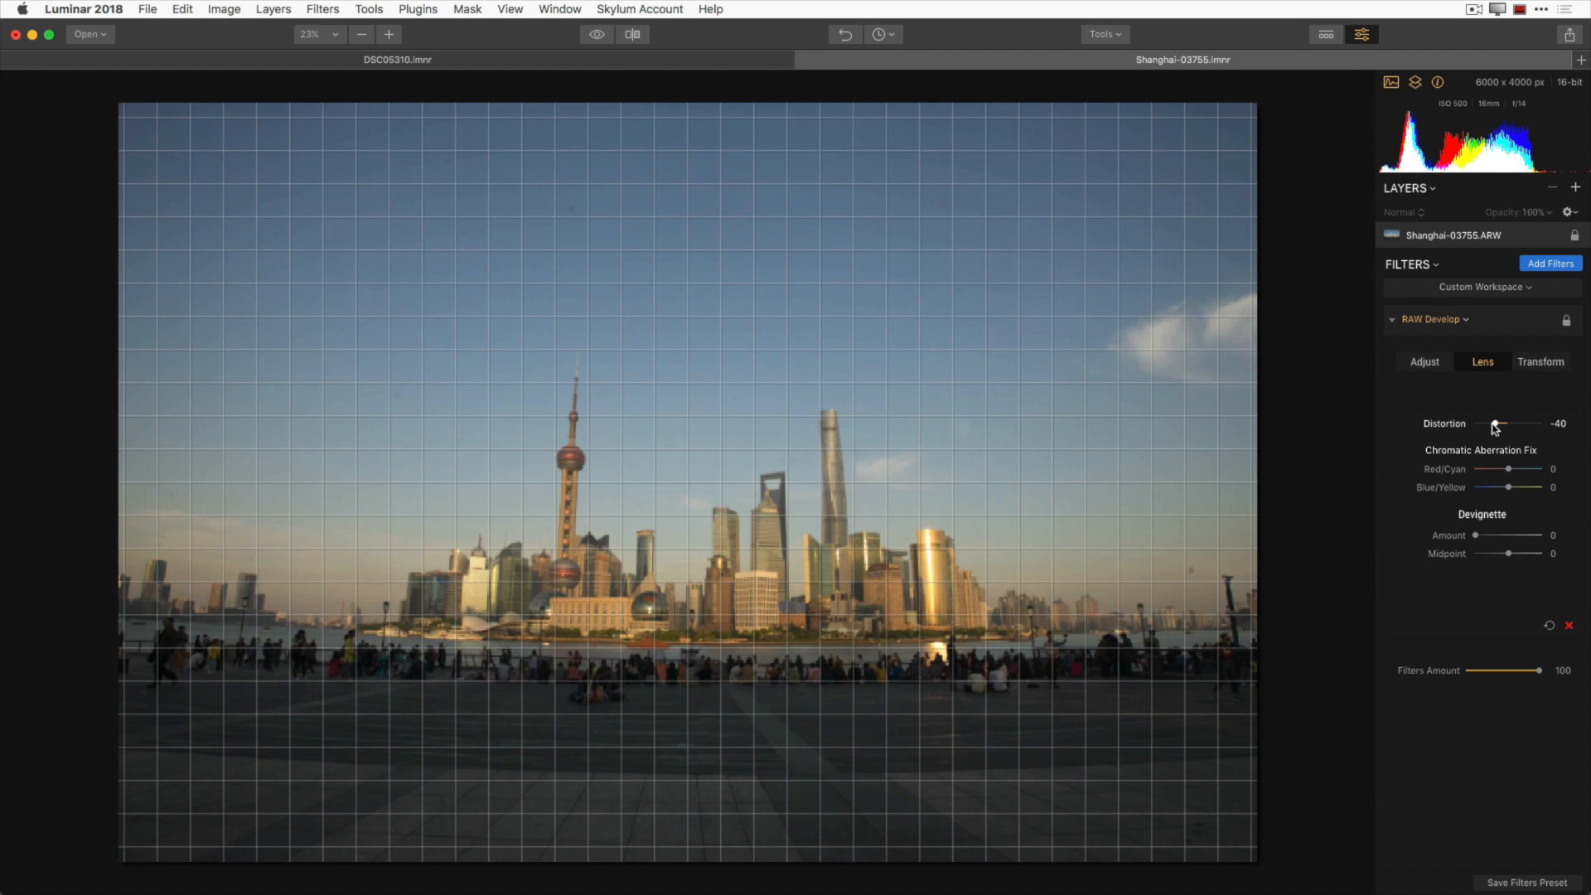
pyautogui.moveTo(1499, 424); pyautogui.dragTo(1517, 423)
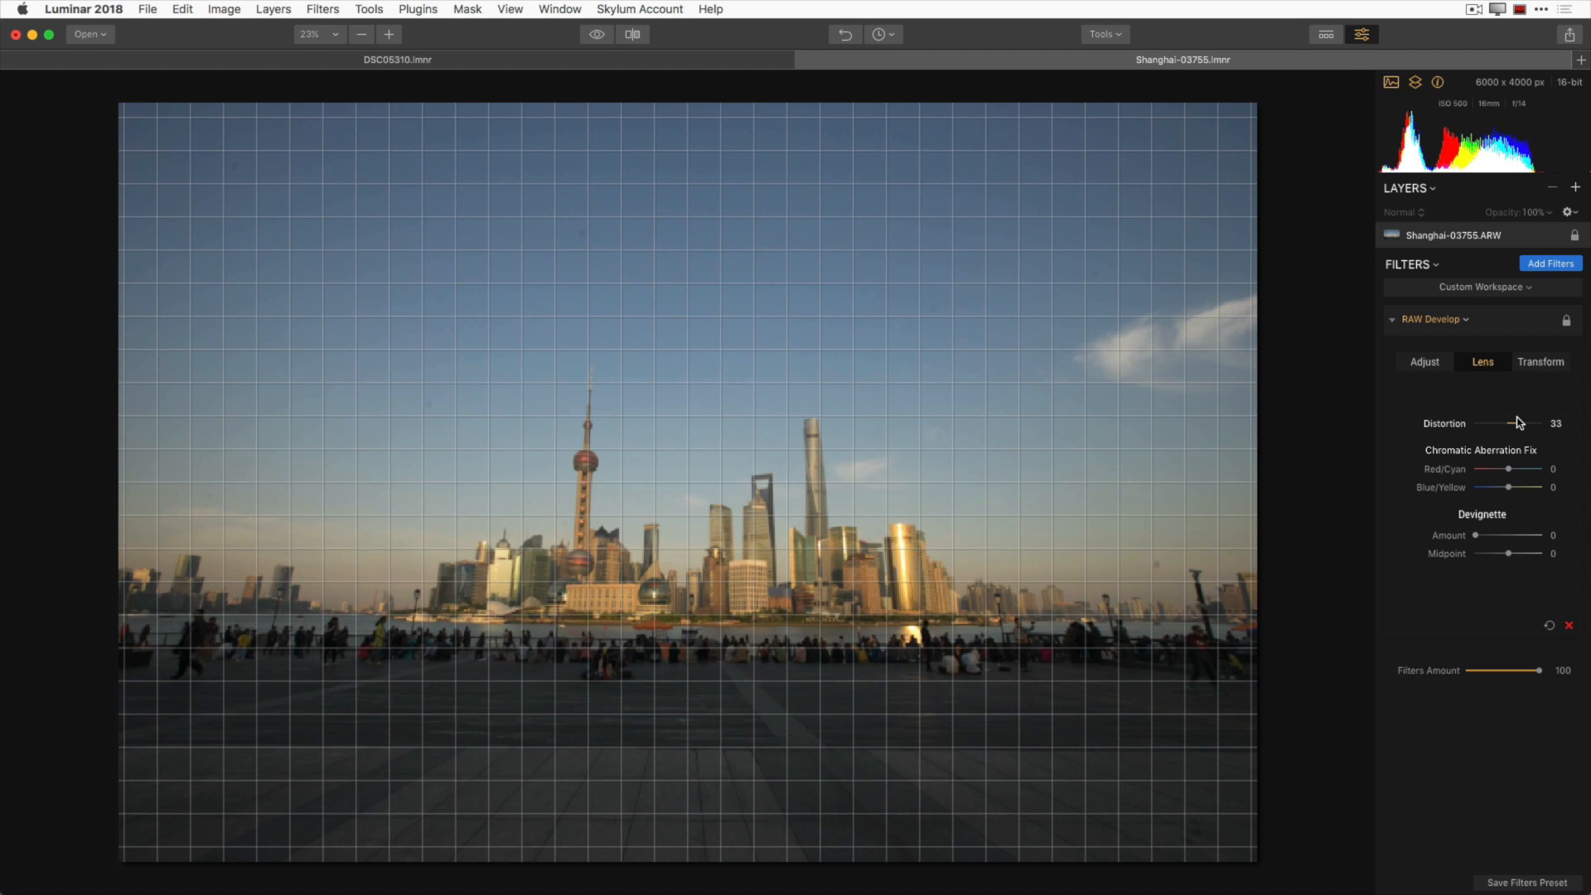
pyautogui.moveTo(1511, 423); pyautogui.dragTo(1536, 423)
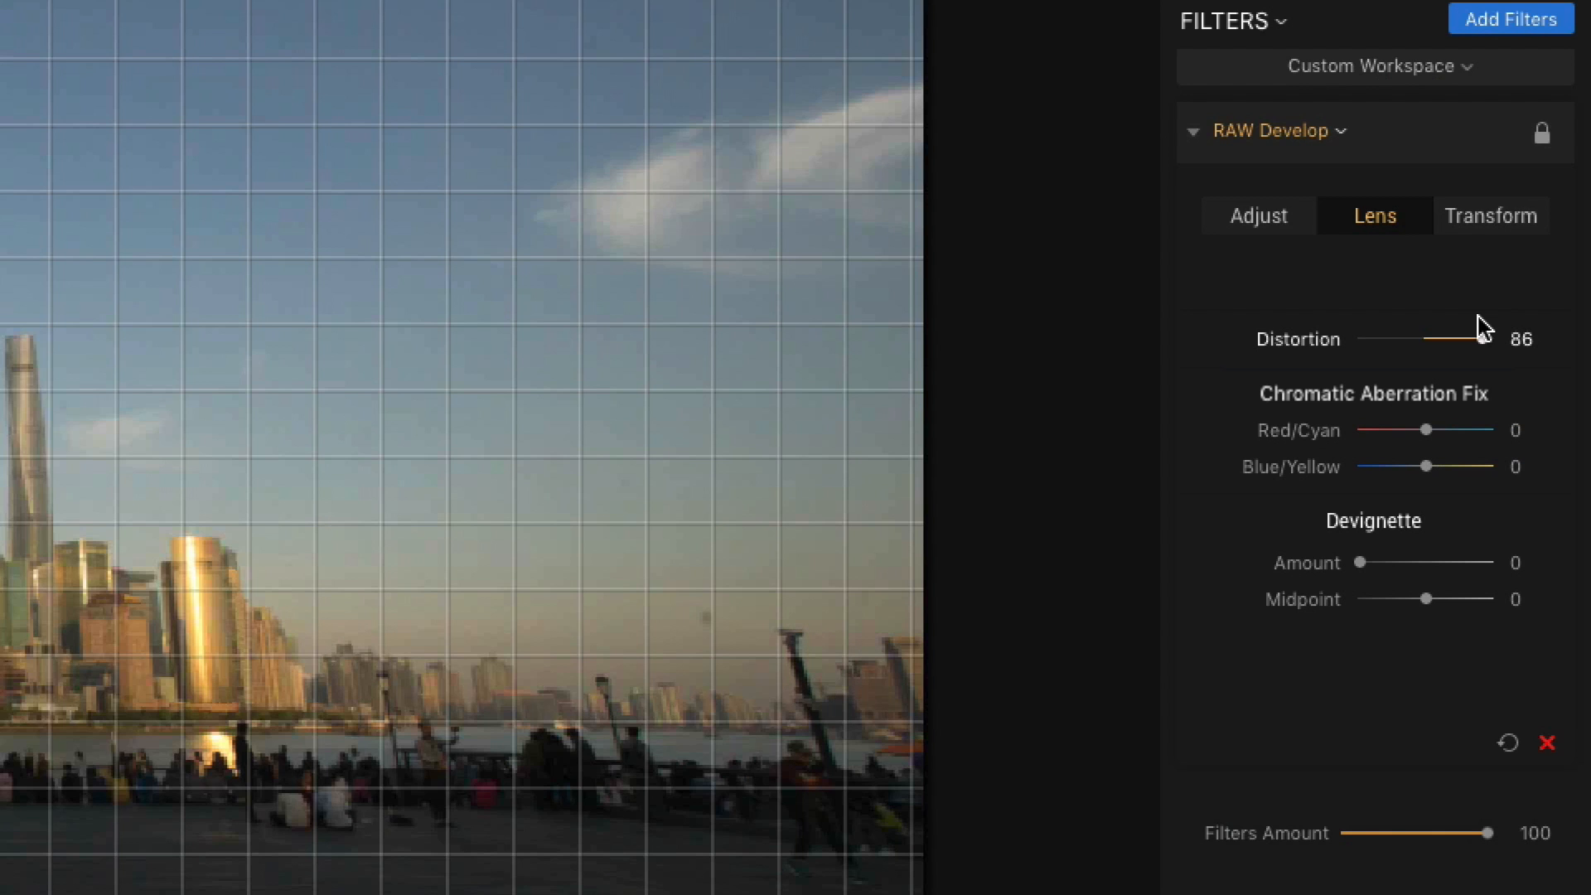
pyautogui.moveTo(1482, 343); pyautogui.dragTo(1475, 343)
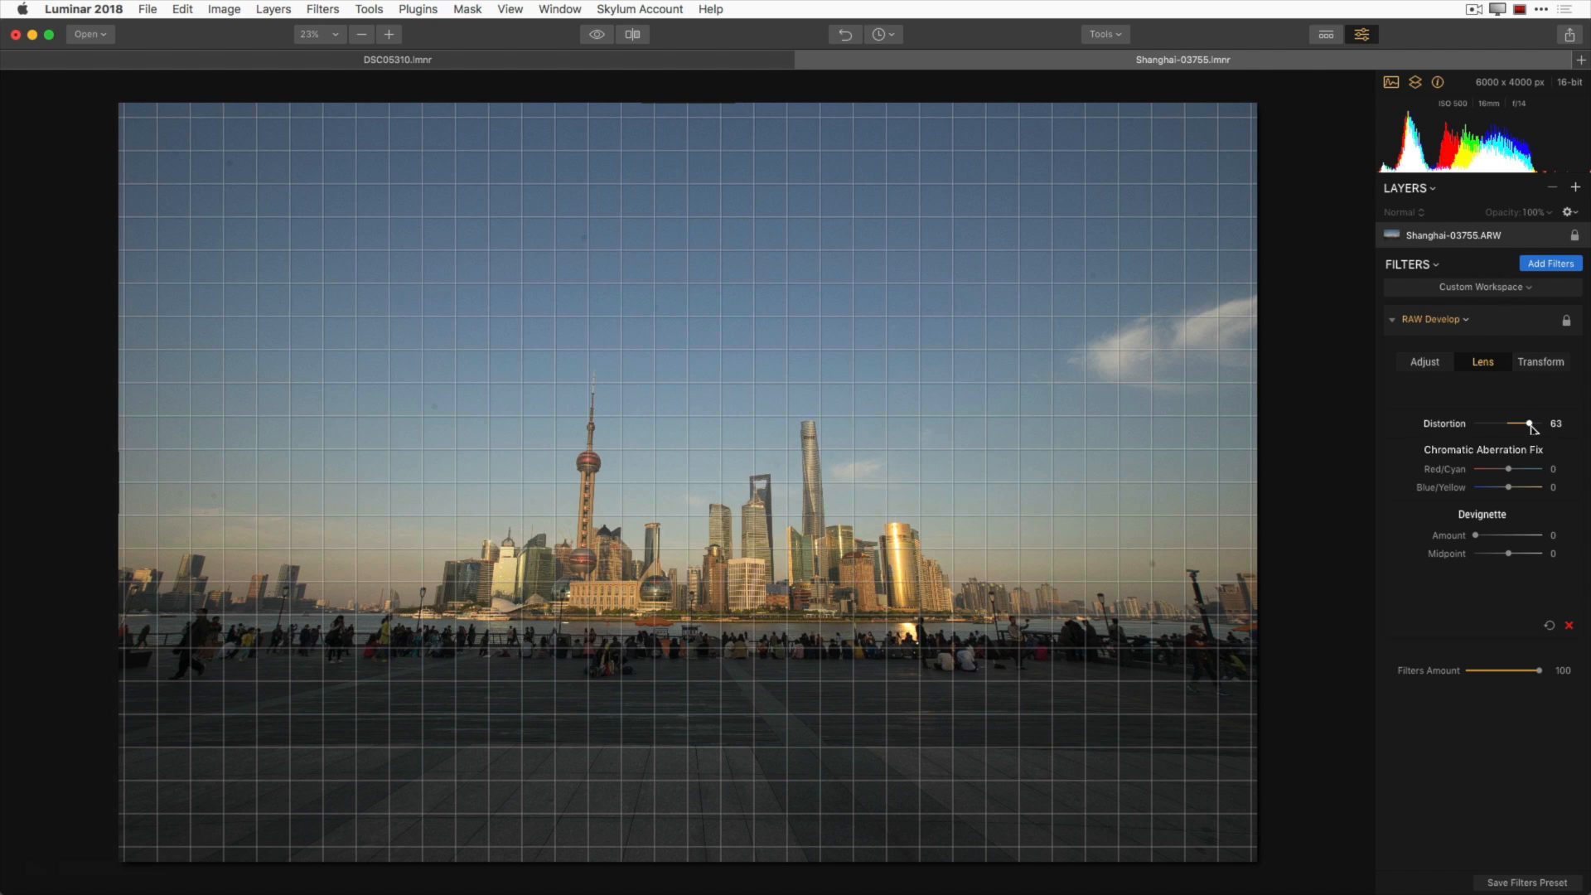
pyautogui.moveTo(1529, 424); pyautogui.dragTo(1522, 424)
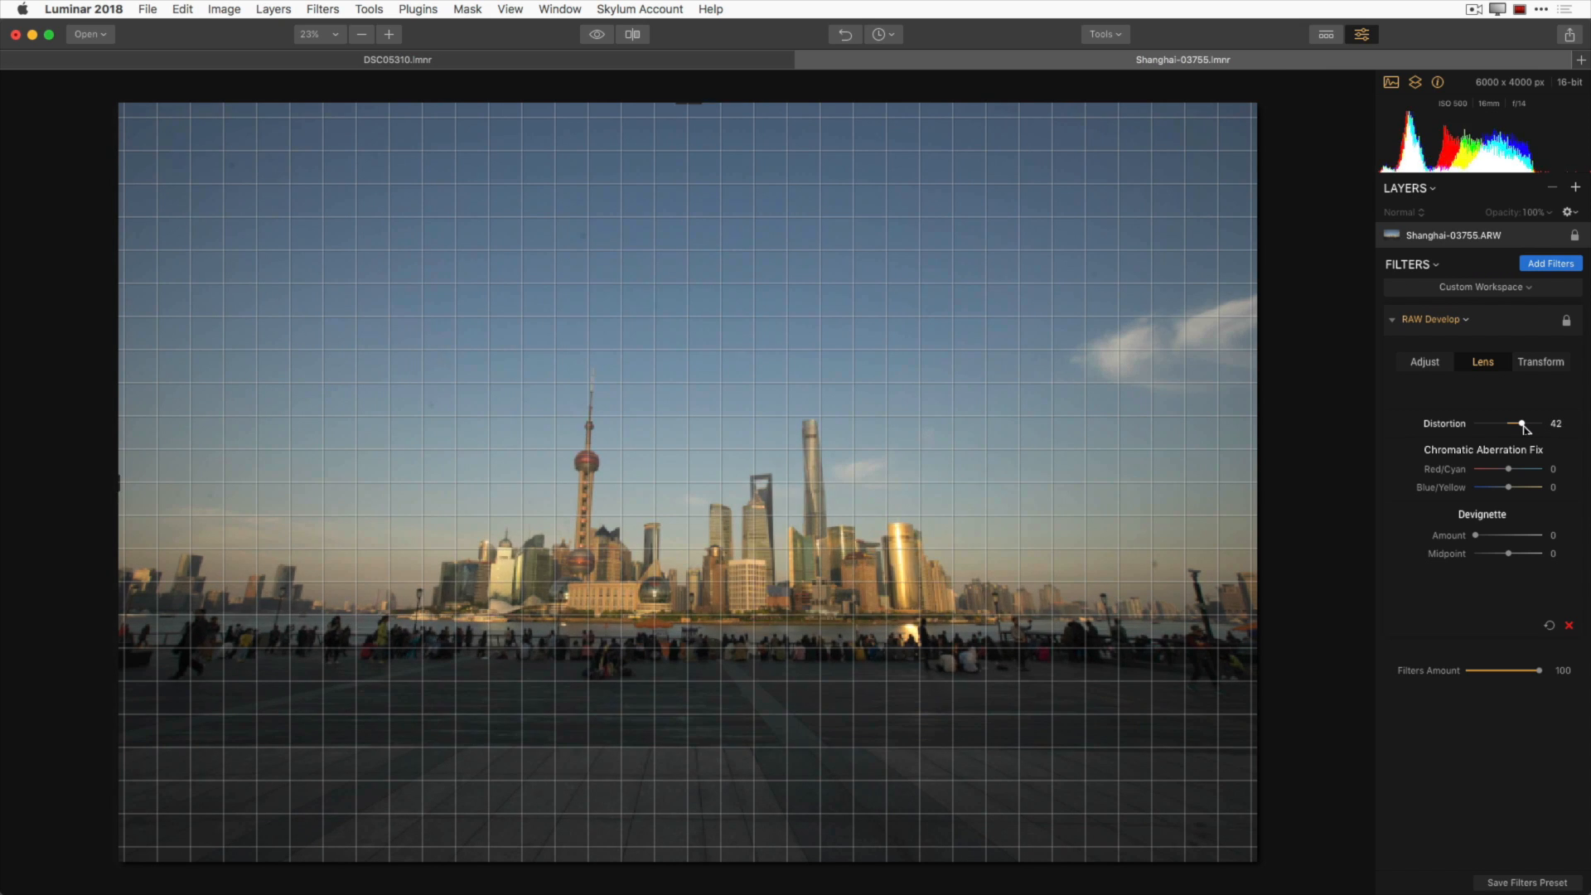
pyautogui.moveTo(1522, 424); pyautogui.dragTo(1519, 424)
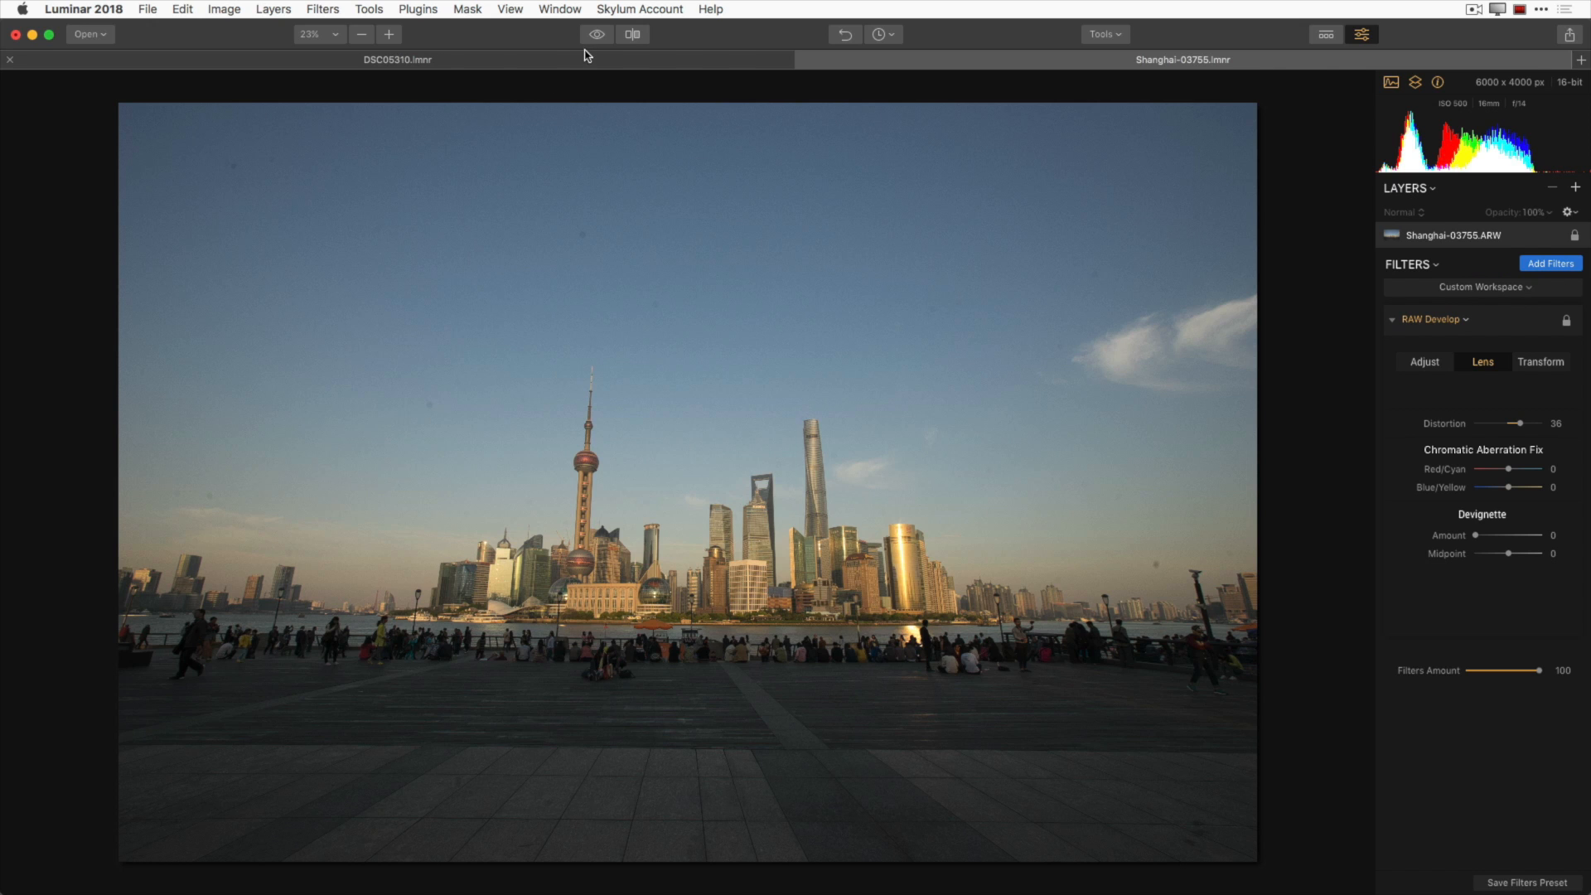
pyautogui.click(597, 34)
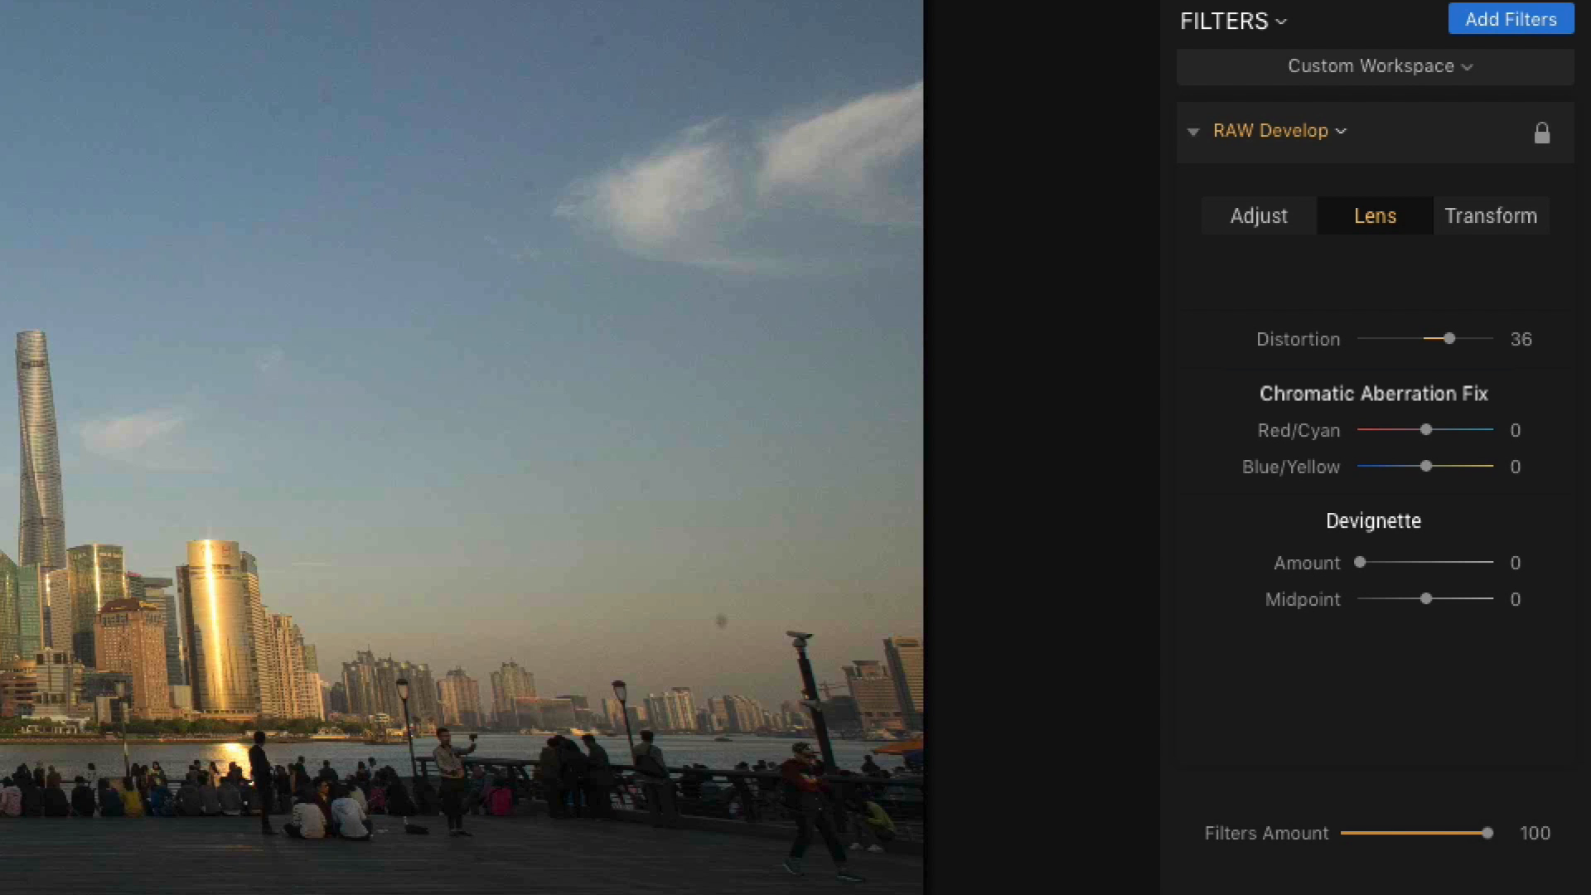
# Zoom to 300% and set the Red/Cyan chromatic aberration fix to about 31
pyautogui.click(318, 34)
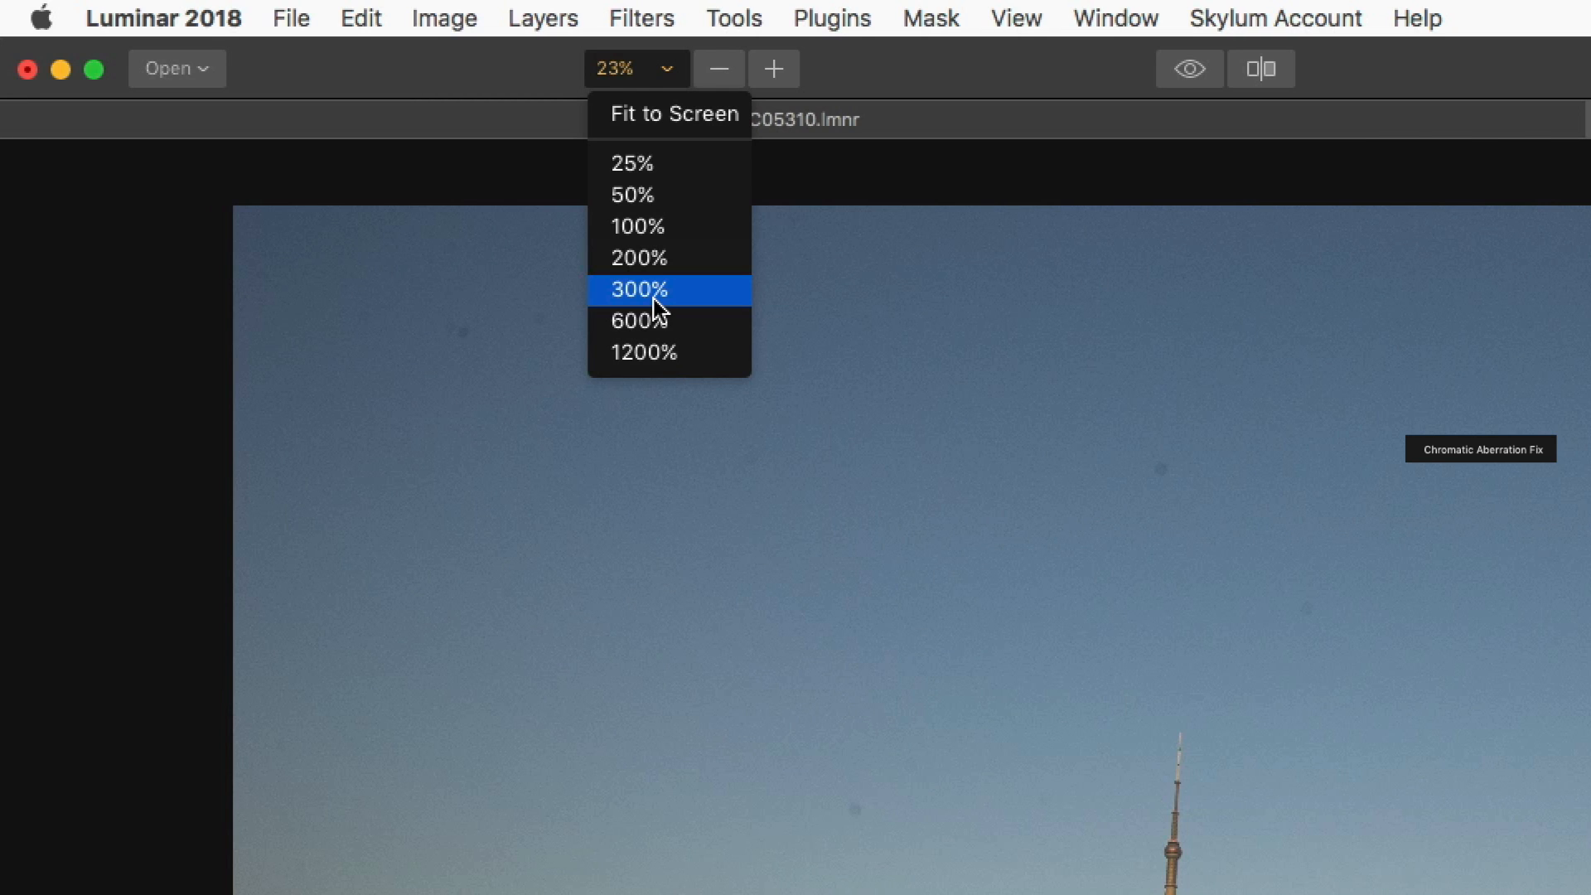
pyautogui.click(638, 289)
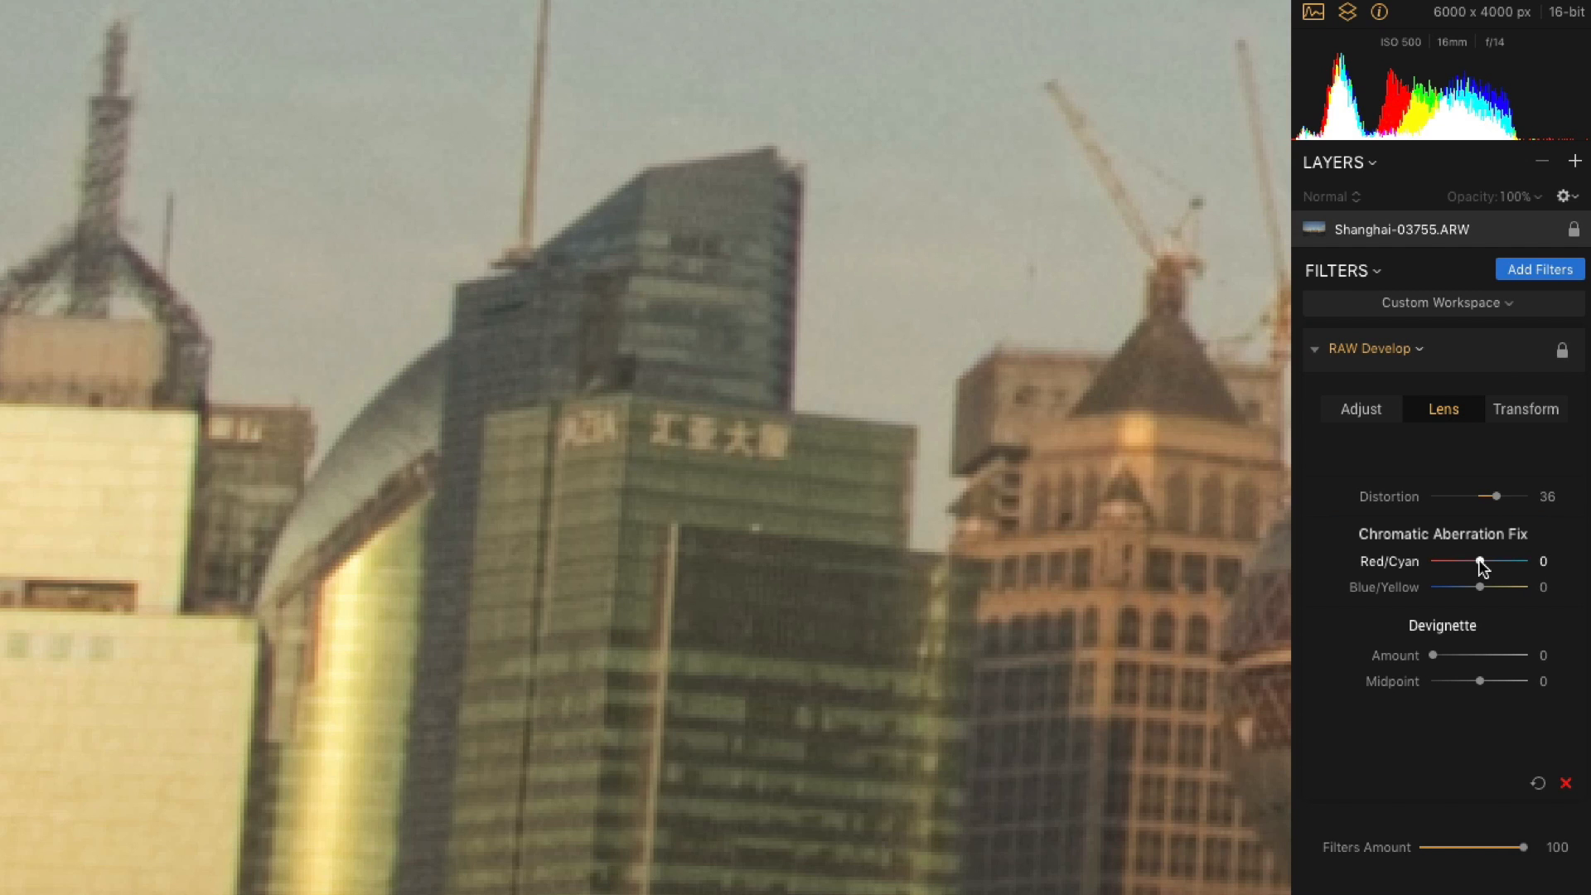
pyautogui.moveTo(1478, 561); pyautogui.dragTo(1433, 561)
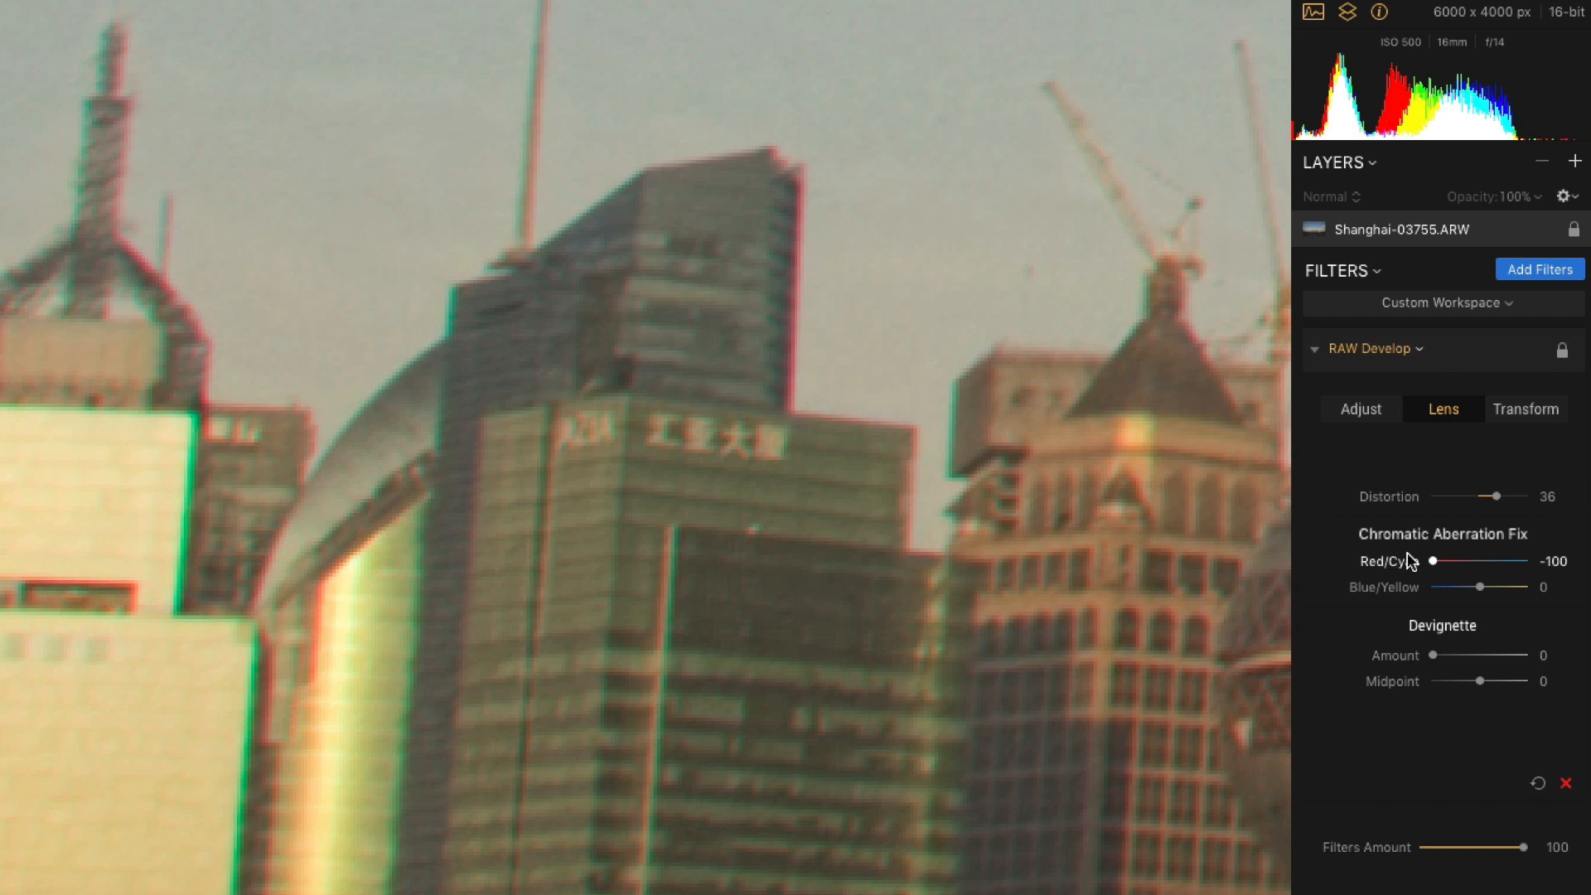
pyautogui.moveTo(1433, 560); pyautogui.dragTo(1490, 560)
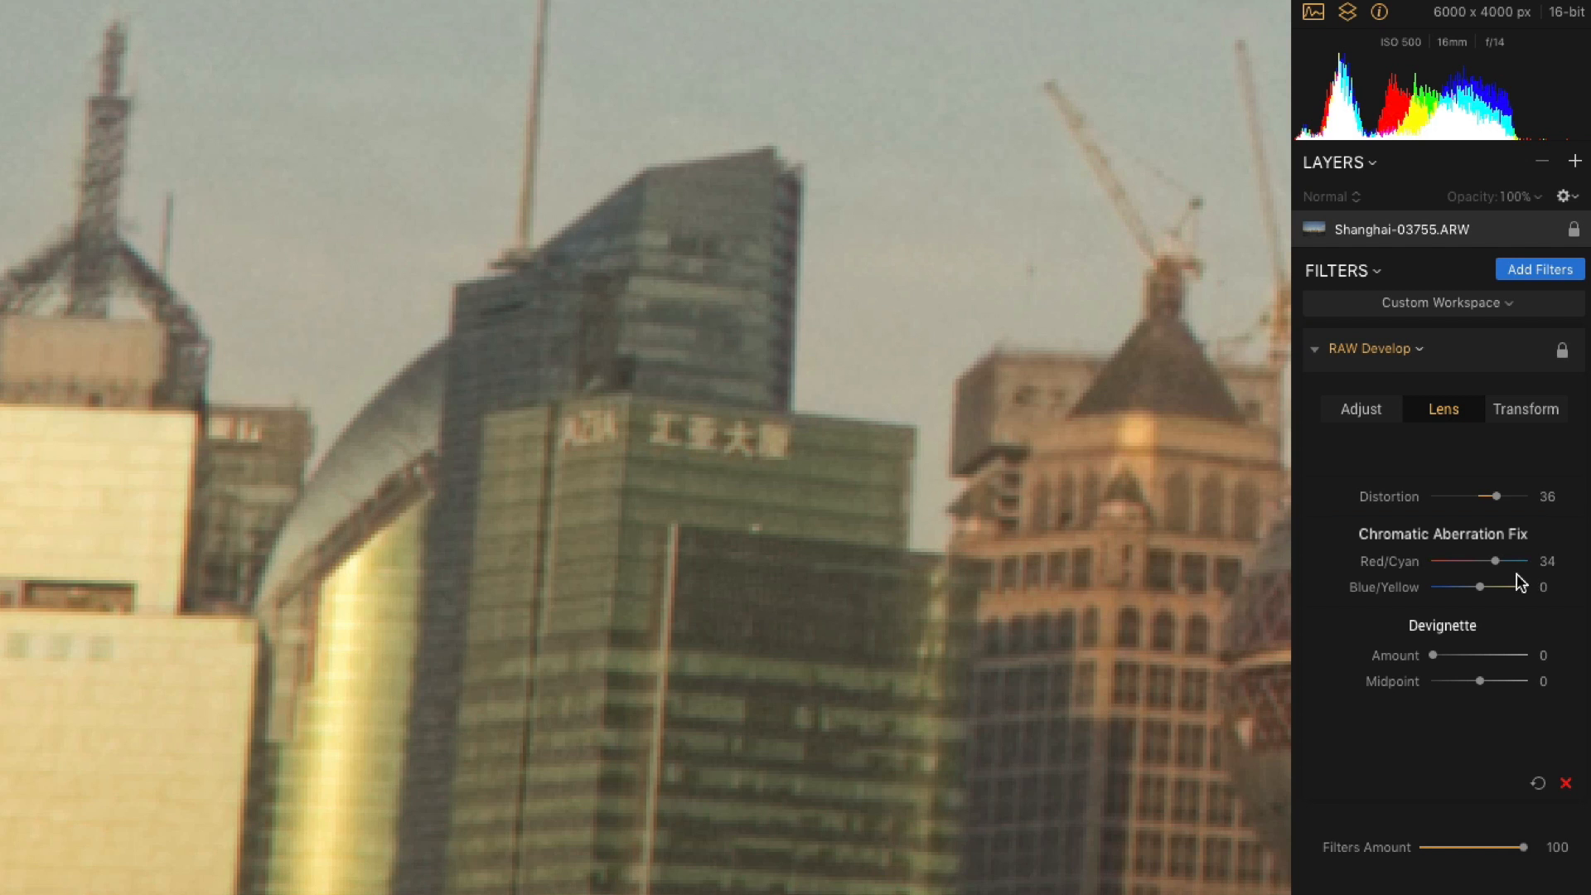
pyautogui.moveTo(1493, 560); pyautogui.dragTo(1487, 560)
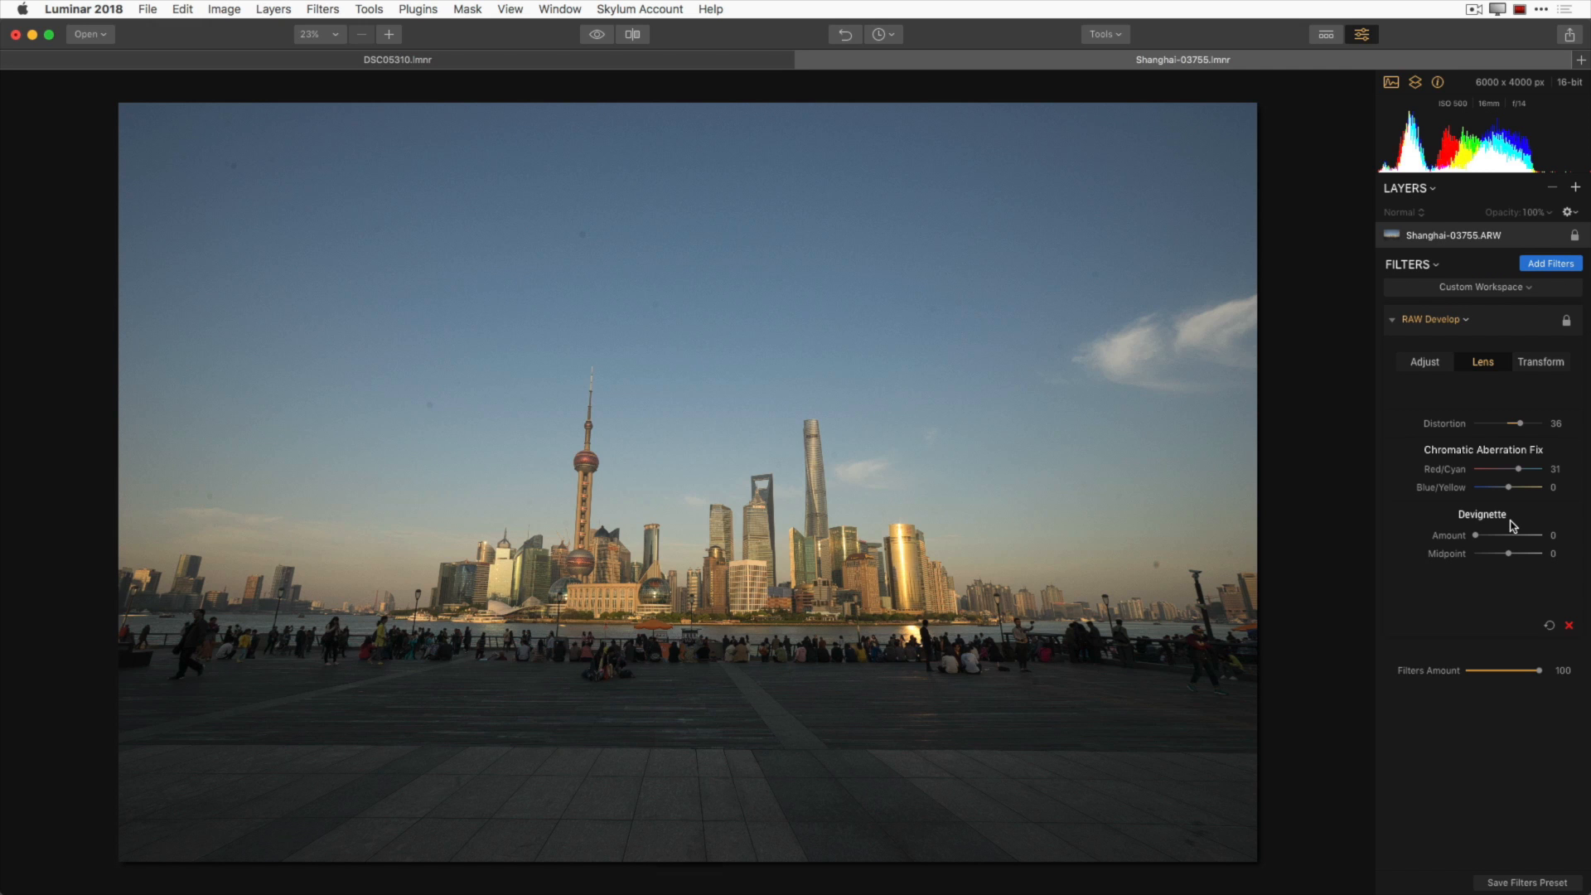
pyautogui.moveTo(1491, 536)
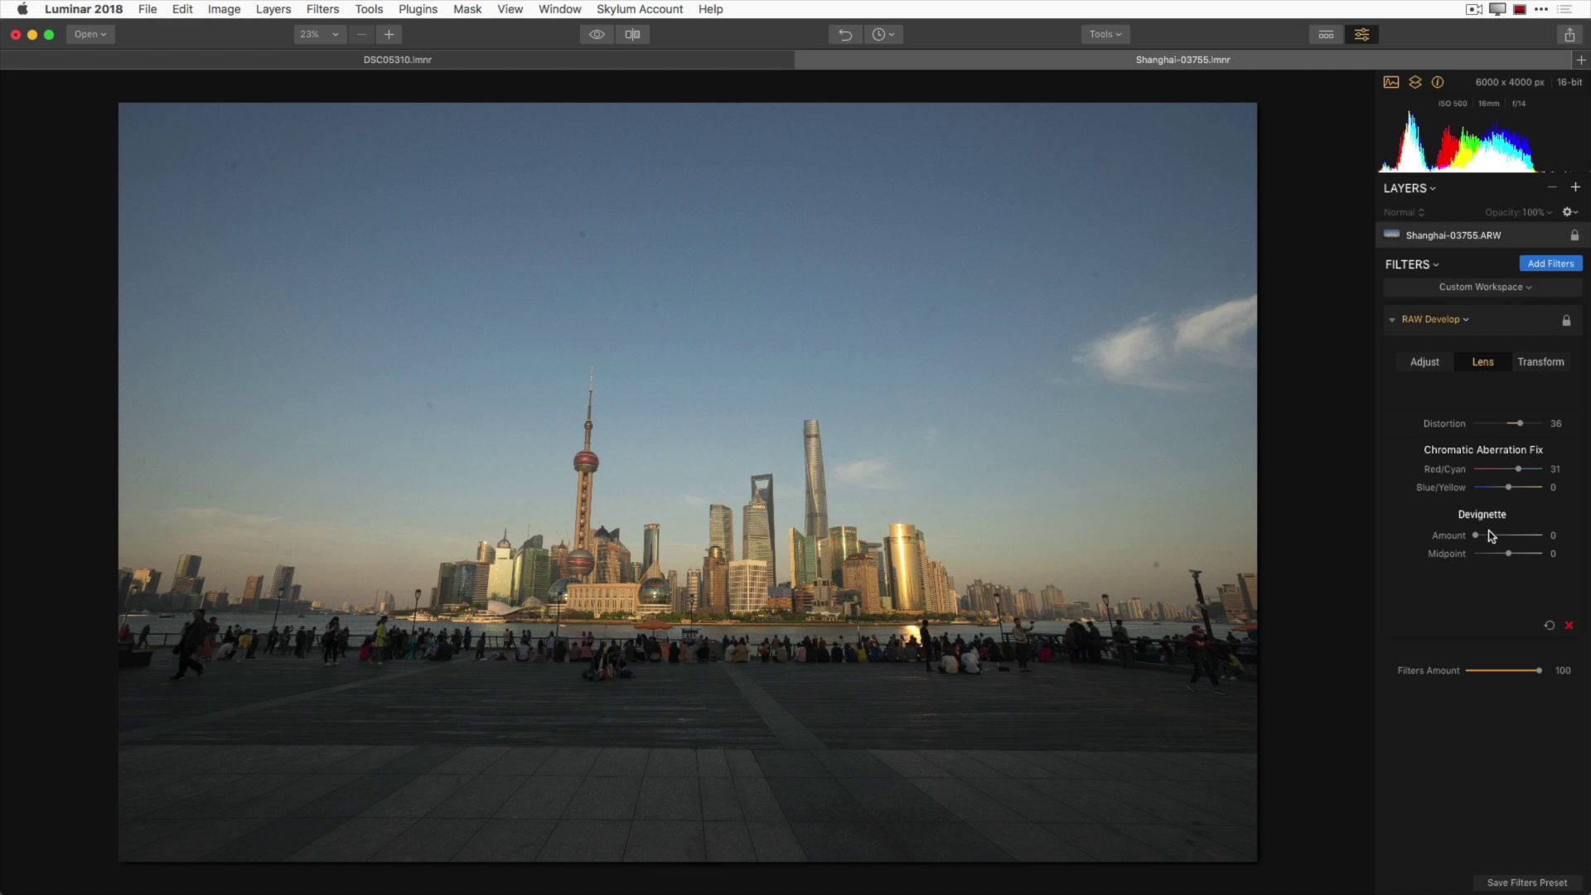
# Set the Devignette Amount to about 42 to lighten the dark corners
pyautogui.moveTo(1479, 537); pyautogui.dragTo(1494, 536)
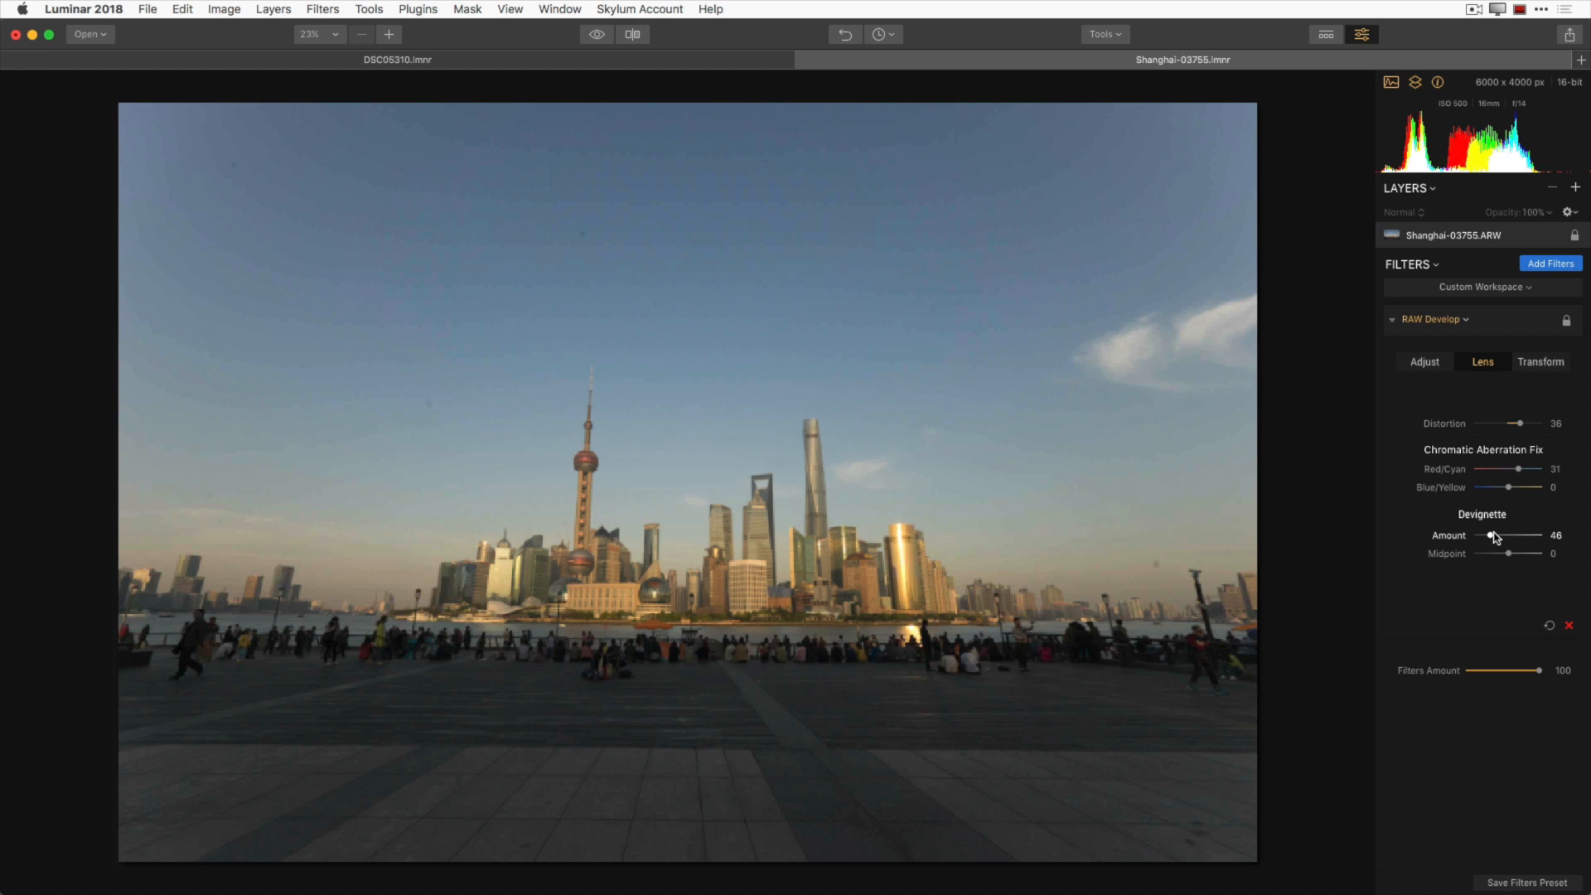
pyautogui.moveTo(1493, 536); pyautogui.dragTo(1490, 537)
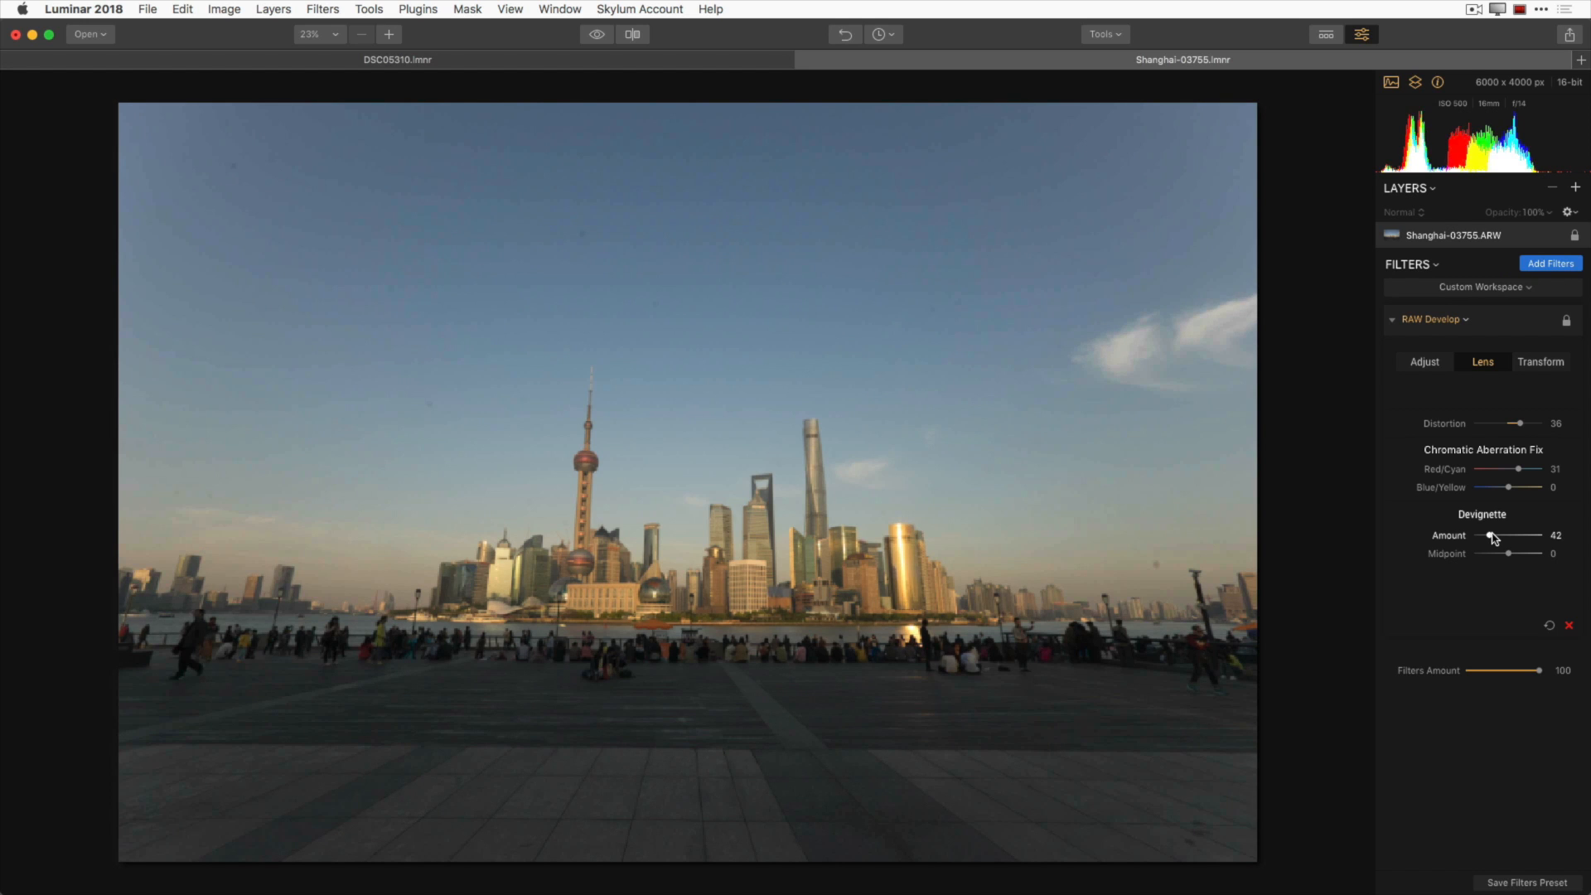
pyautogui.moveTo(1491, 536); pyautogui.dragTo(1497, 536)
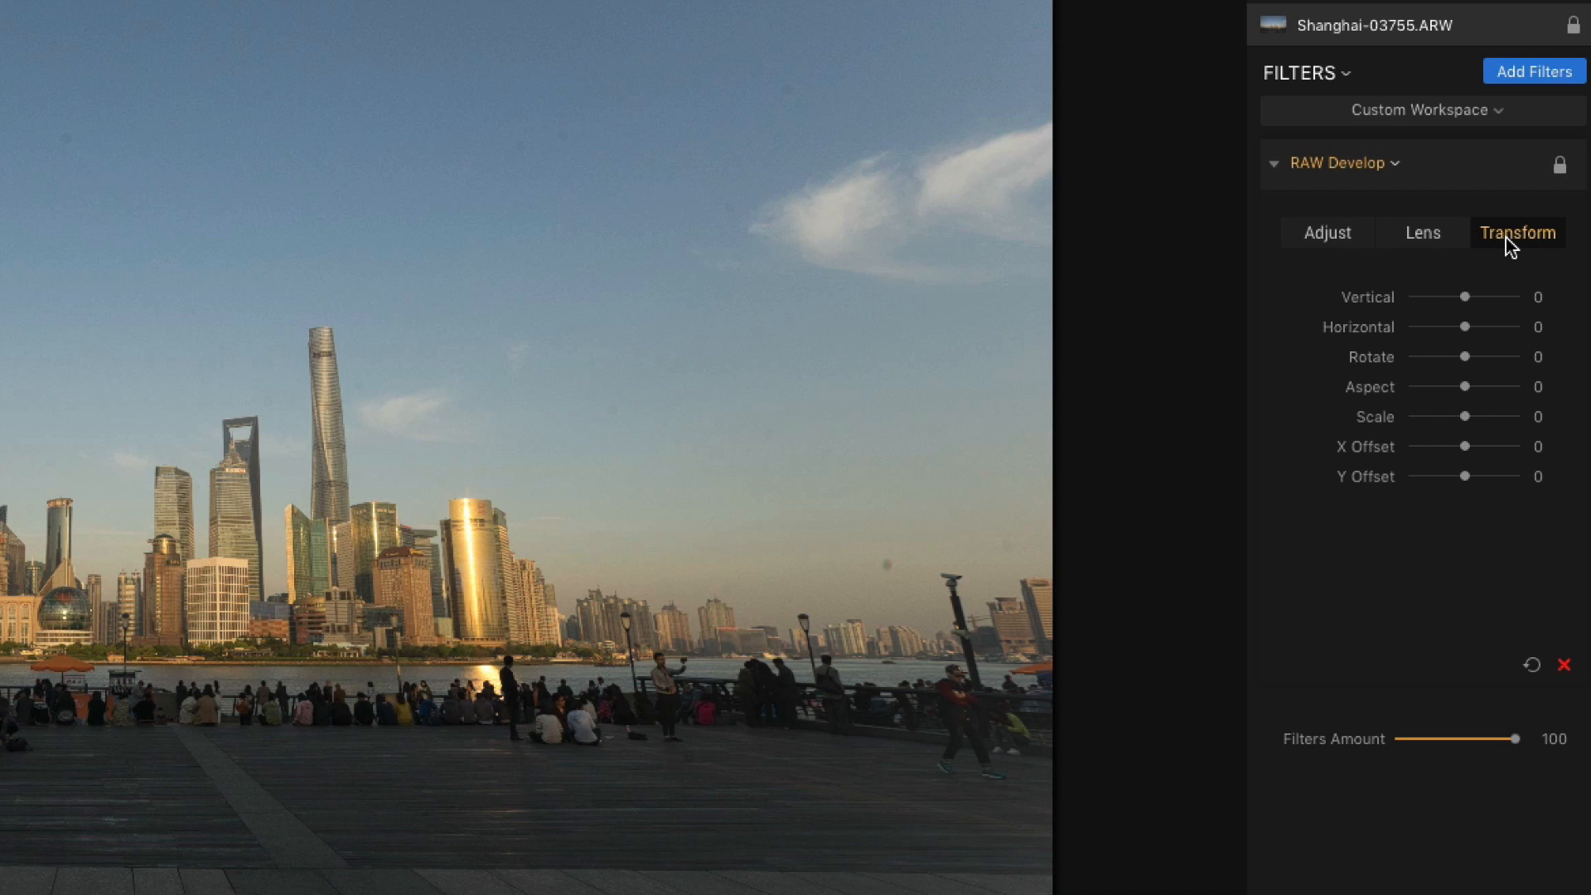
pyautogui.moveTo(1232, 317)
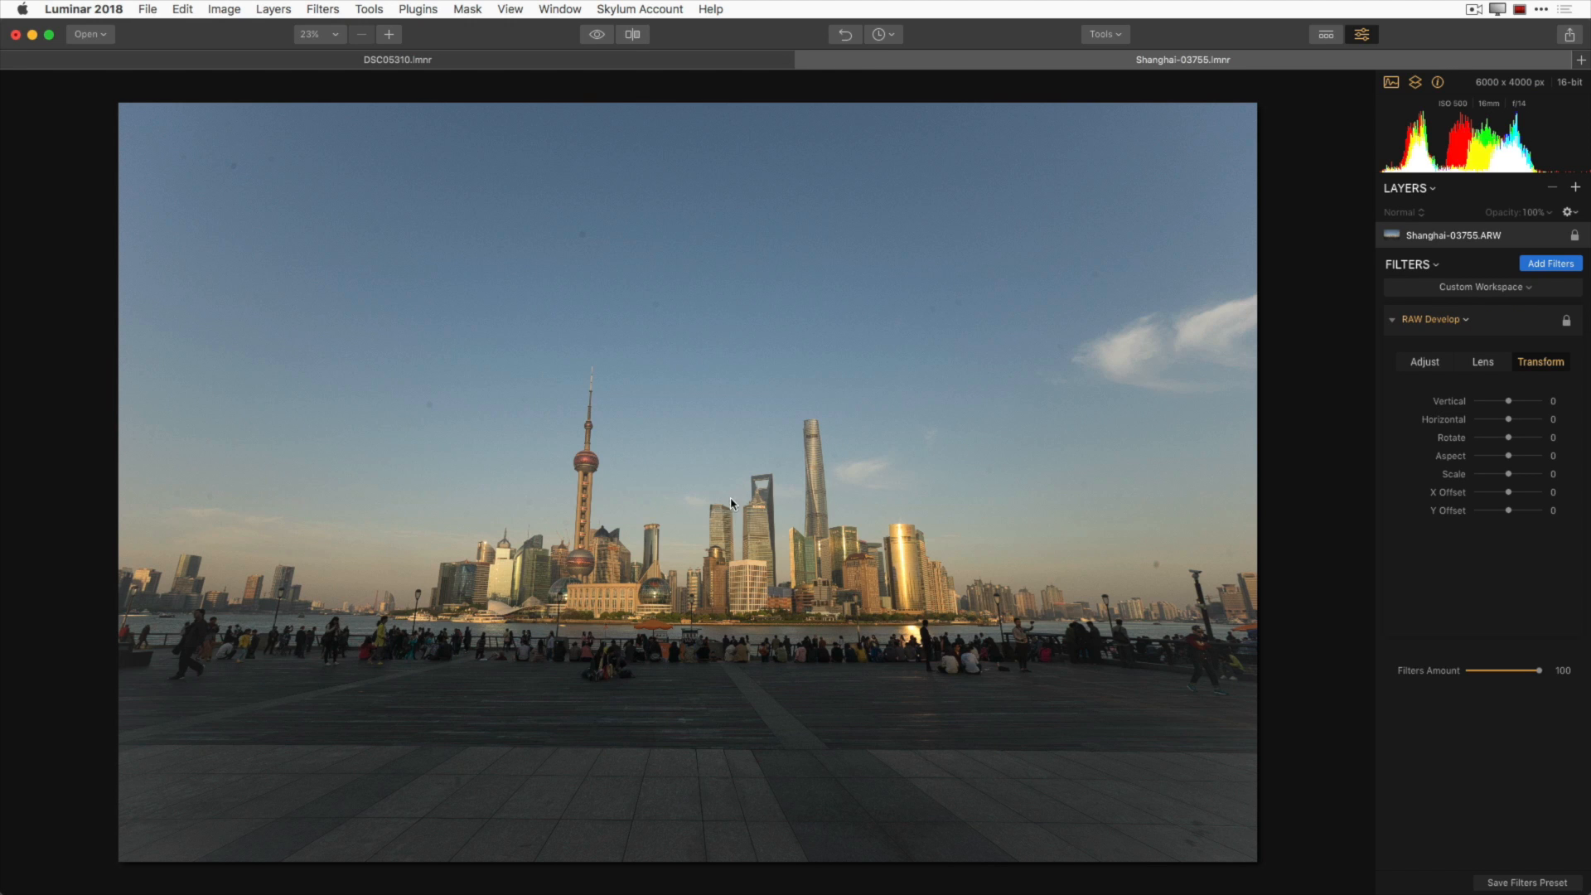
pyautogui.moveTo(614, 502)
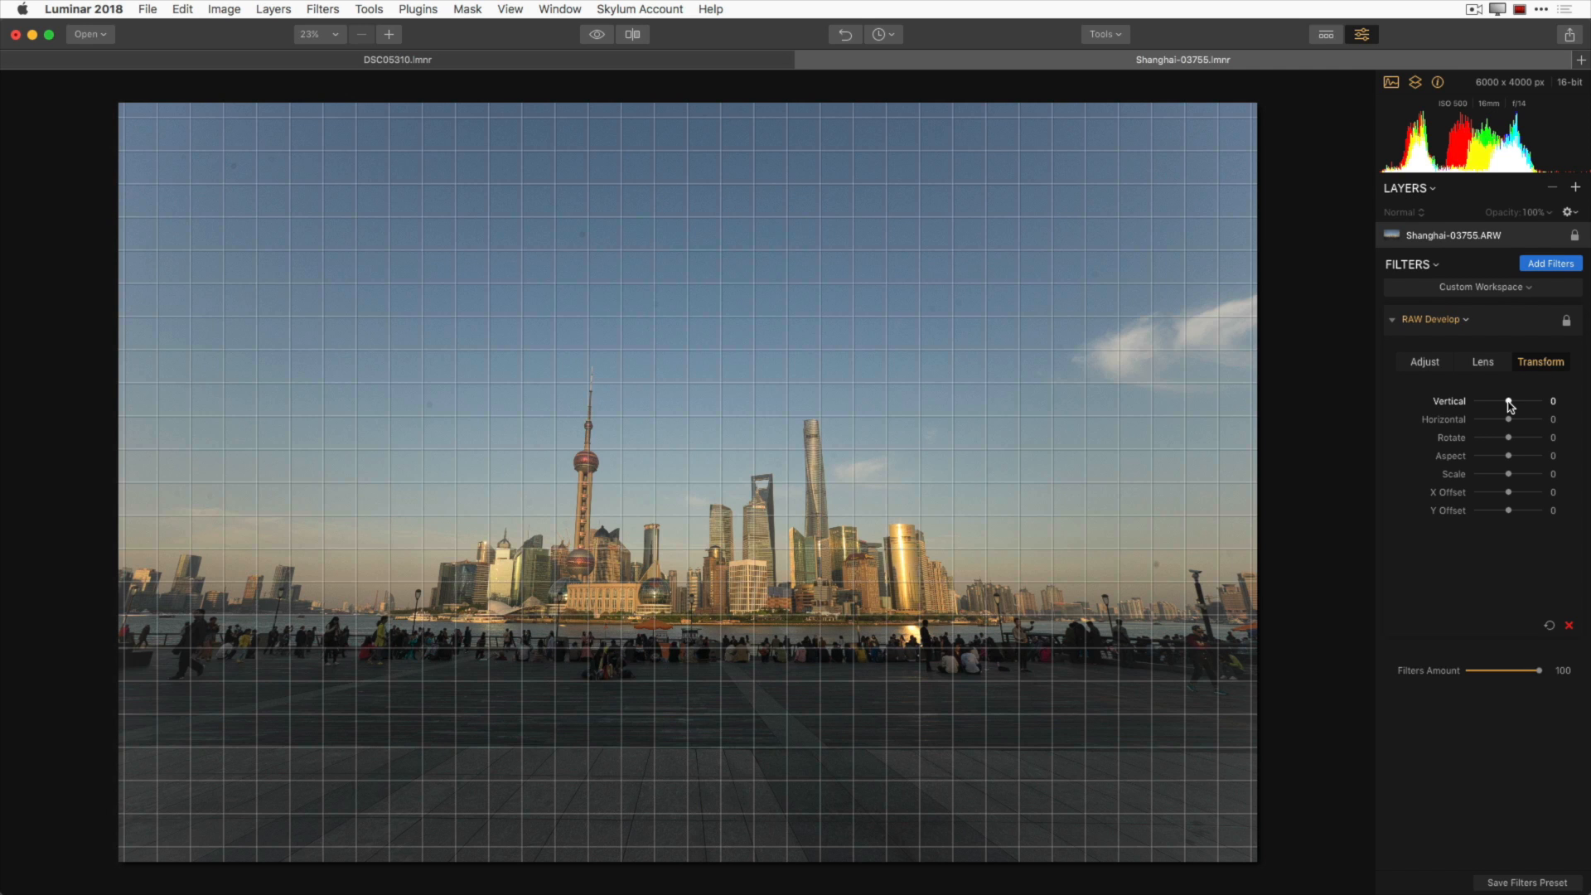
# Set the Transform Vertical perspective to about -35 so the towers stand upright
pyautogui.moveTo(1509, 401); pyautogui.dragTo(1488, 402)
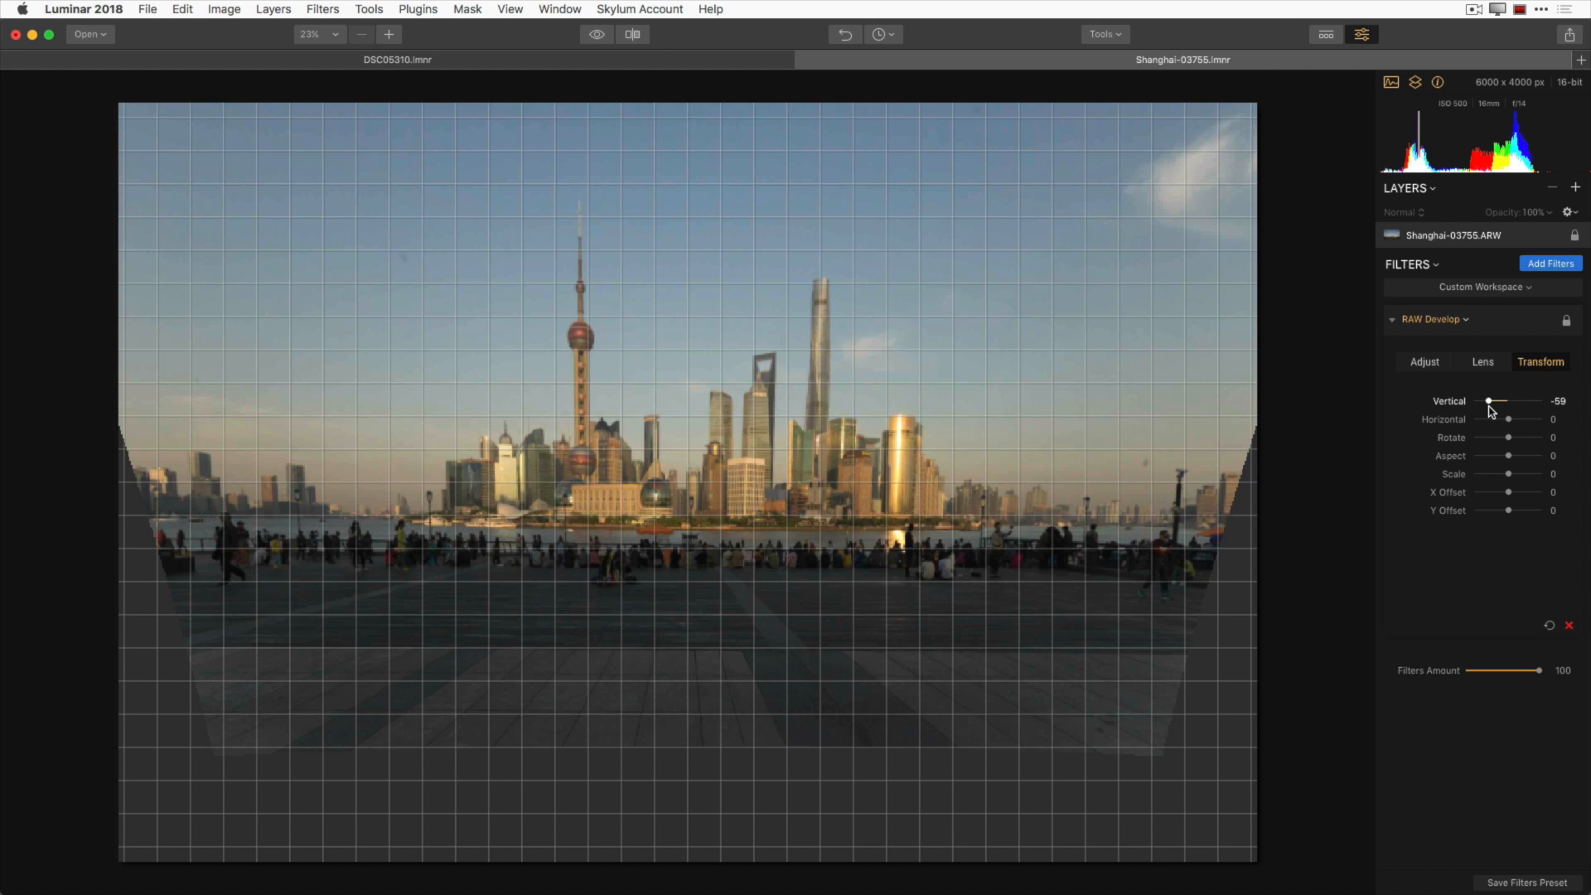
pyautogui.moveTo(1489, 402); pyautogui.dragTo(1519, 401)
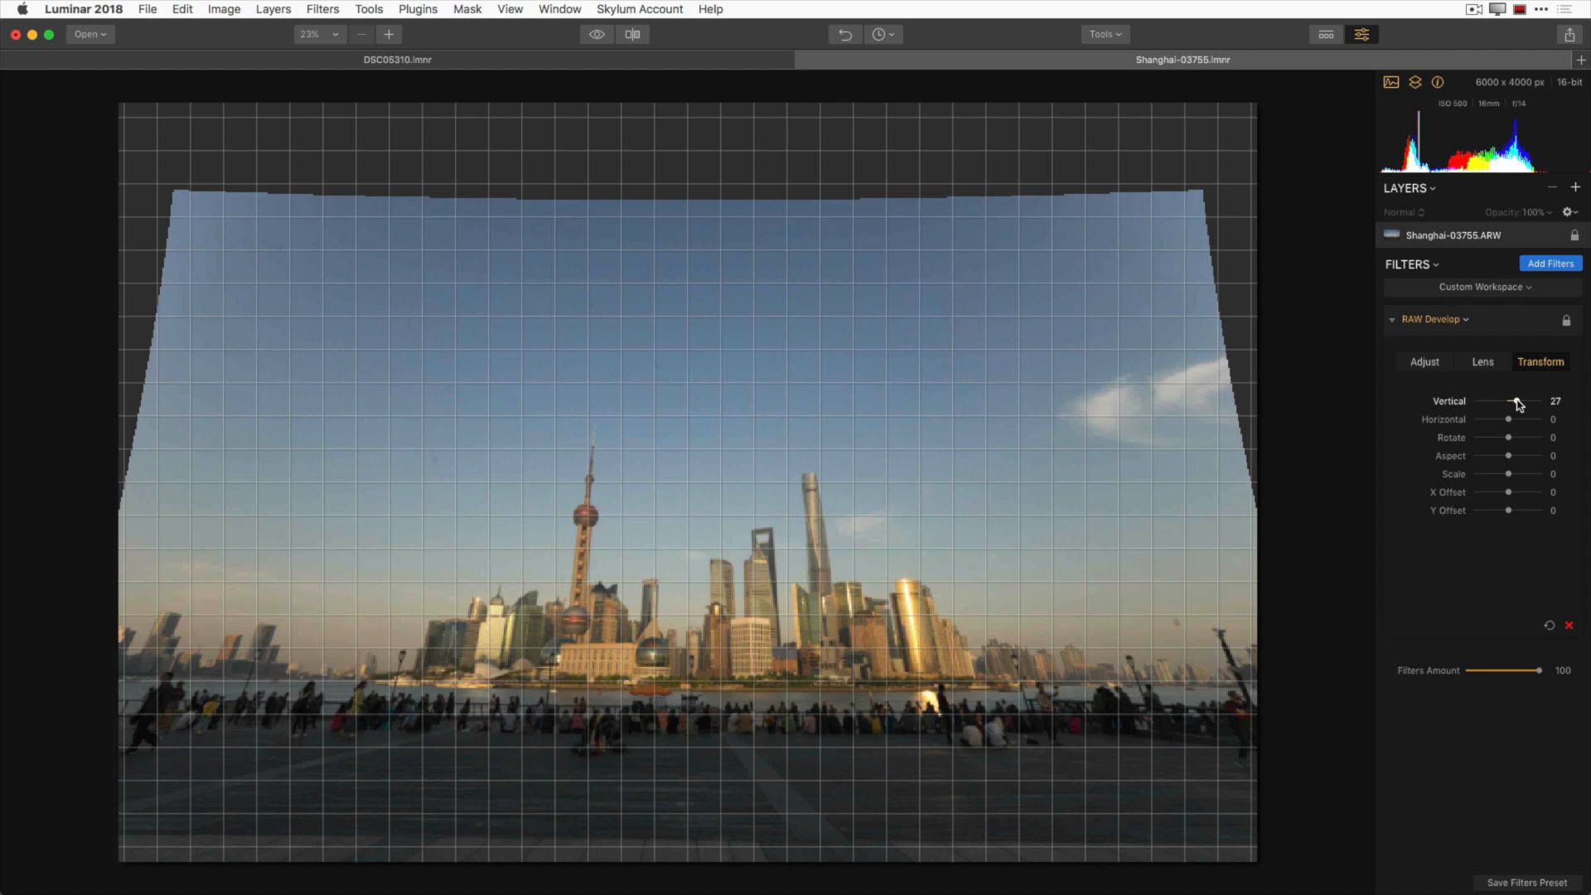
pyautogui.moveTo(1518, 405); pyautogui.dragTo(1503, 405)
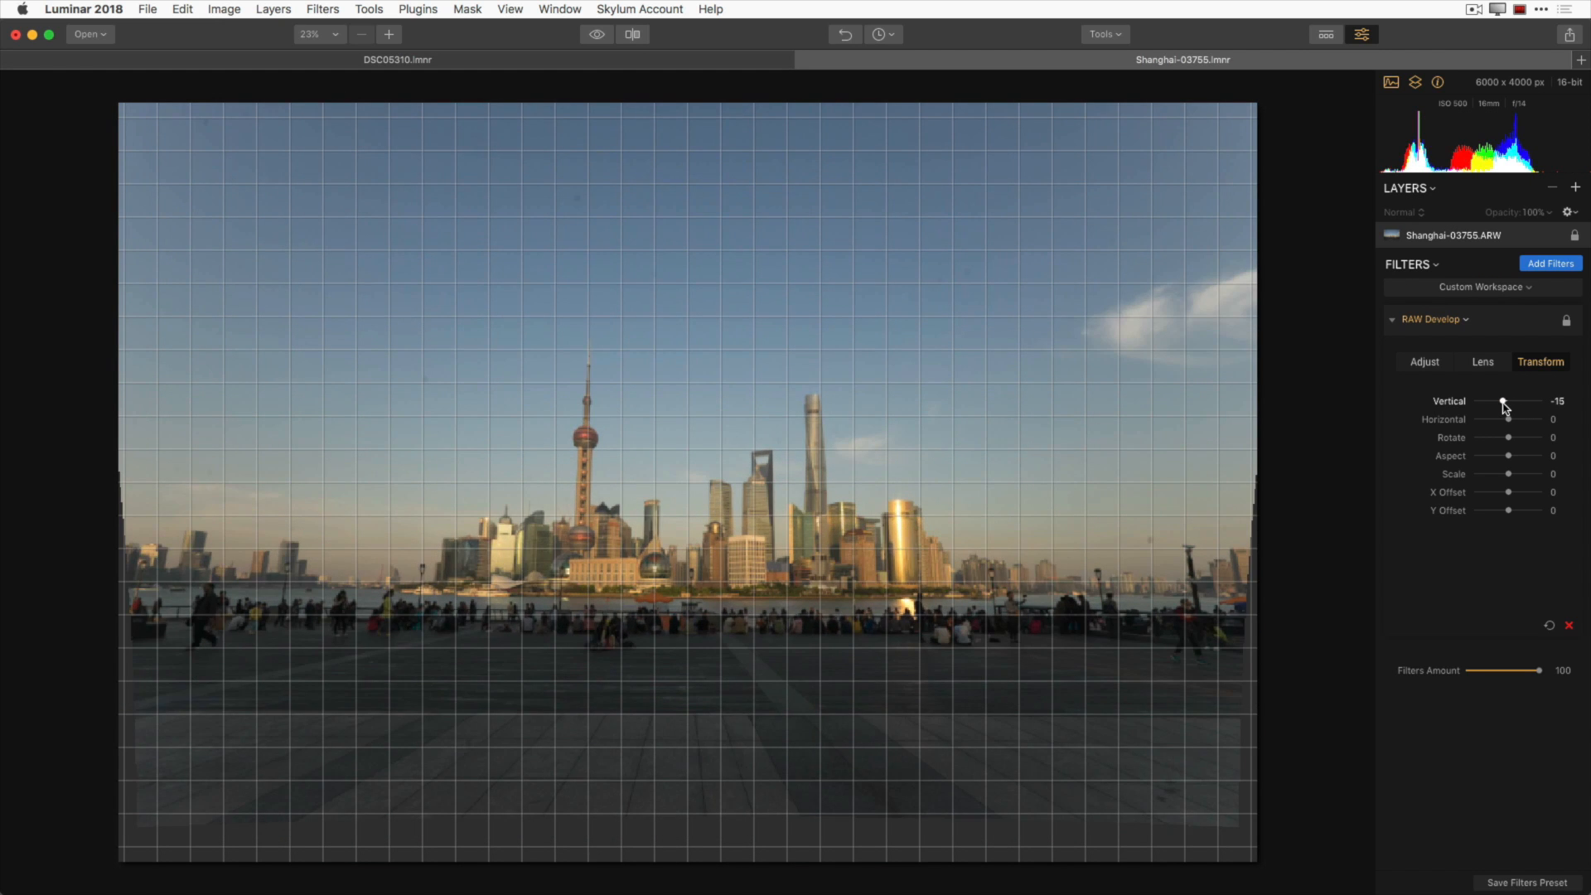
pyautogui.moveTo(1502, 406); pyautogui.dragTo(1496, 406)
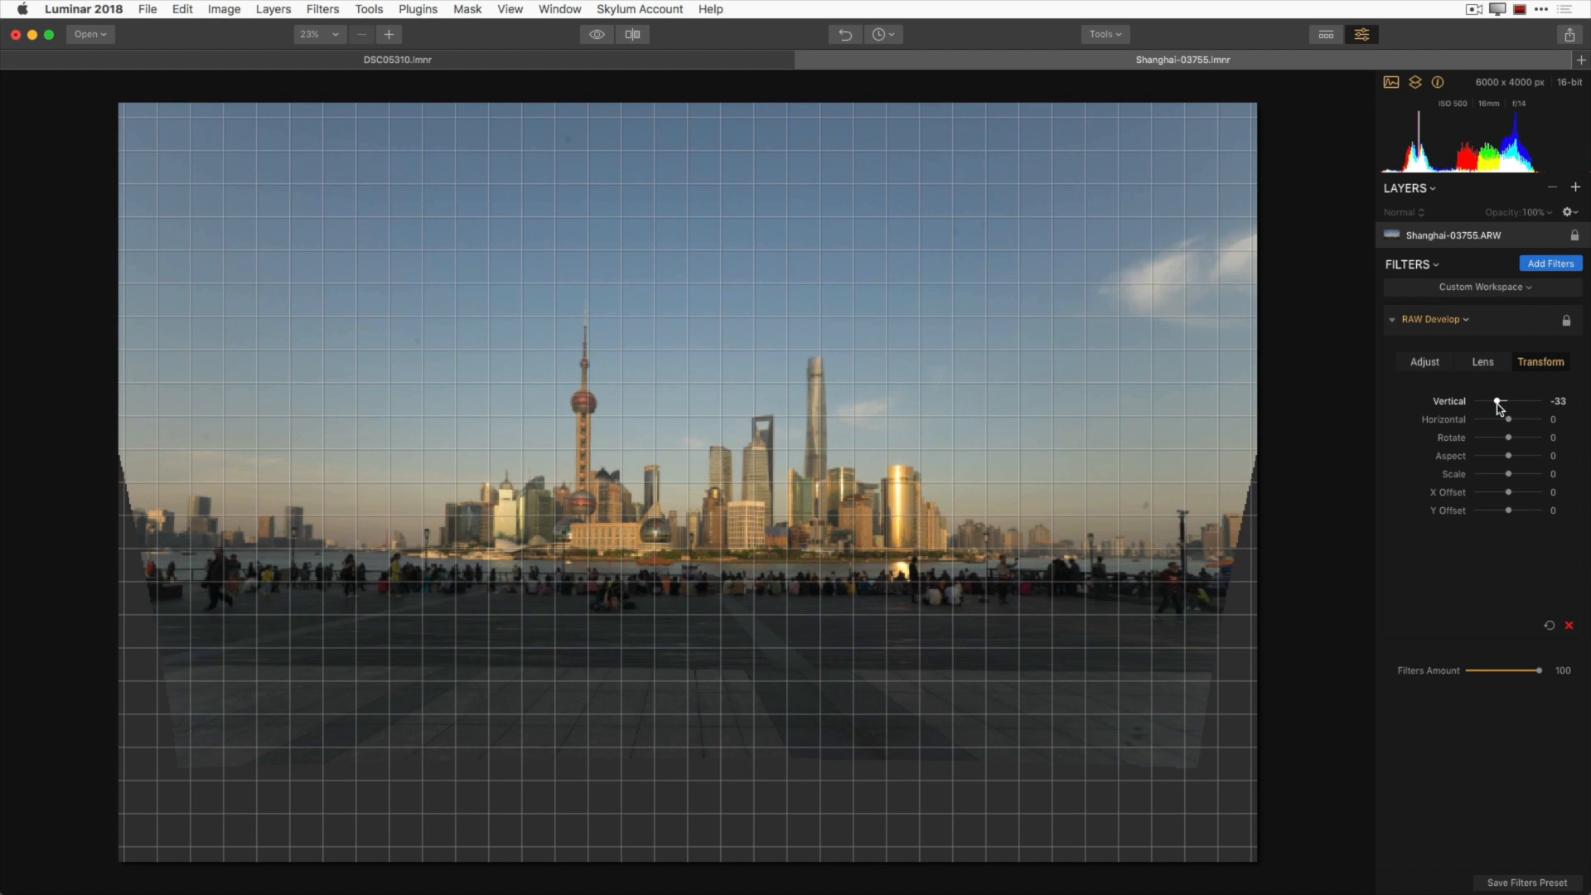
pyautogui.moveTo(1498, 411); pyautogui.dragTo(1493, 411)
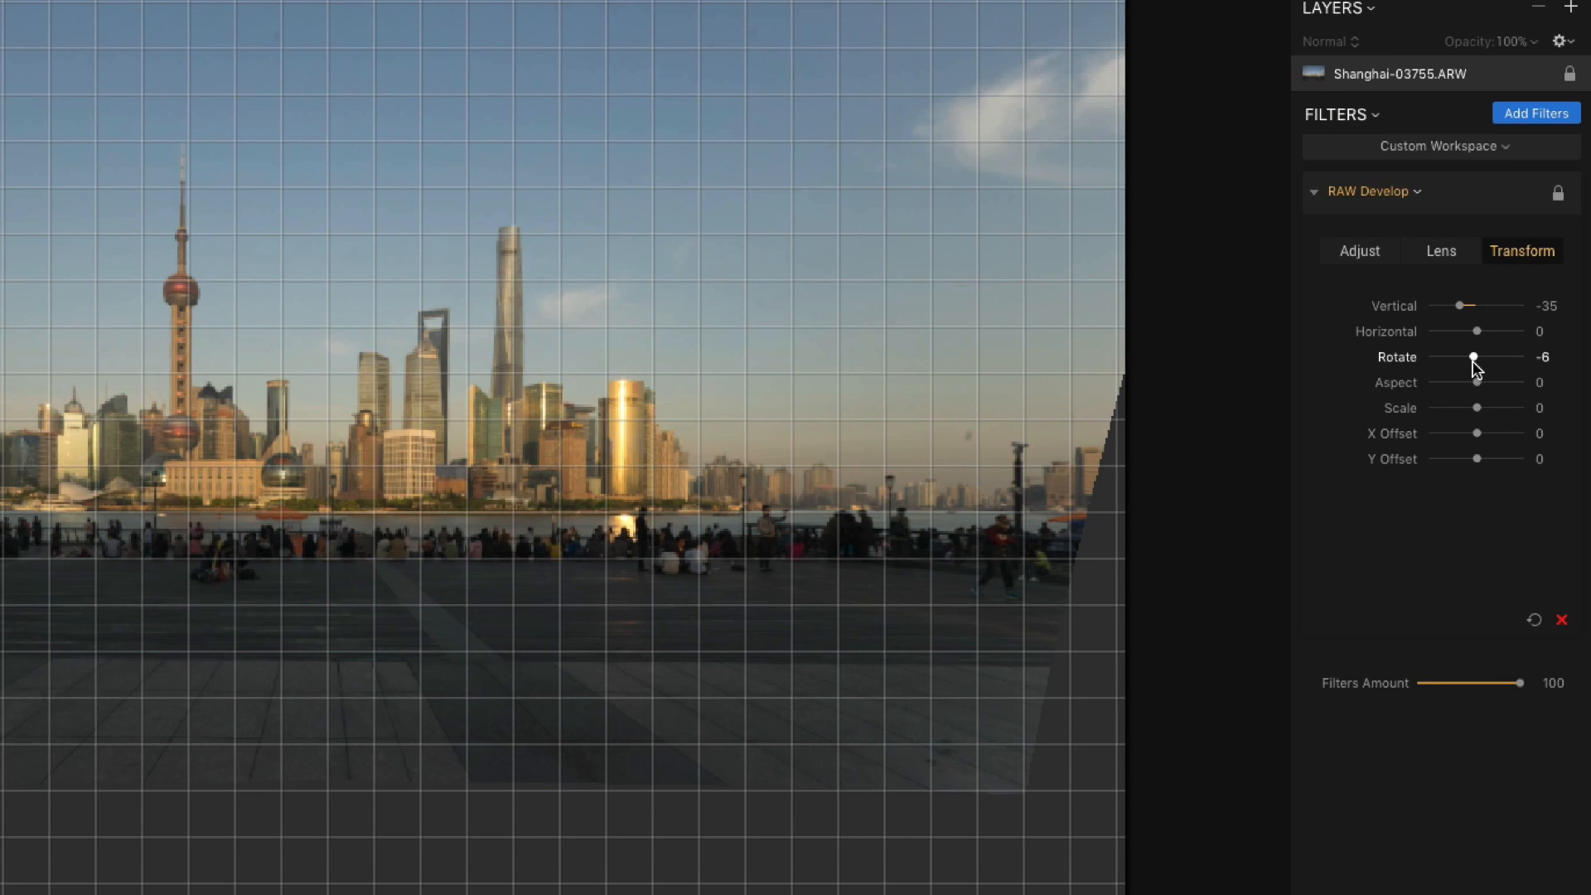
# Rotate the photo to about -16, aligning building edges with the grid
pyautogui.moveTo(1474, 358); pyautogui.dragTo(1467, 357)
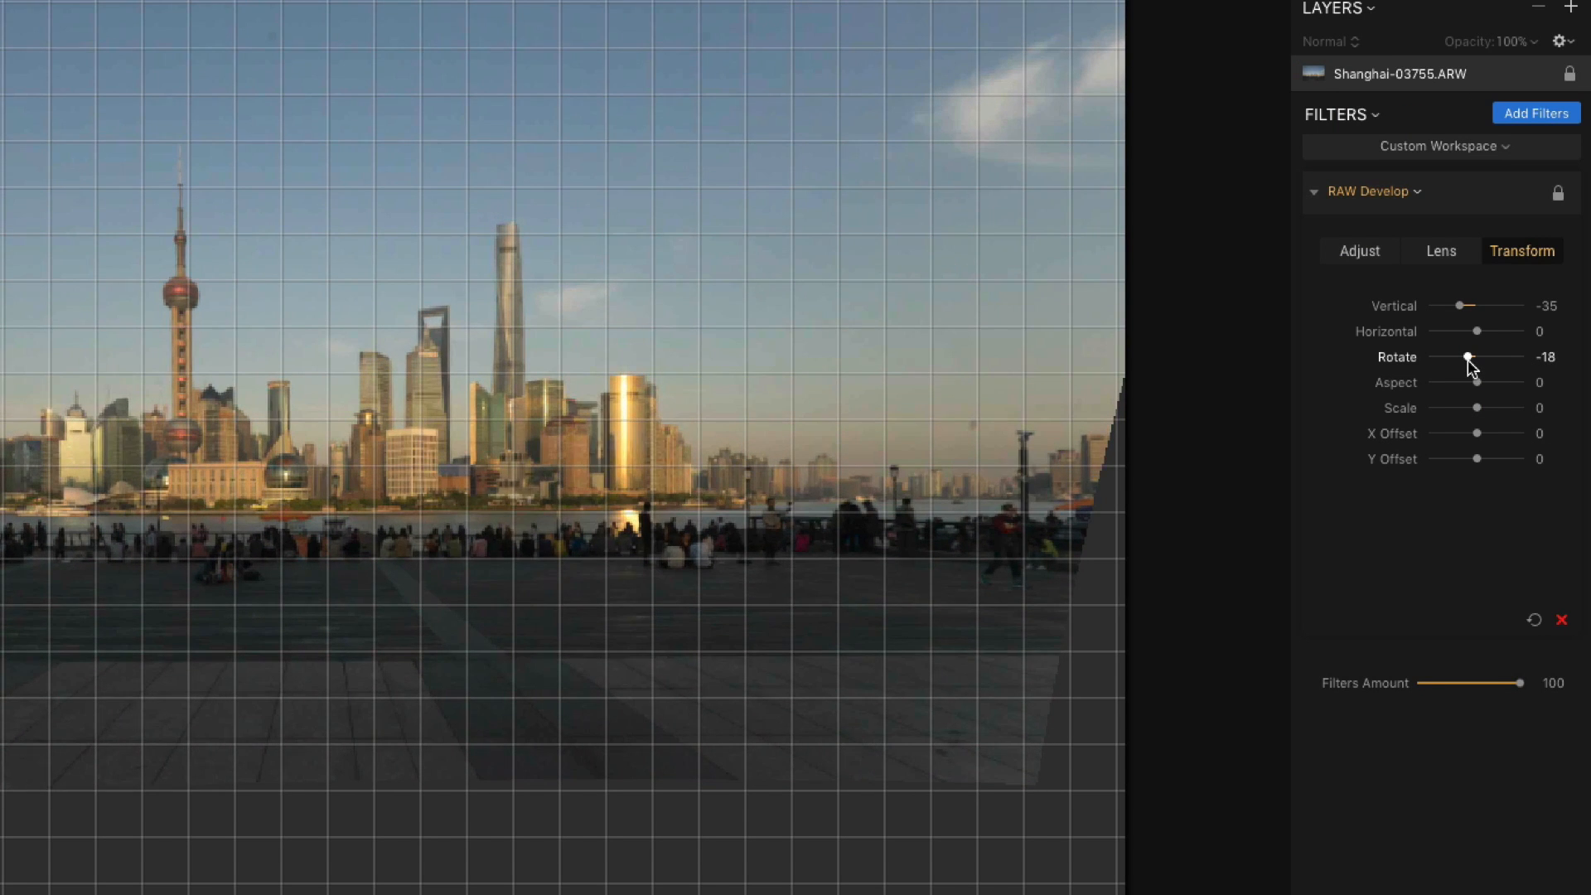
pyautogui.moveTo(1467, 356); pyautogui.dragTo(1461, 357)
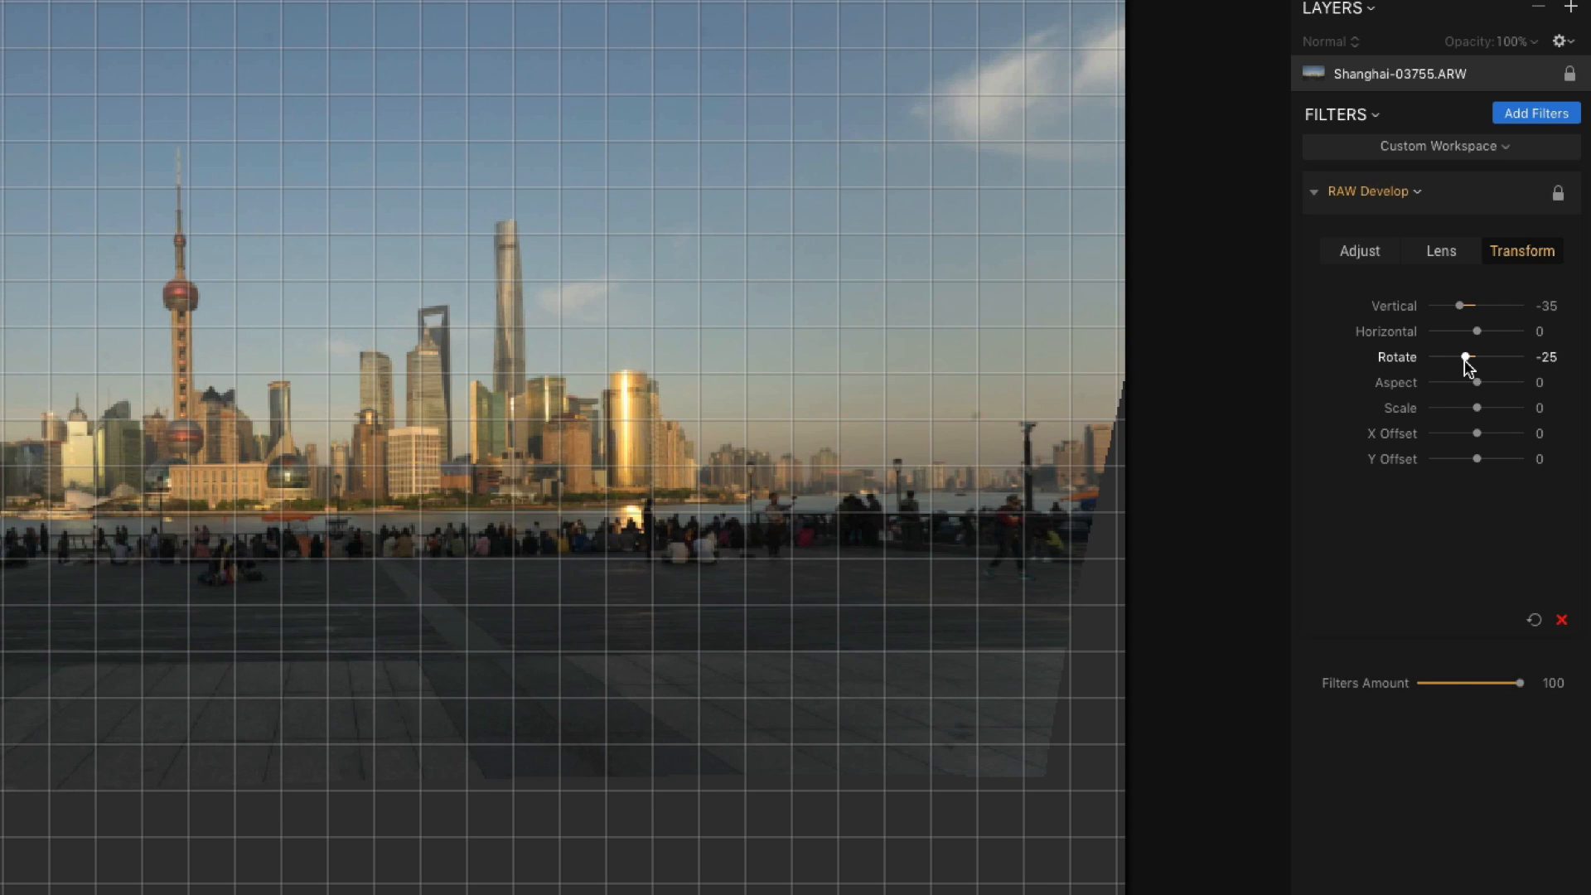
pyautogui.moveTo(1464, 357); pyautogui.dragTo(1472, 357)
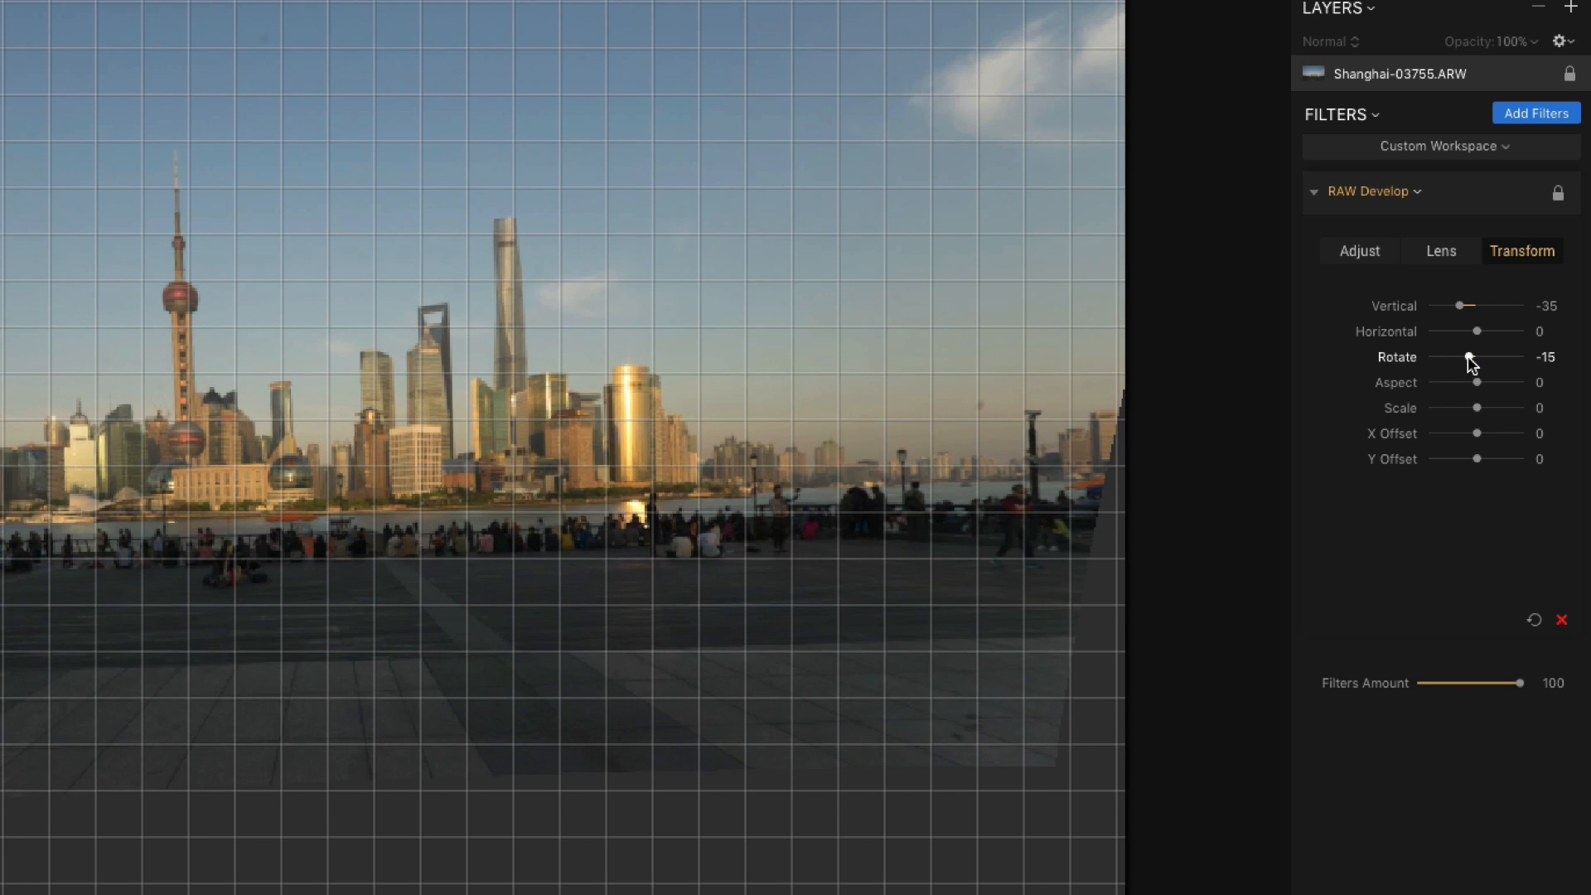
pyautogui.moveTo(1469, 357); pyautogui.dragTo(1464, 356)
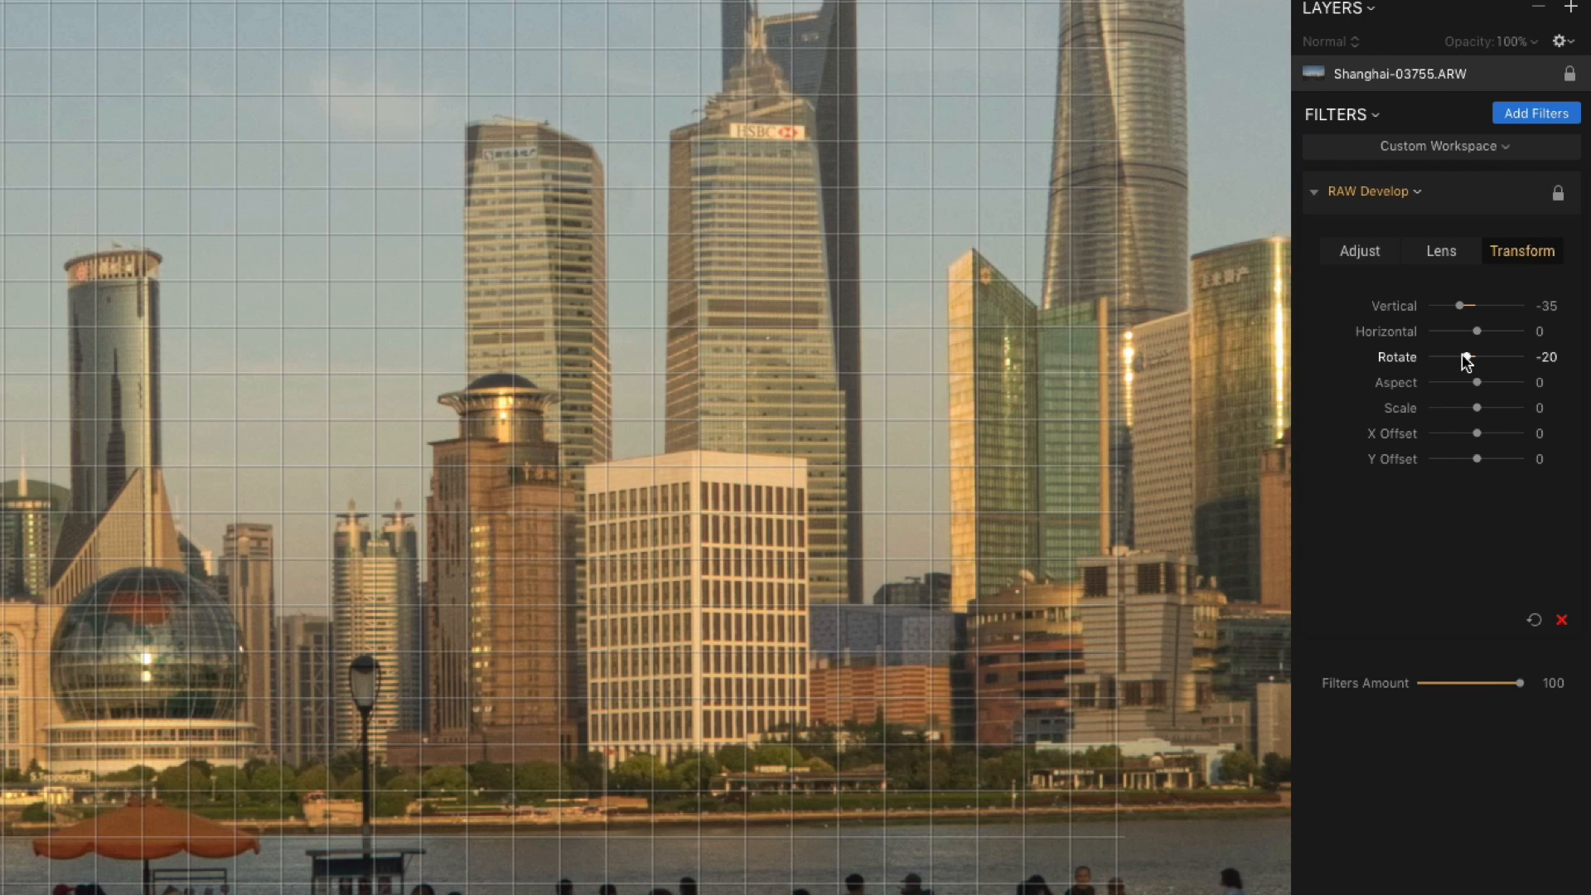
pyautogui.moveTo(1484, 363)
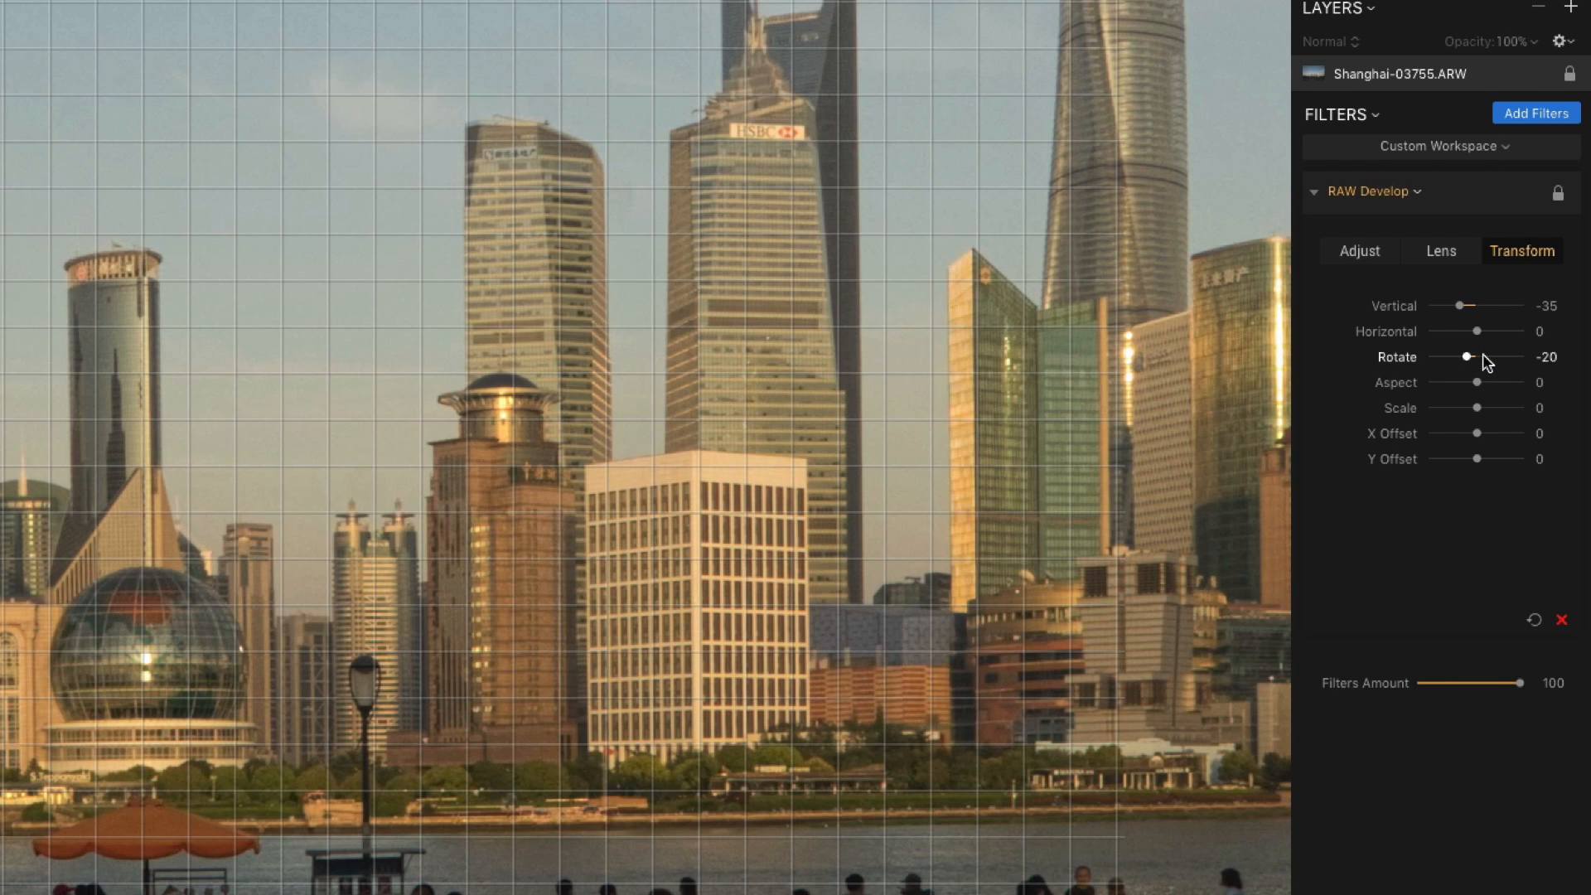
pyautogui.moveTo(1466, 357); pyautogui.dragTo(1535, 356)
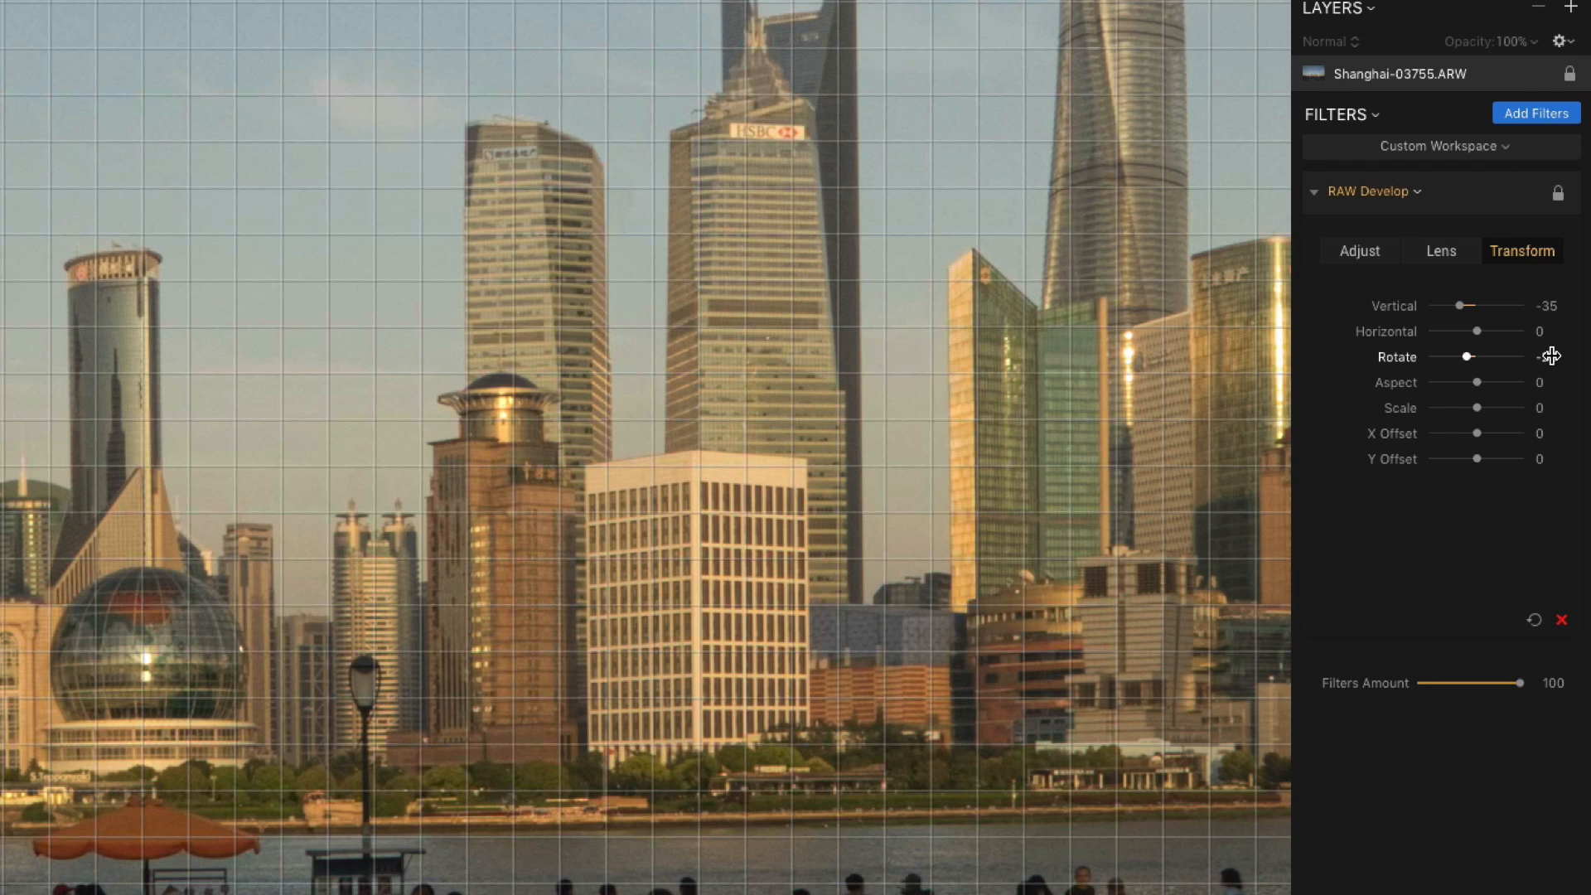
pyautogui.moveTo(1468, 357); pyautogui.dragTo(1498, 356)
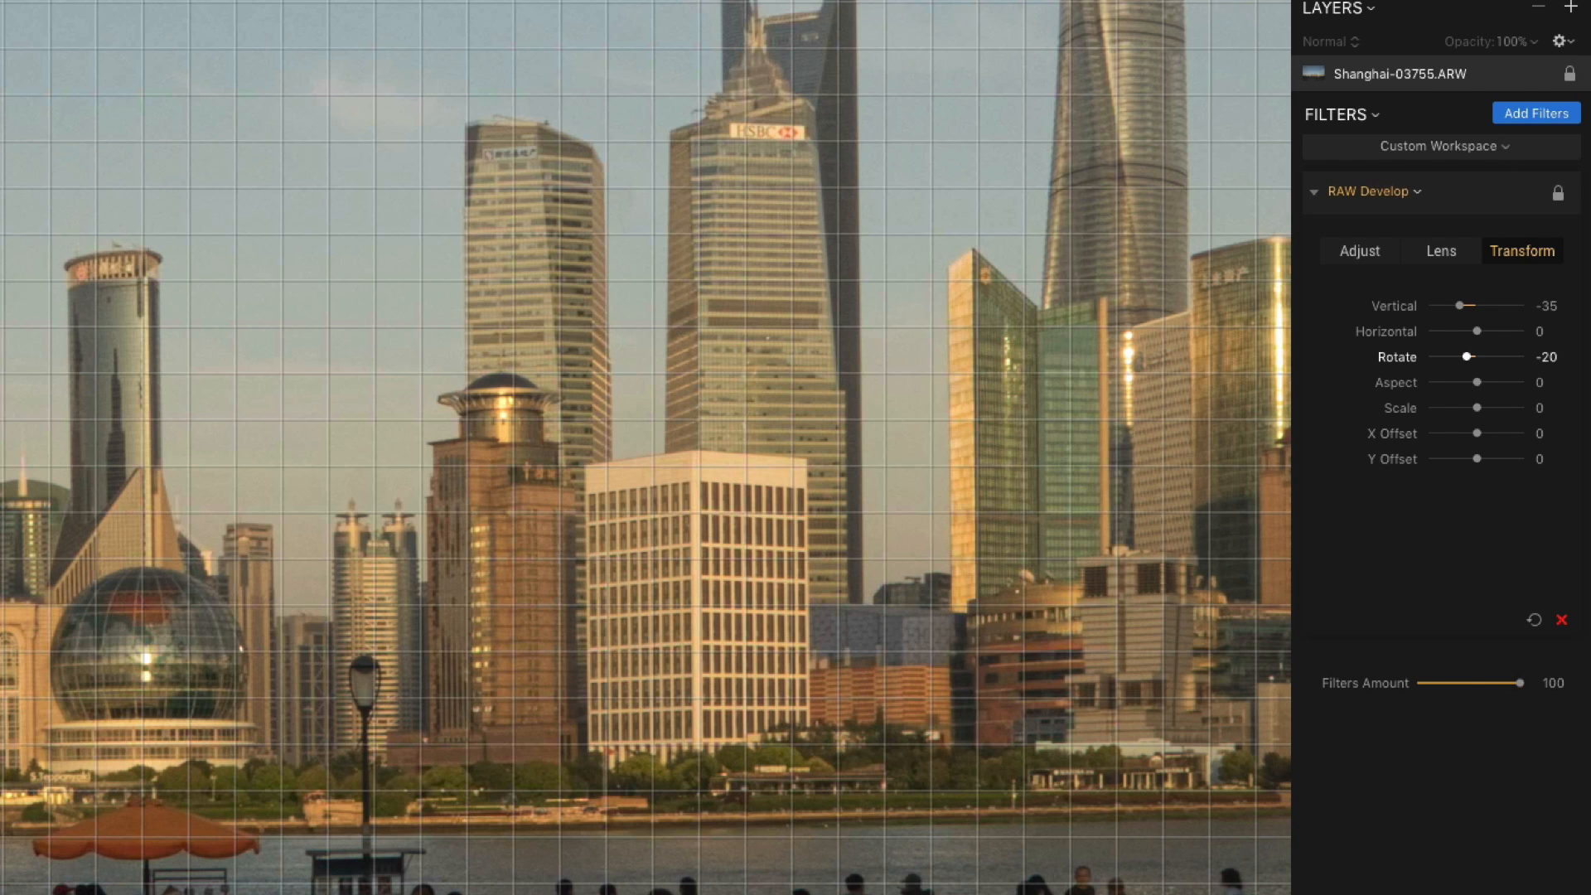
pyautogui.moveTo(1470, 356); pyautogui.dragTo(1465, 356)
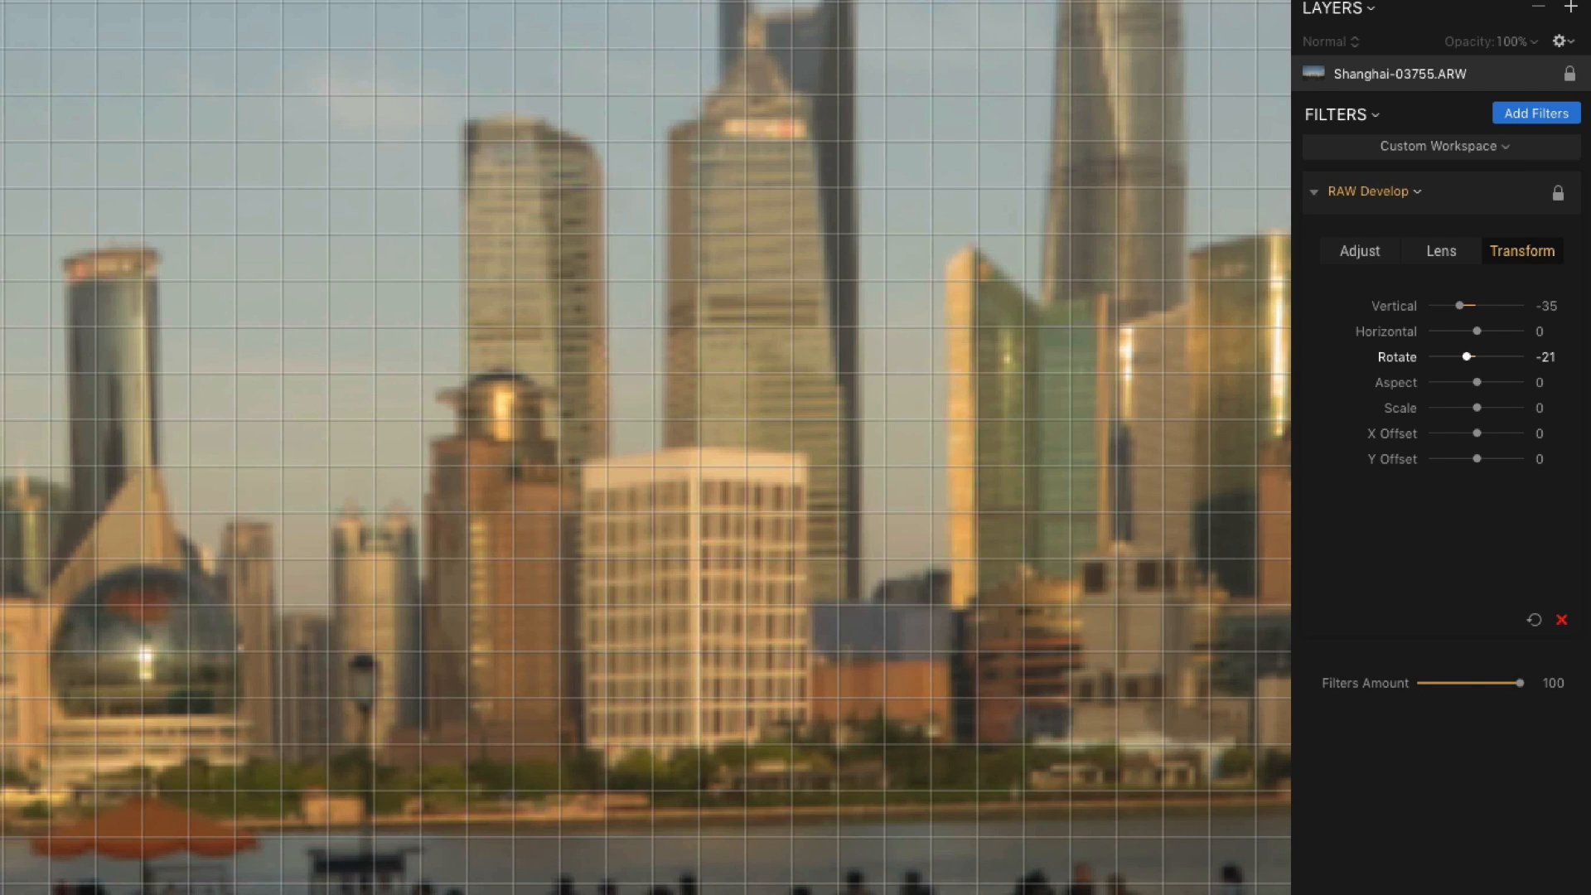
pyautogui.moveTo(1466, 357); pyautogui.dragTo(1472, 357)
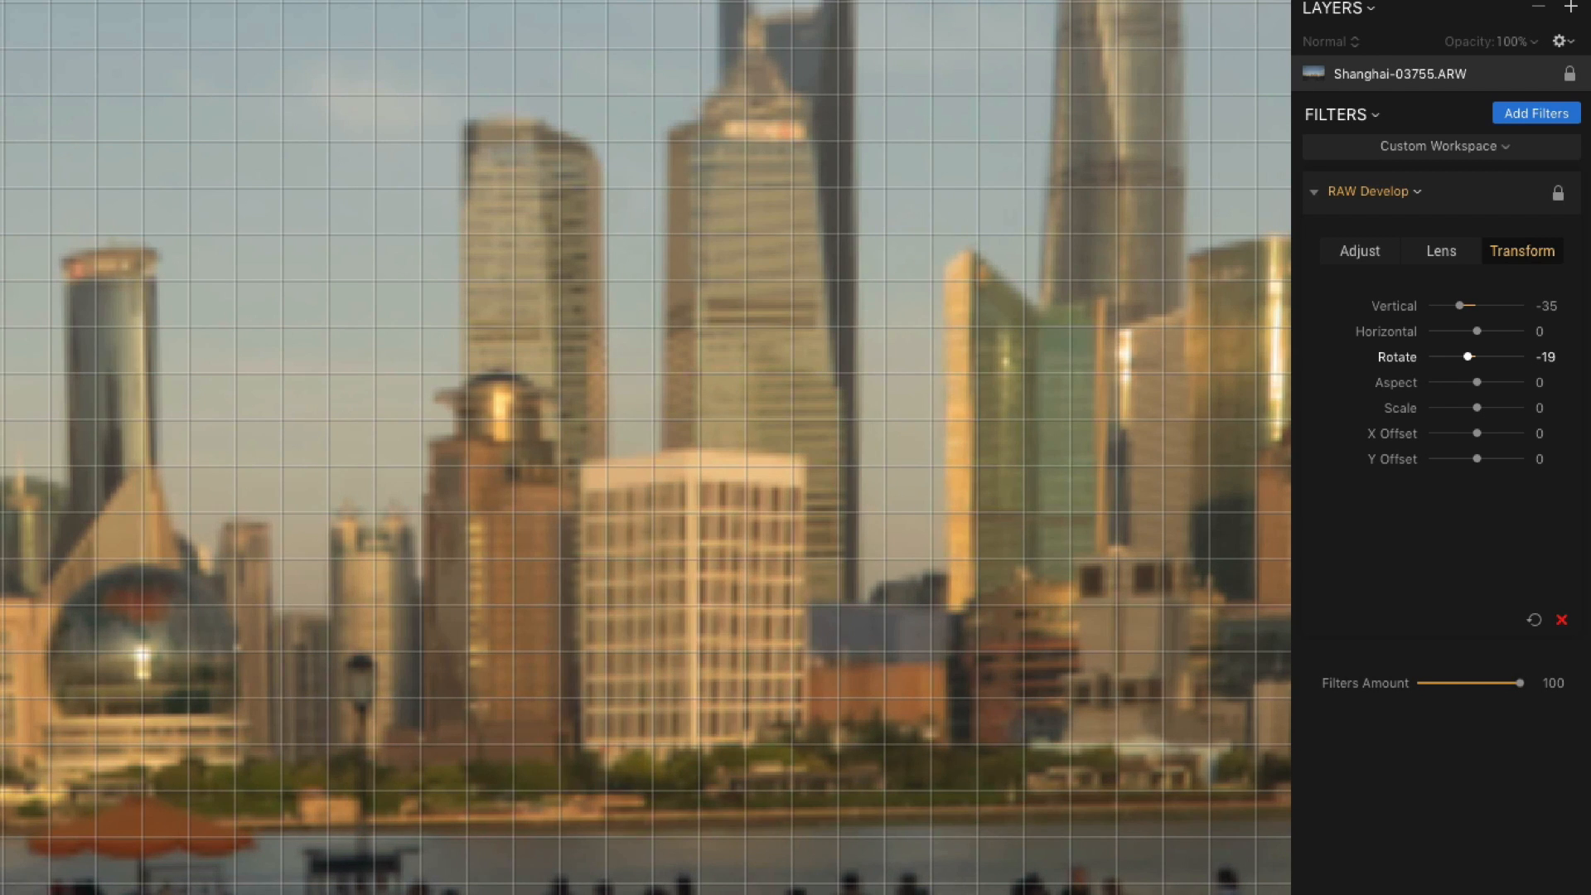
pyautogui.moveTo(1470, 356); pyautogui.dragTo(1473, 356)
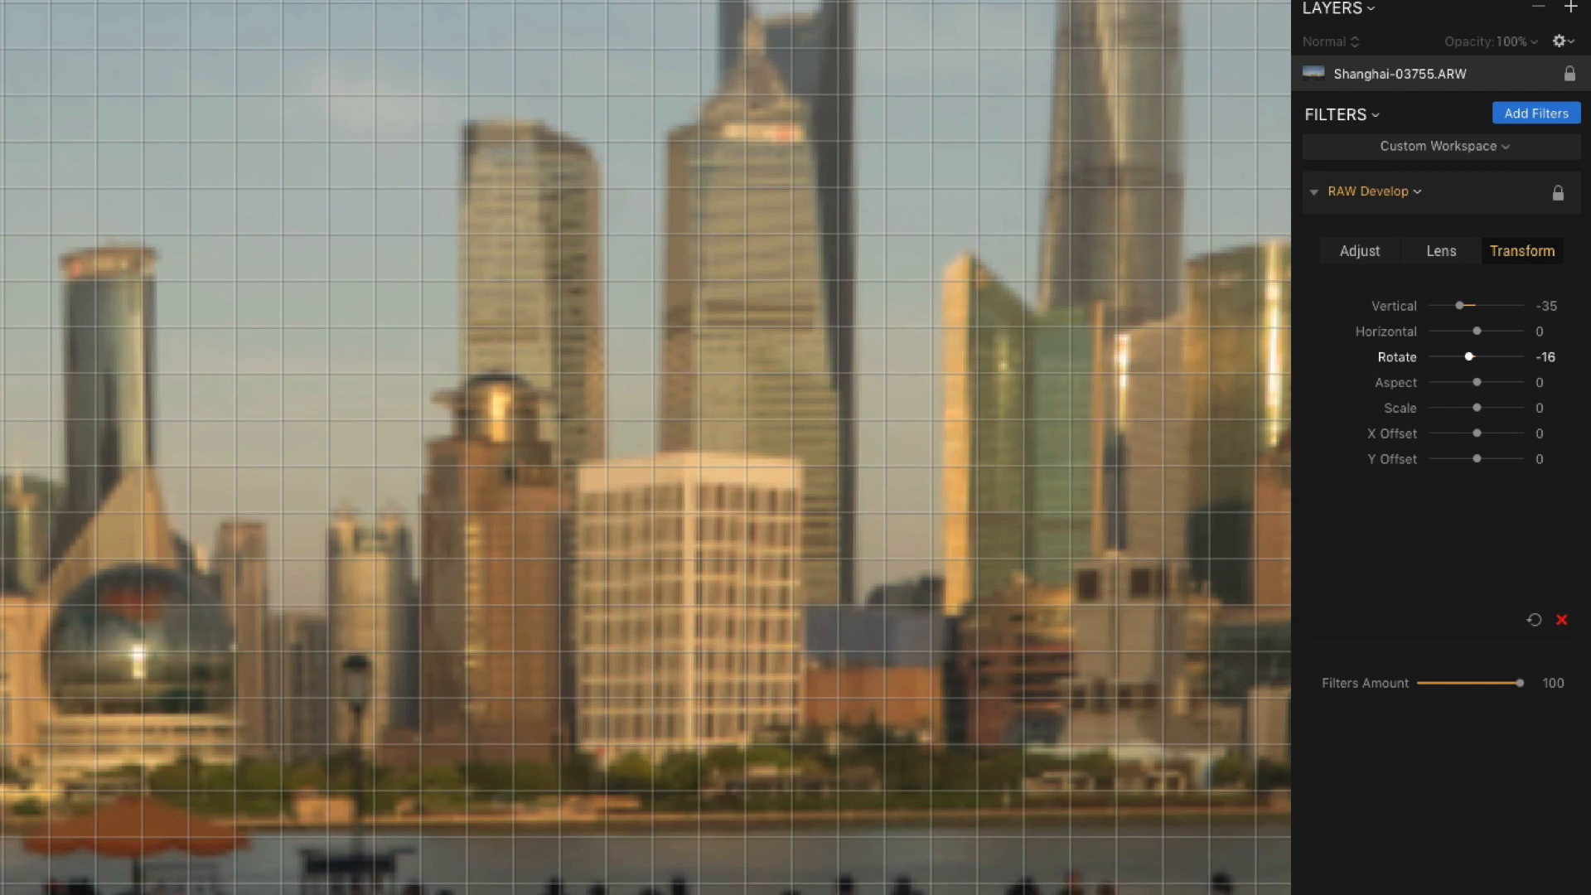
pyautogui.moveTo(1469, 357); pyautogui.dragTo(1477, 357)
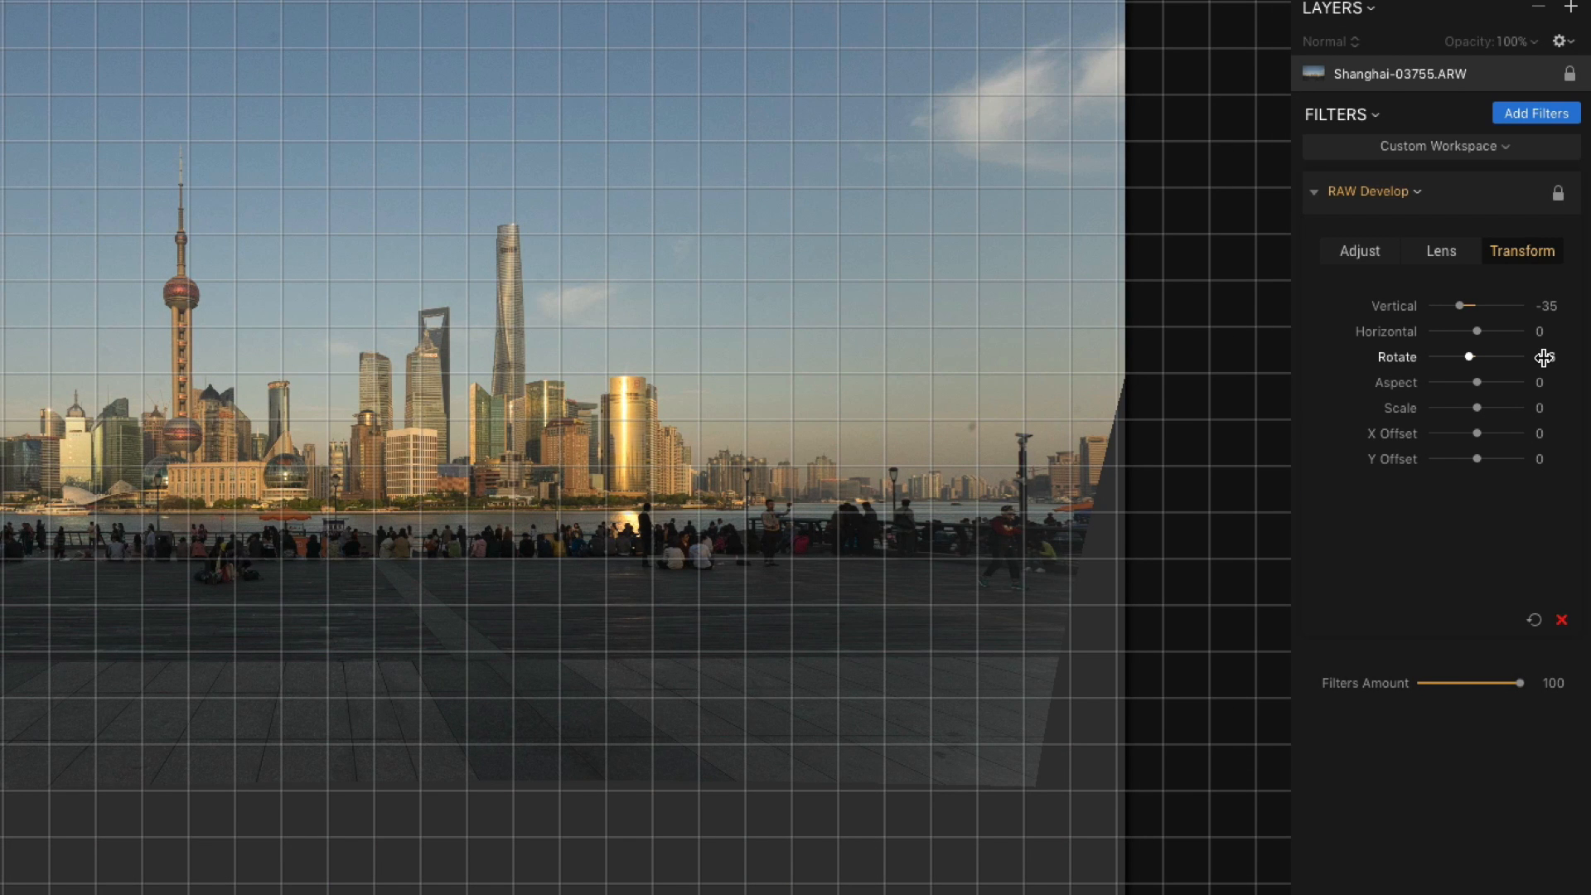
pyautogui.moveTo(1468, 356); pyautogui.dragTo(1474, 357)
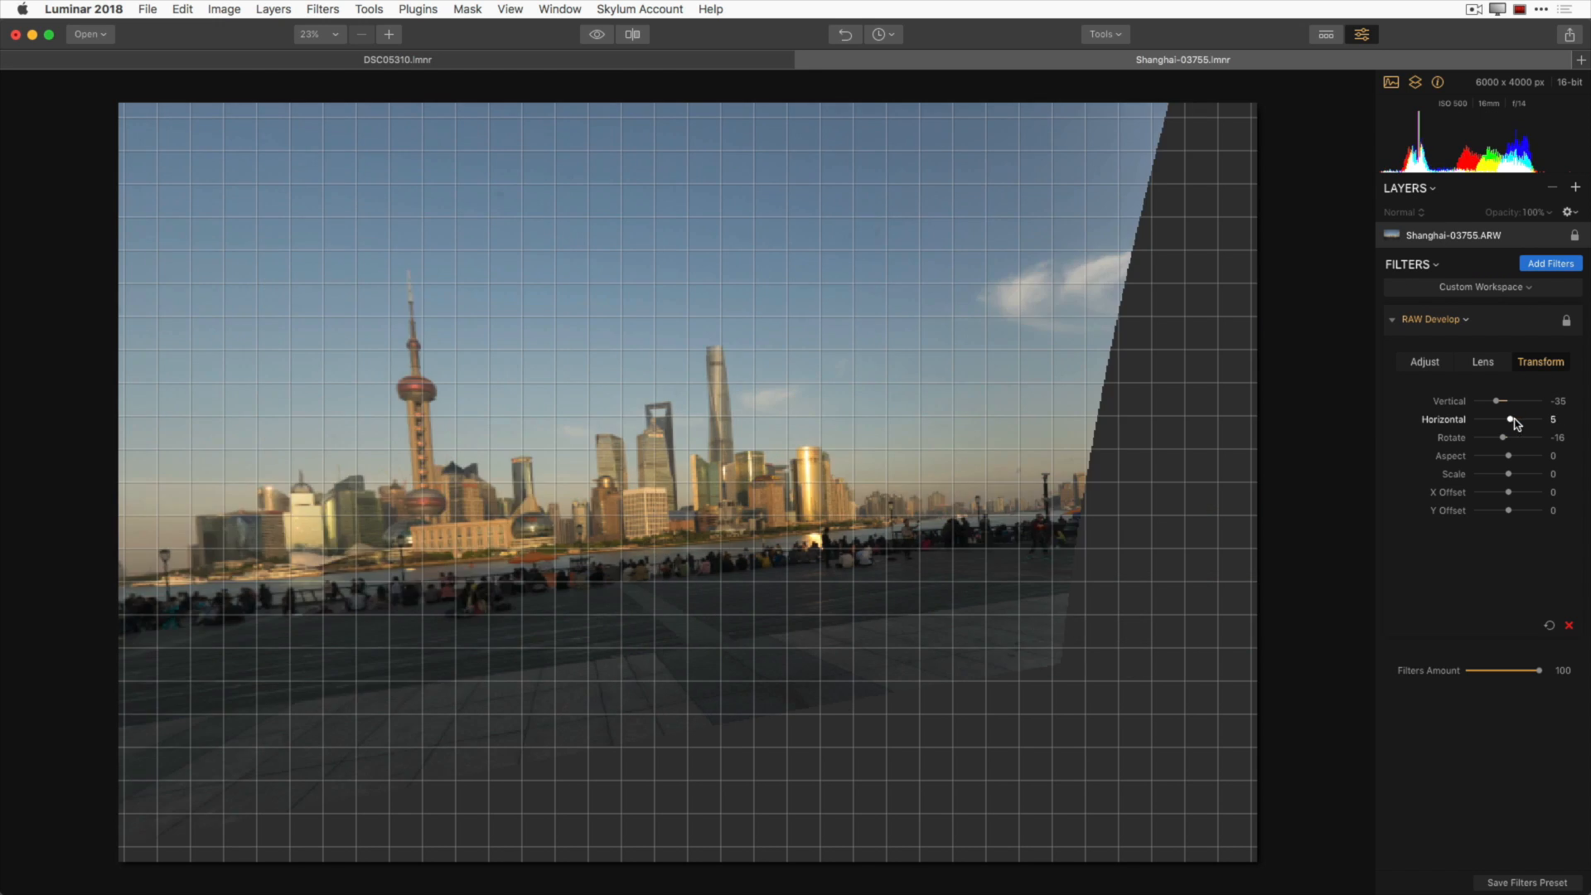
pyautogui.moveTo(1505, 419); pyautogui.dragTo(1511, 420)
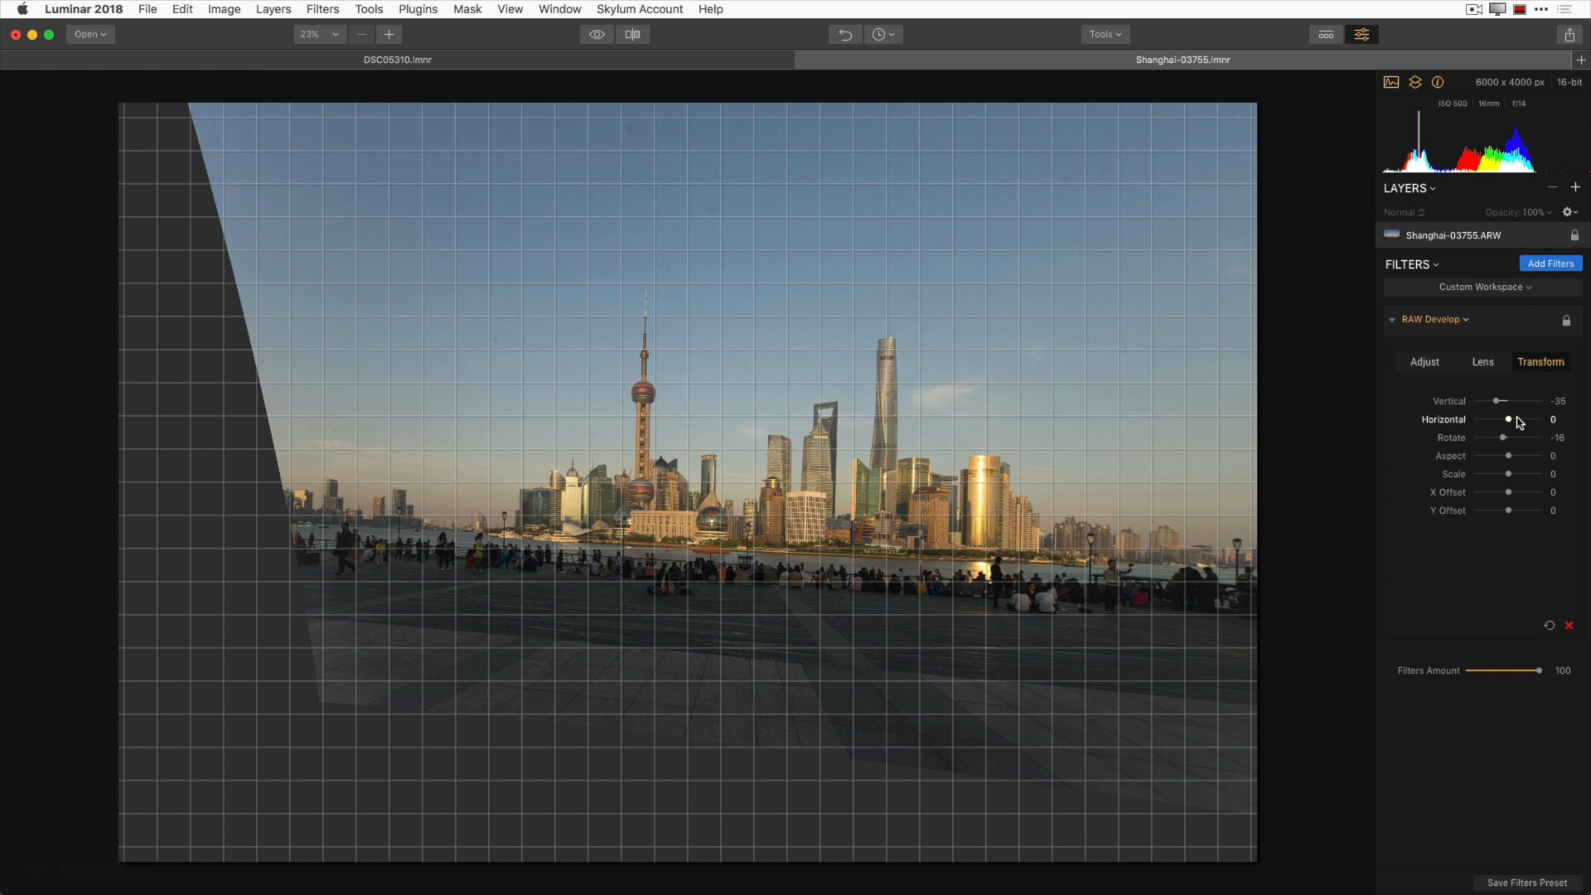
pyautogui.moveTo(1511, 419); pyautogui.dragTo(1507, 419)
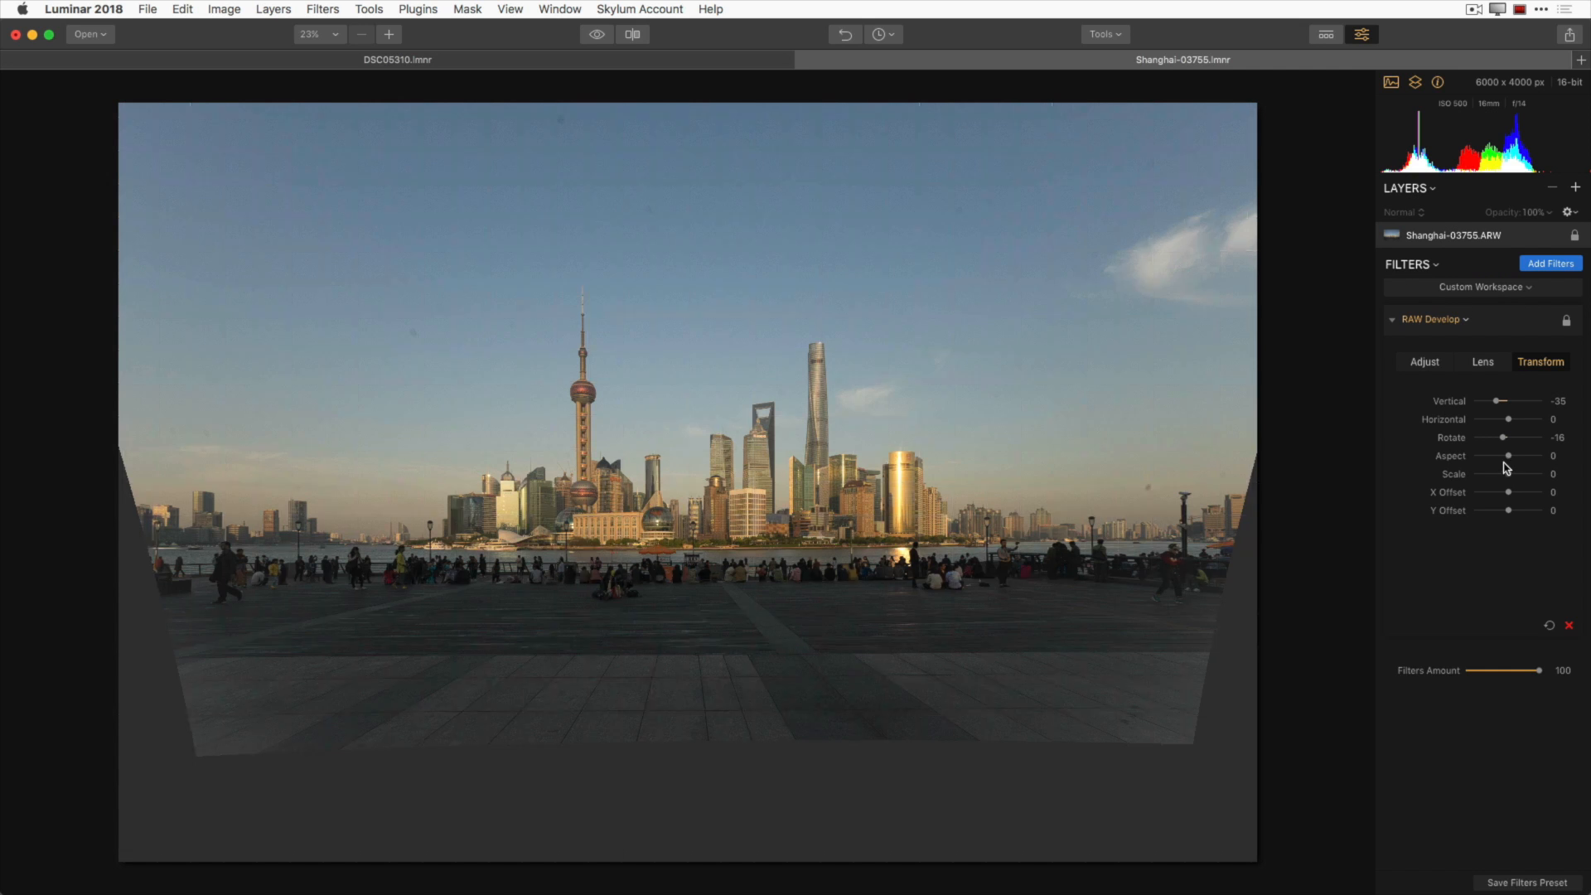
pyautogui.moveTo(1508, 456); pyautogui.dragTo(1501, 456)
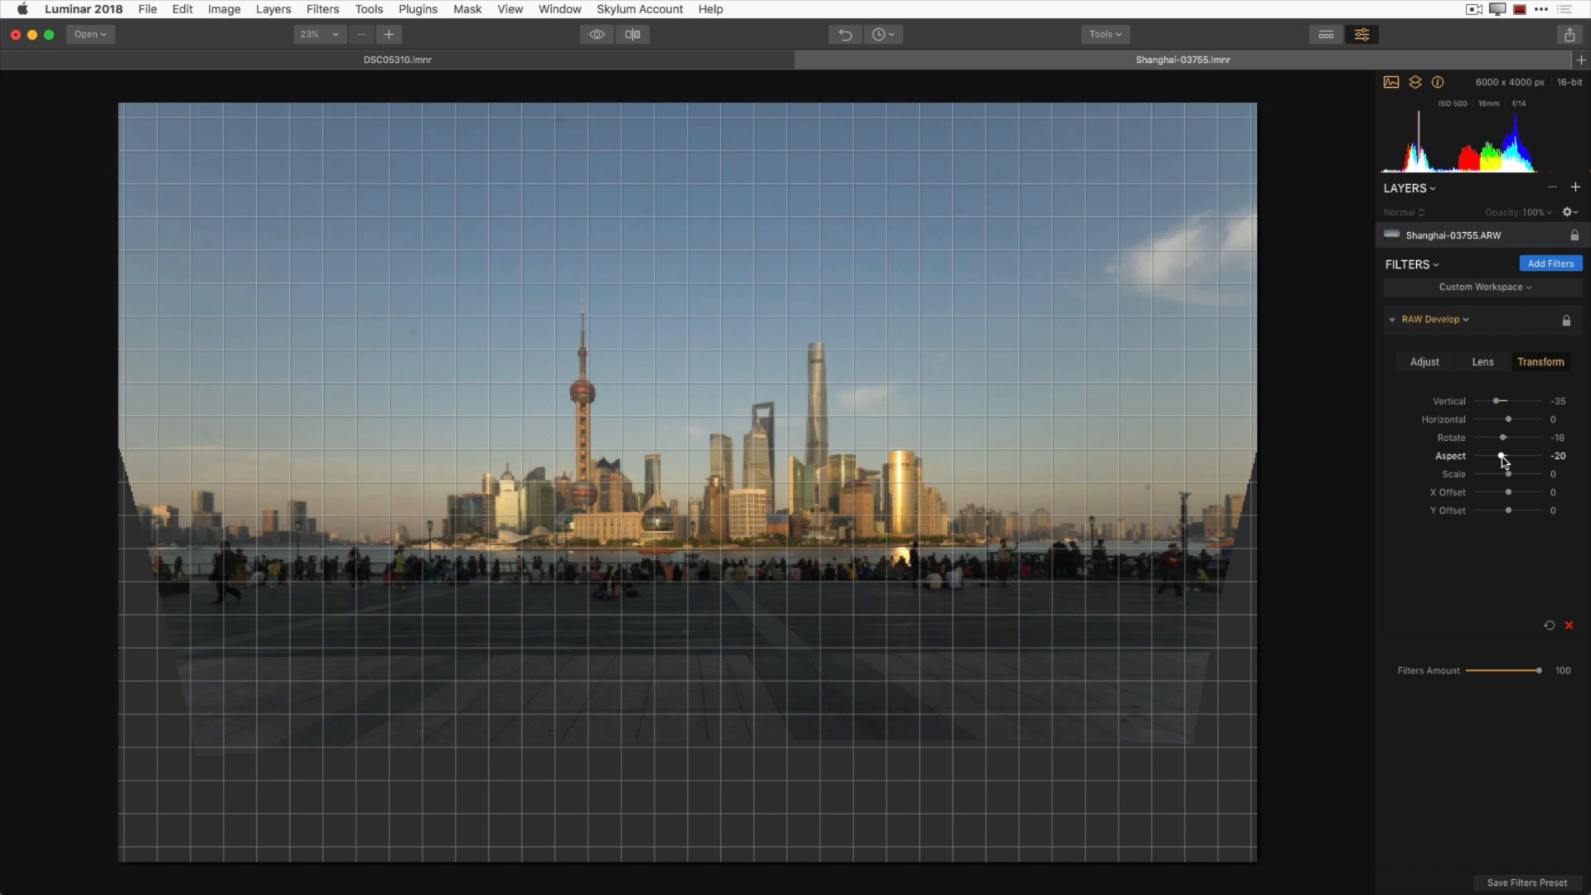
pyautogui.moveTo(1501, 456); pyautogui.dragTo(1509, 456)
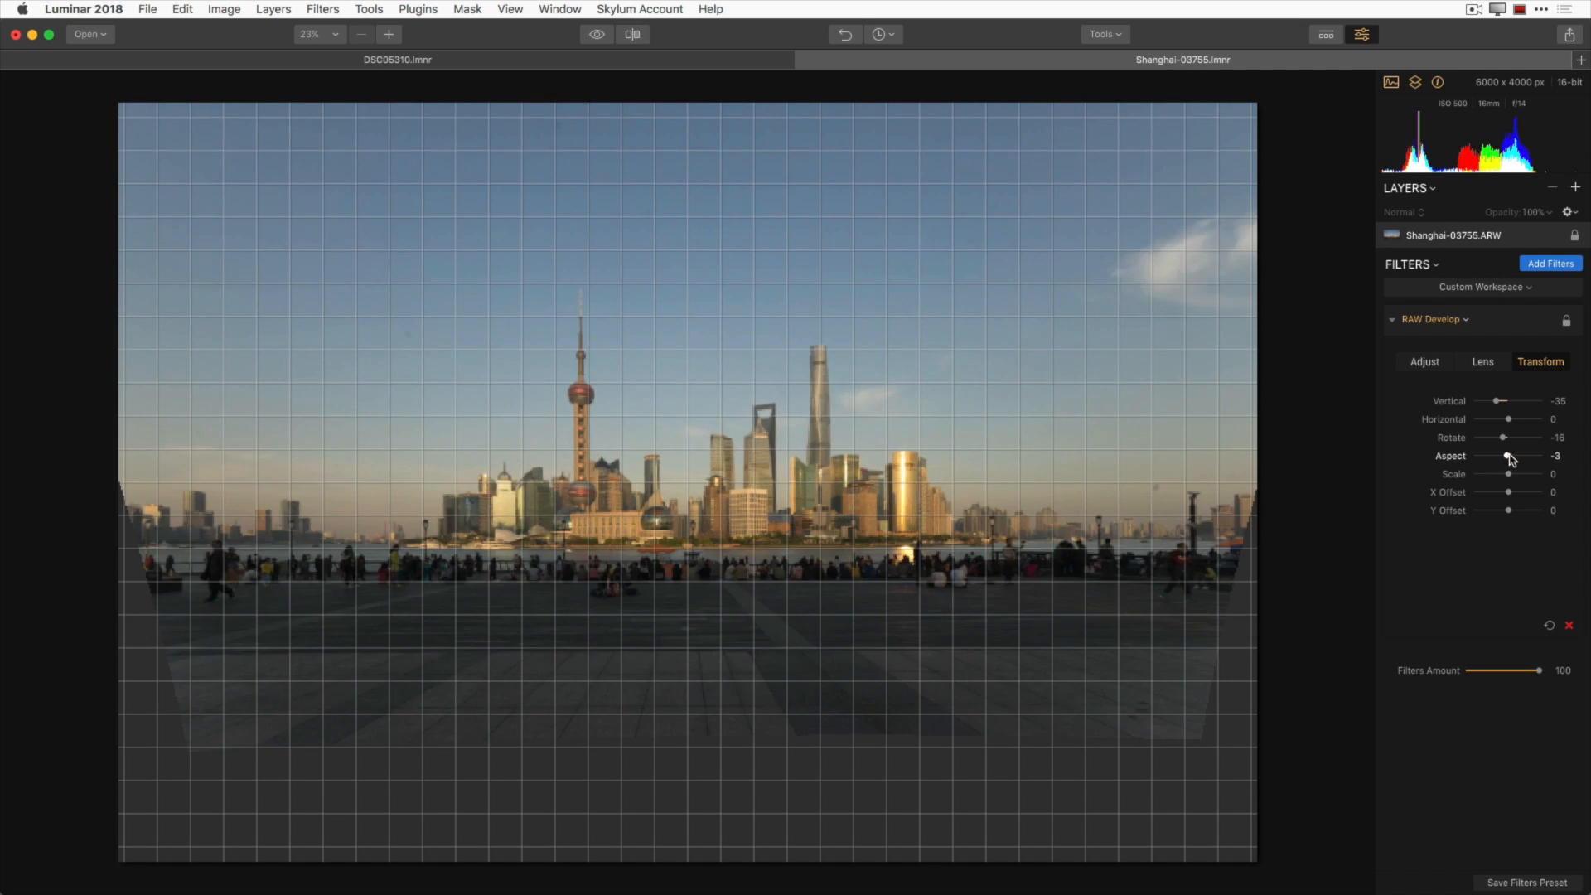
pyautogui.moveTo(1503, 456); pyautogui.dragTo(1523, 456)
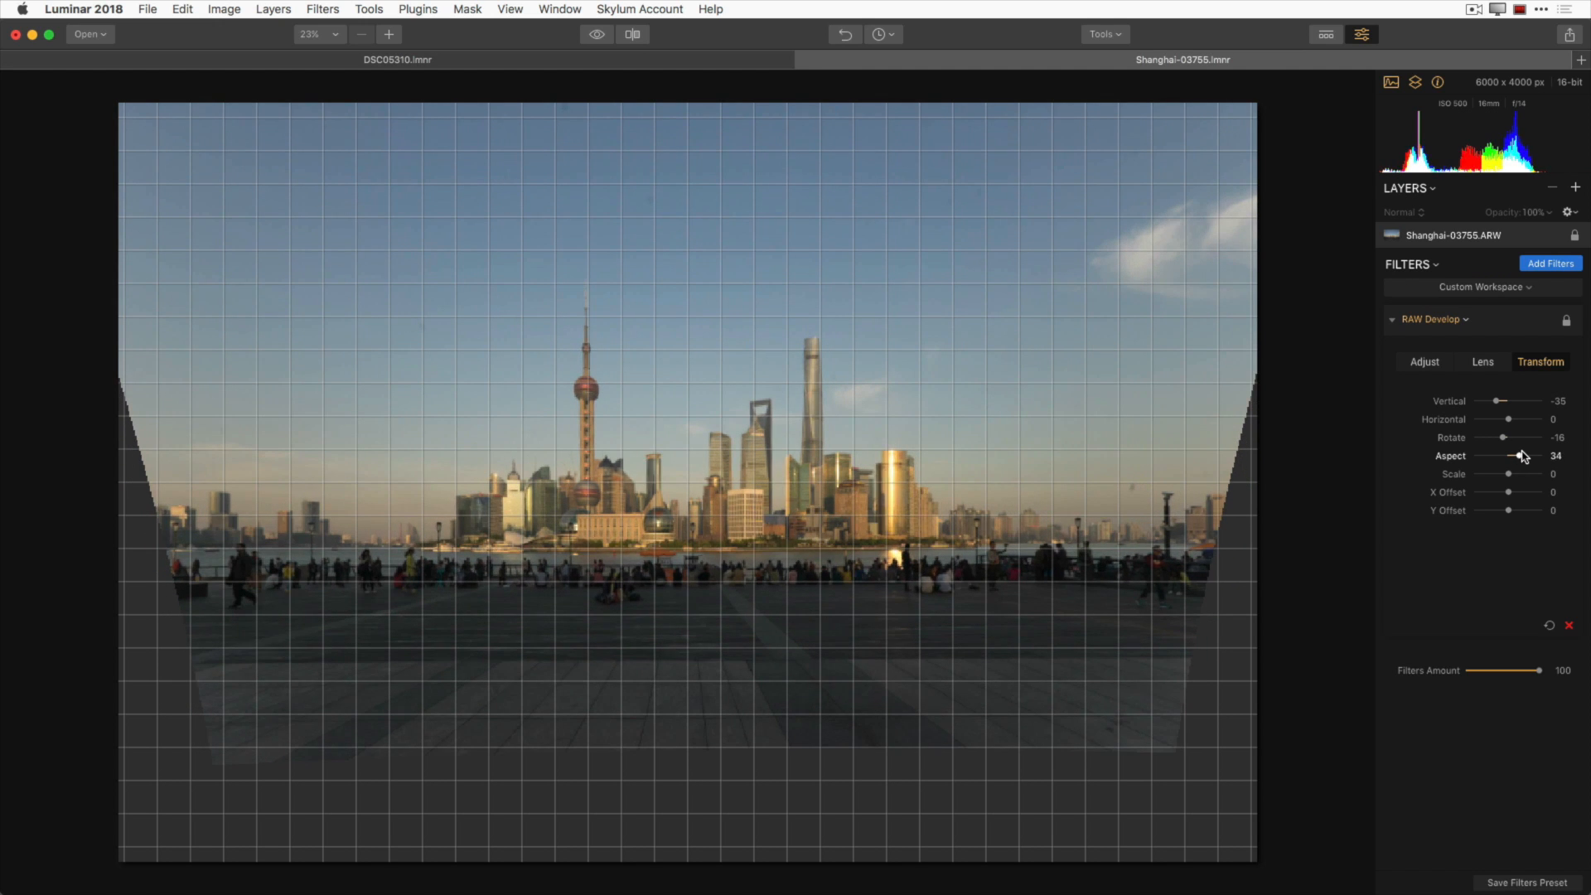
pyautogui.moveTo(1514, 456); pyautogui.dragTo(1519, 456)
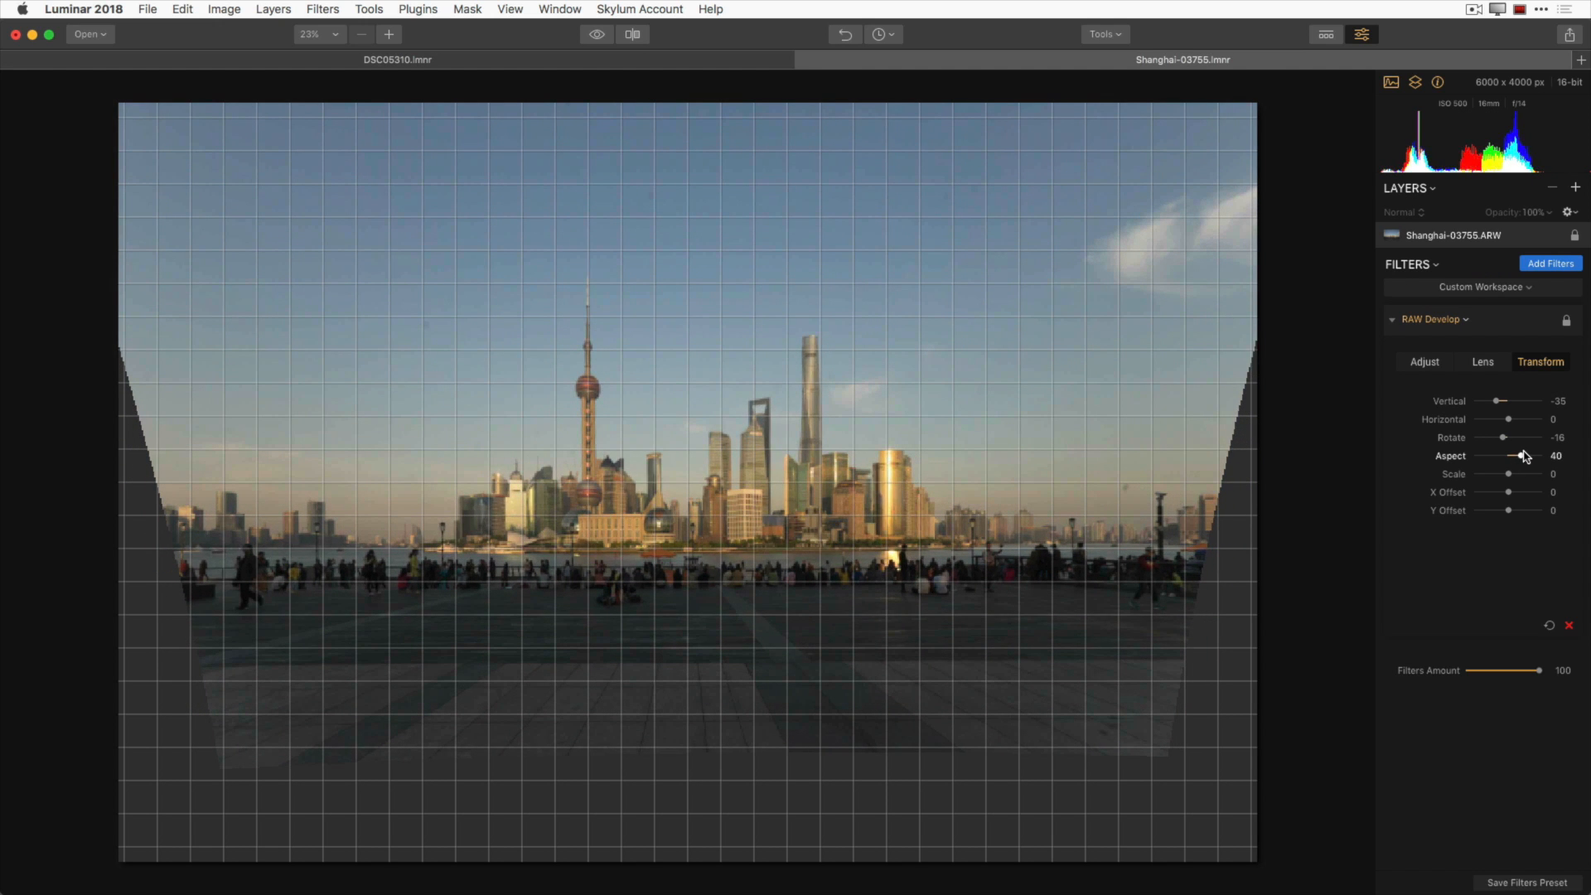
pyautogui.moveTo(1525, 456); pyautogui.dragTo(1519, 455)
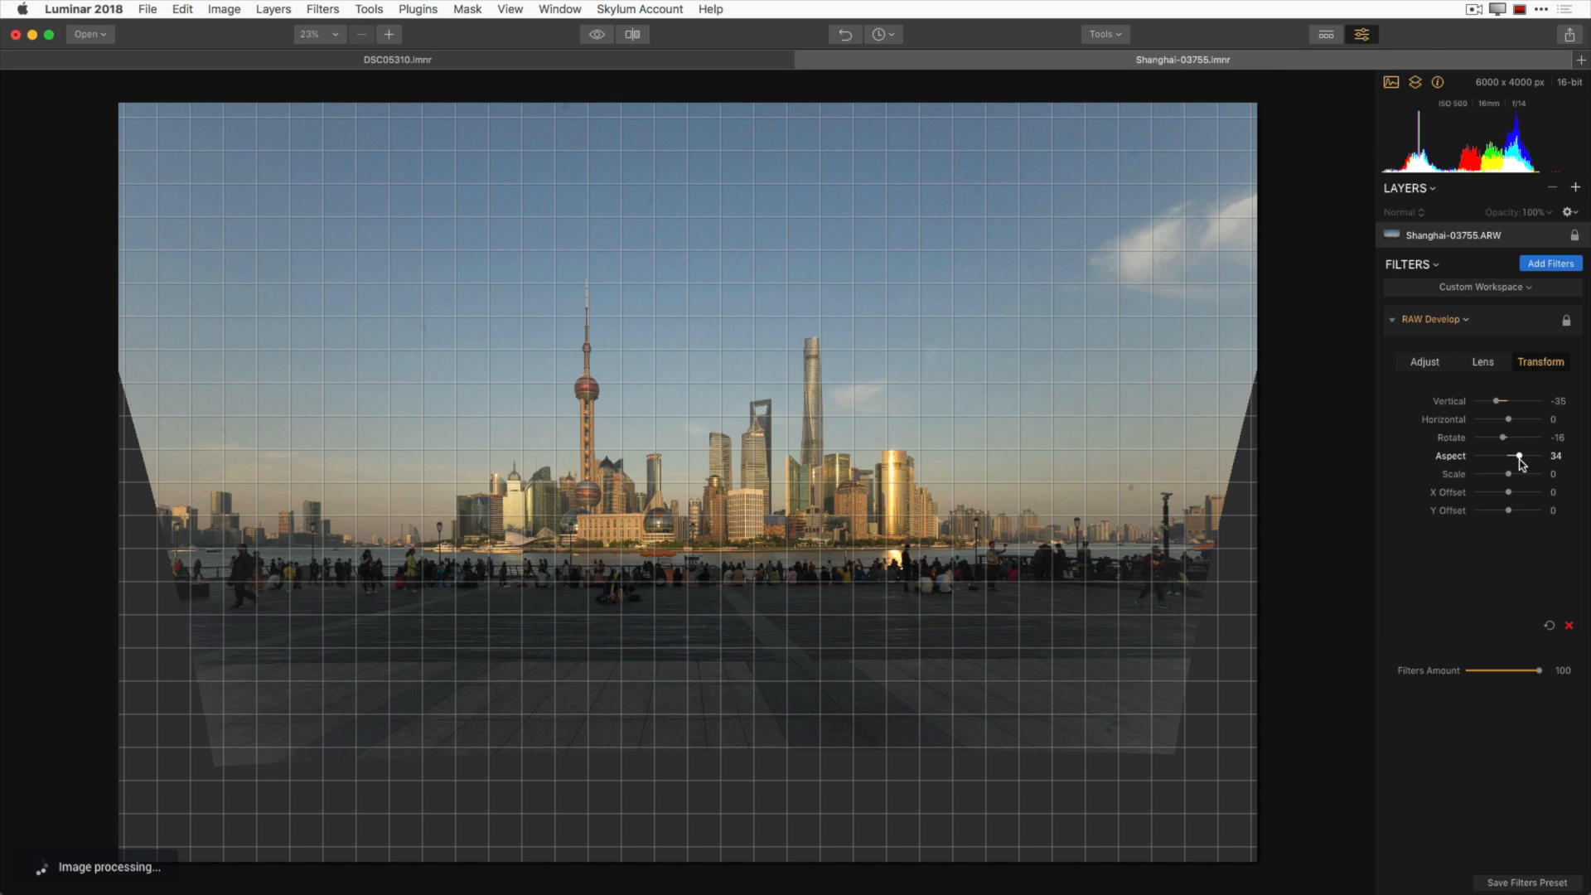
pyautogui.moveTo(1519, 458); pyautogui.dragTo(1513, 458)
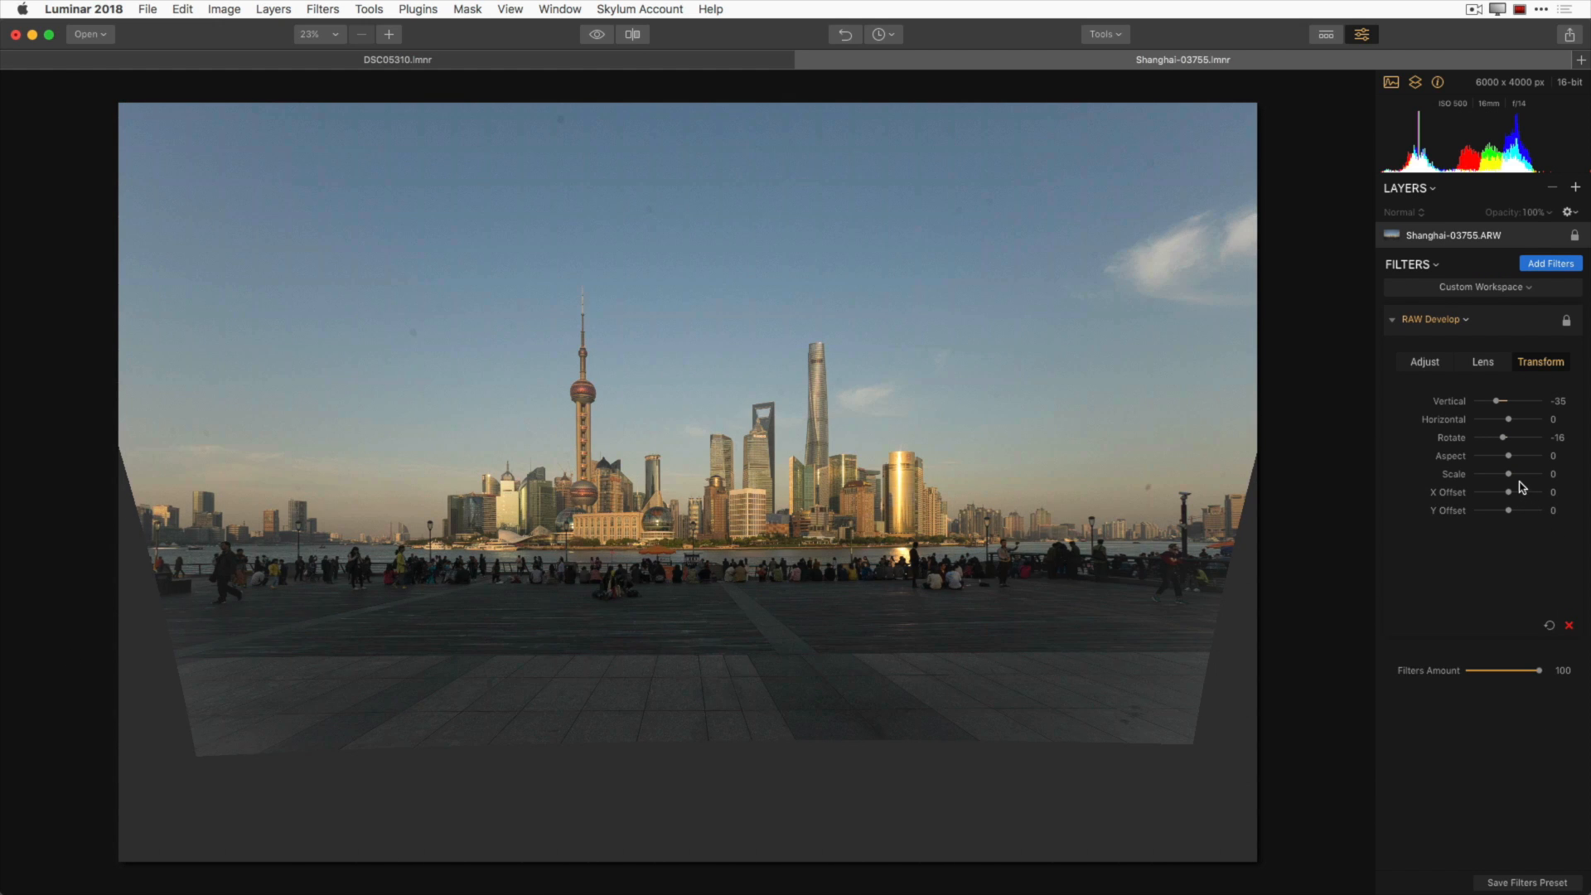
# Raise the Transform Scale from 83 to 95 to hide the blank edges
pyautogui.moveTo(1509, 474); pyautogui.dragTo(1531, 474)
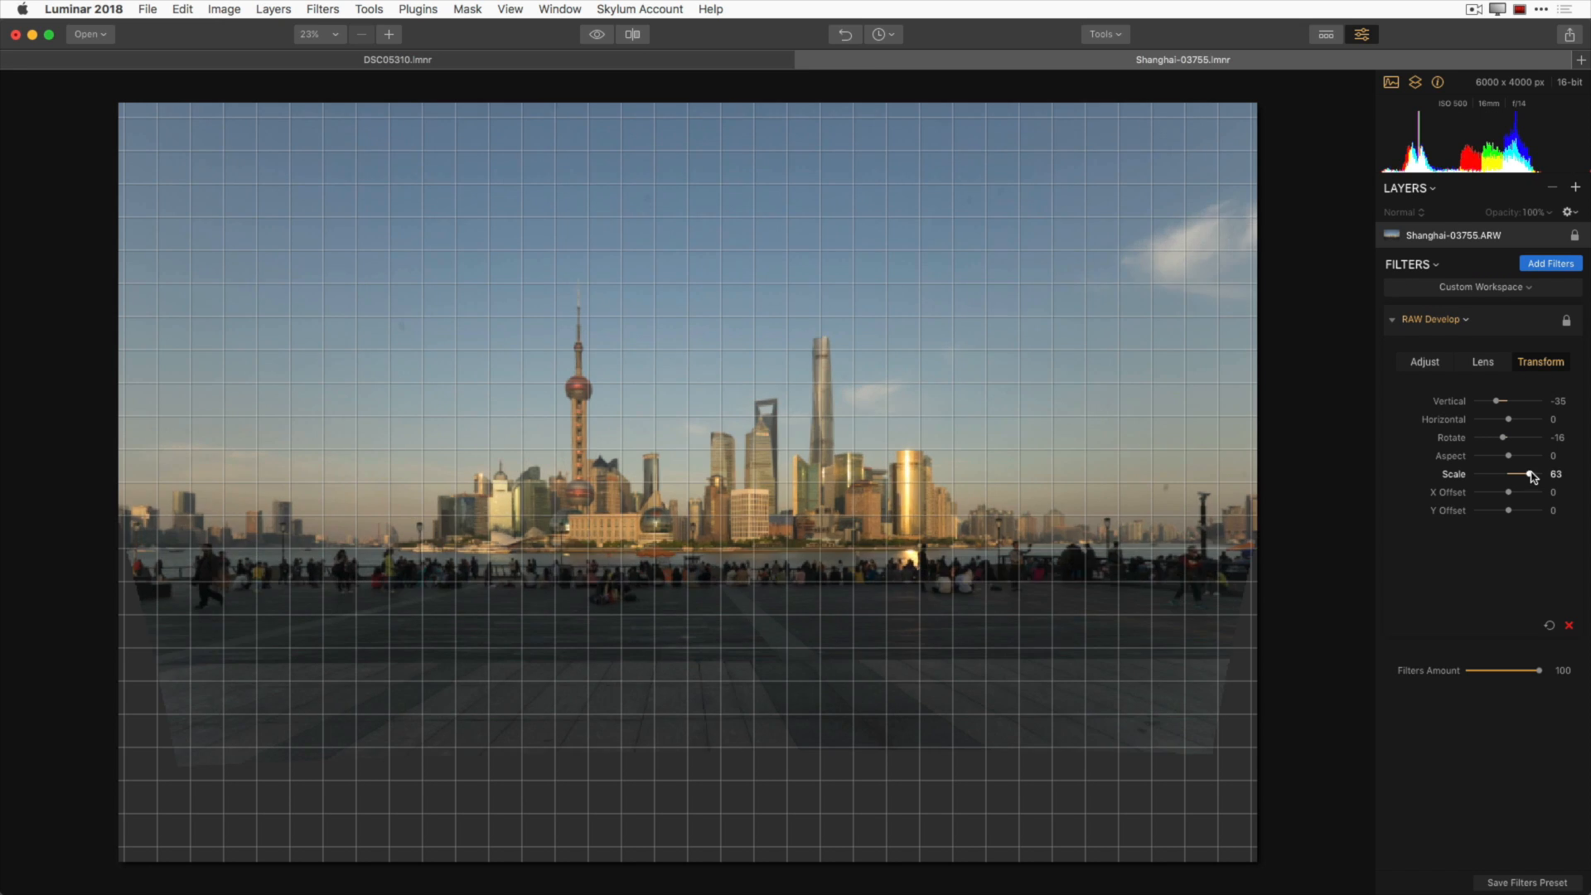
pyautogui.moveTo(1531, 474); pyautogui.dragTo(1537, 474)
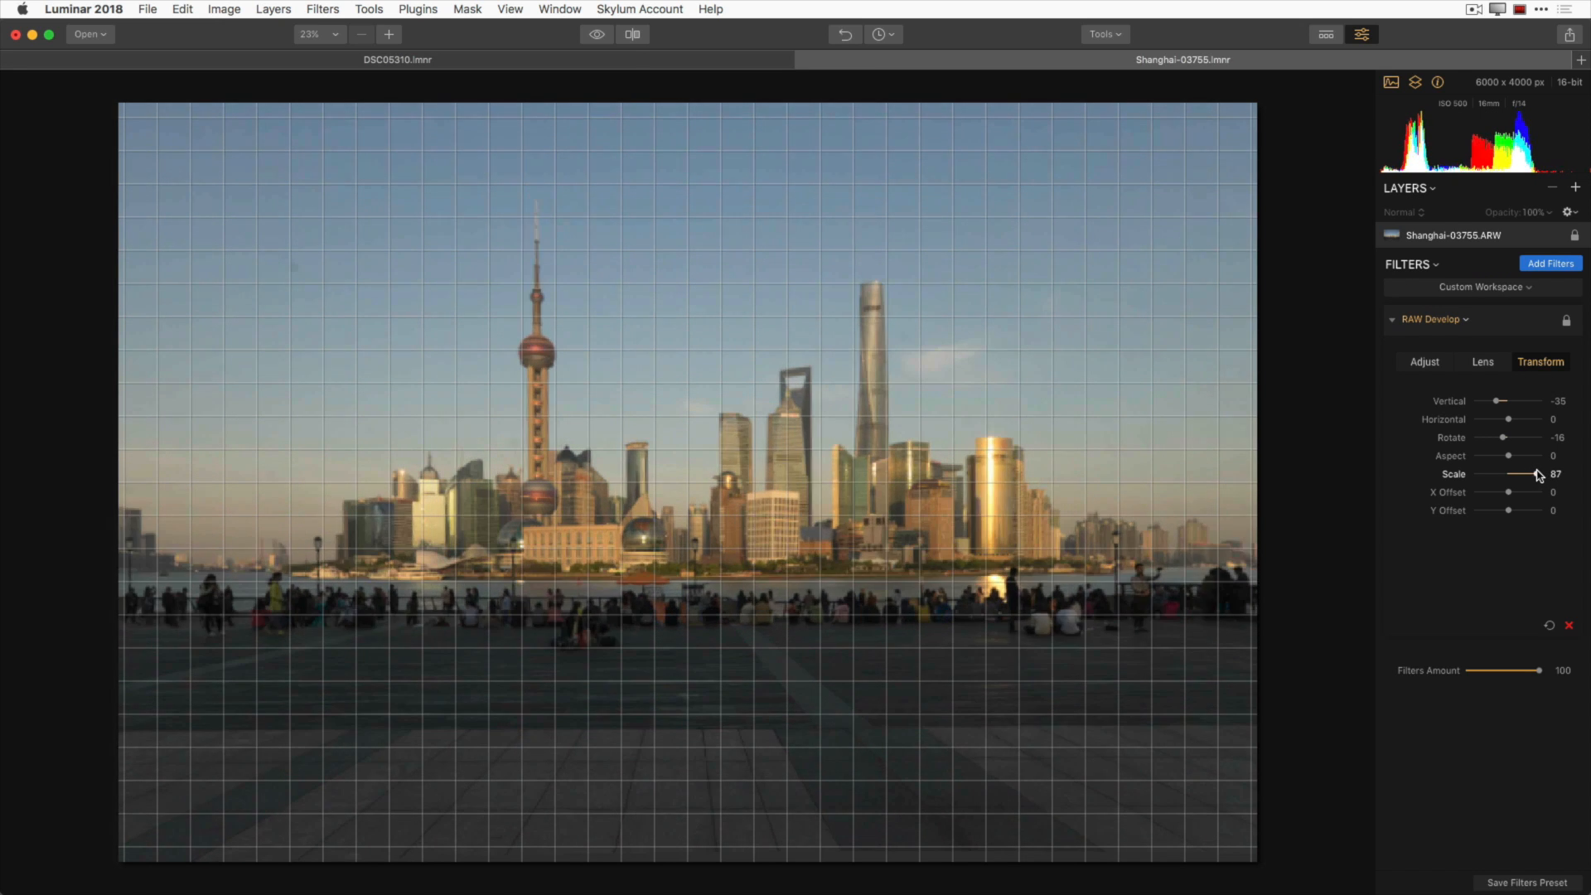
pyautogui.moveTo(1536, 474); pyautogui.dragTo(1511, 474)
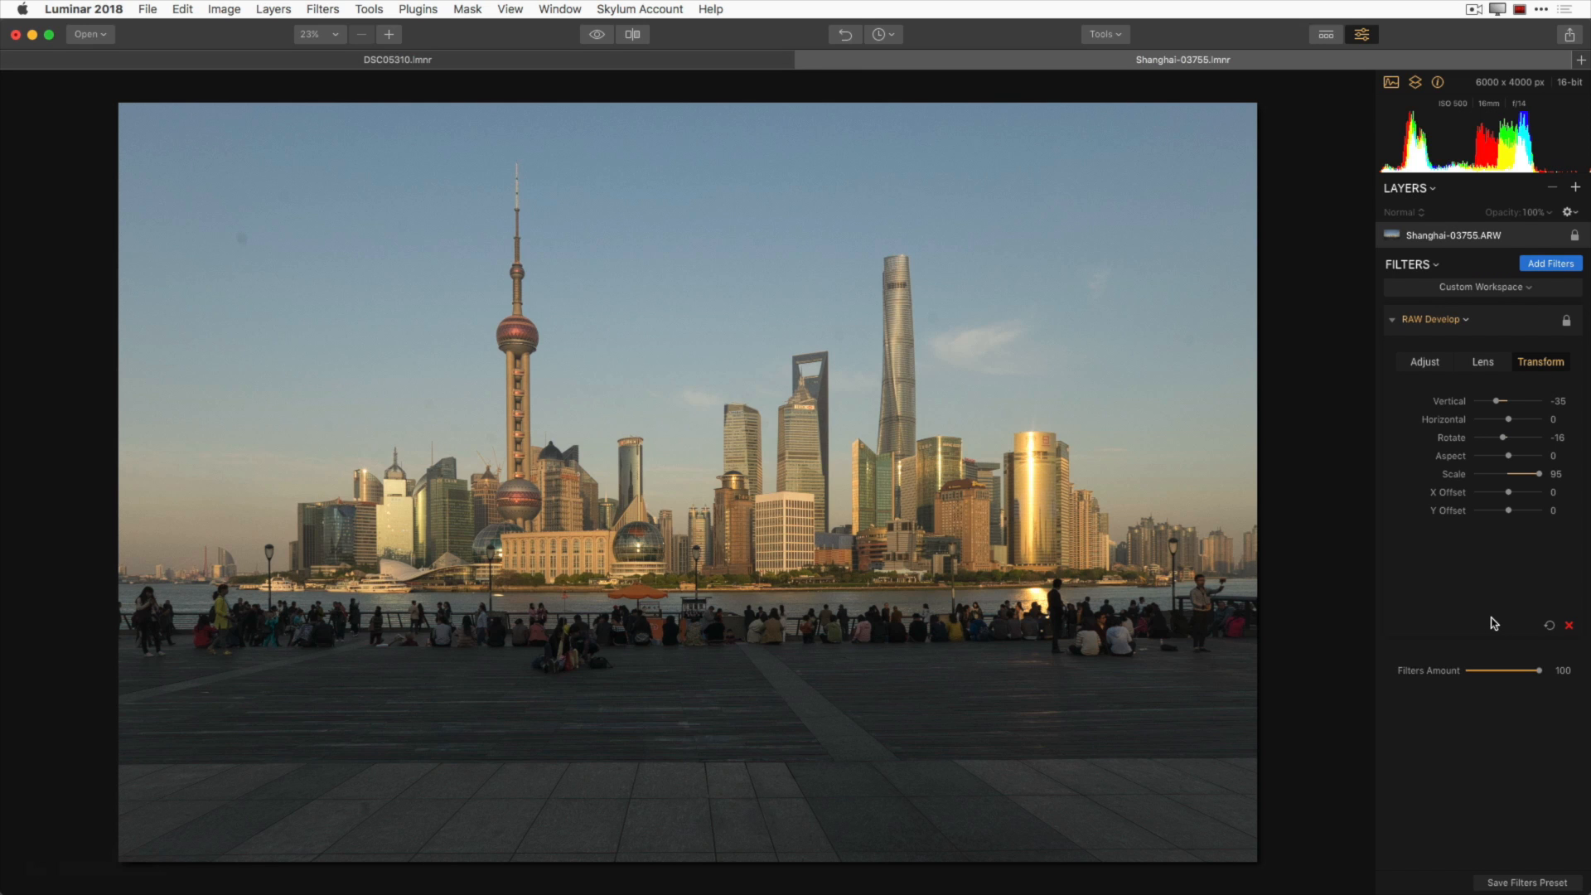
pyautogui.moveTo(900, 755)
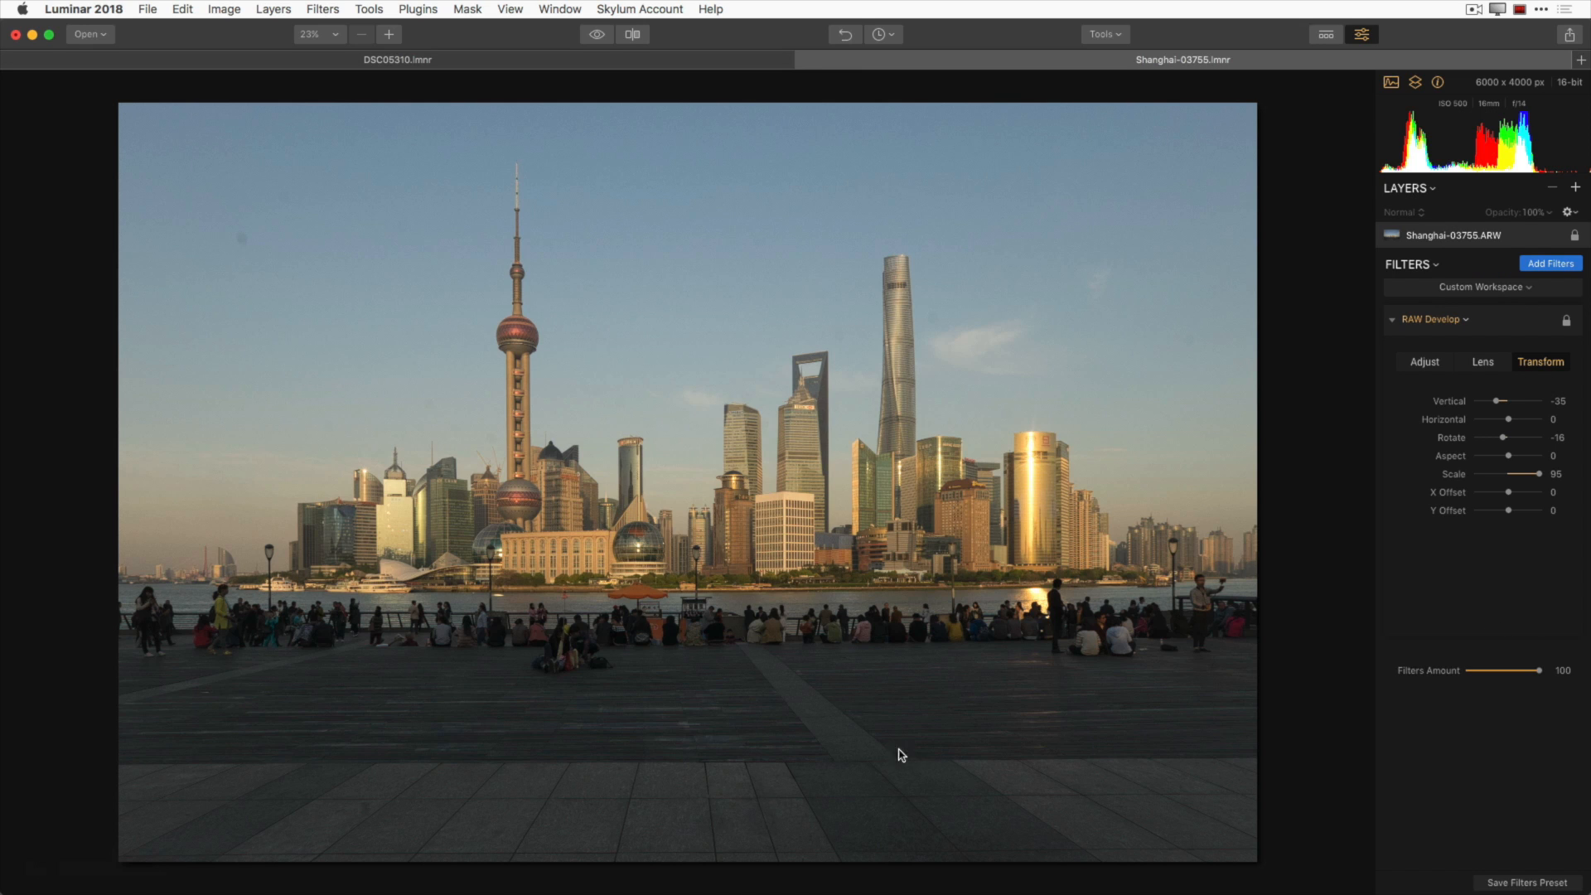
pyautogui.moveTo(1045, 687)
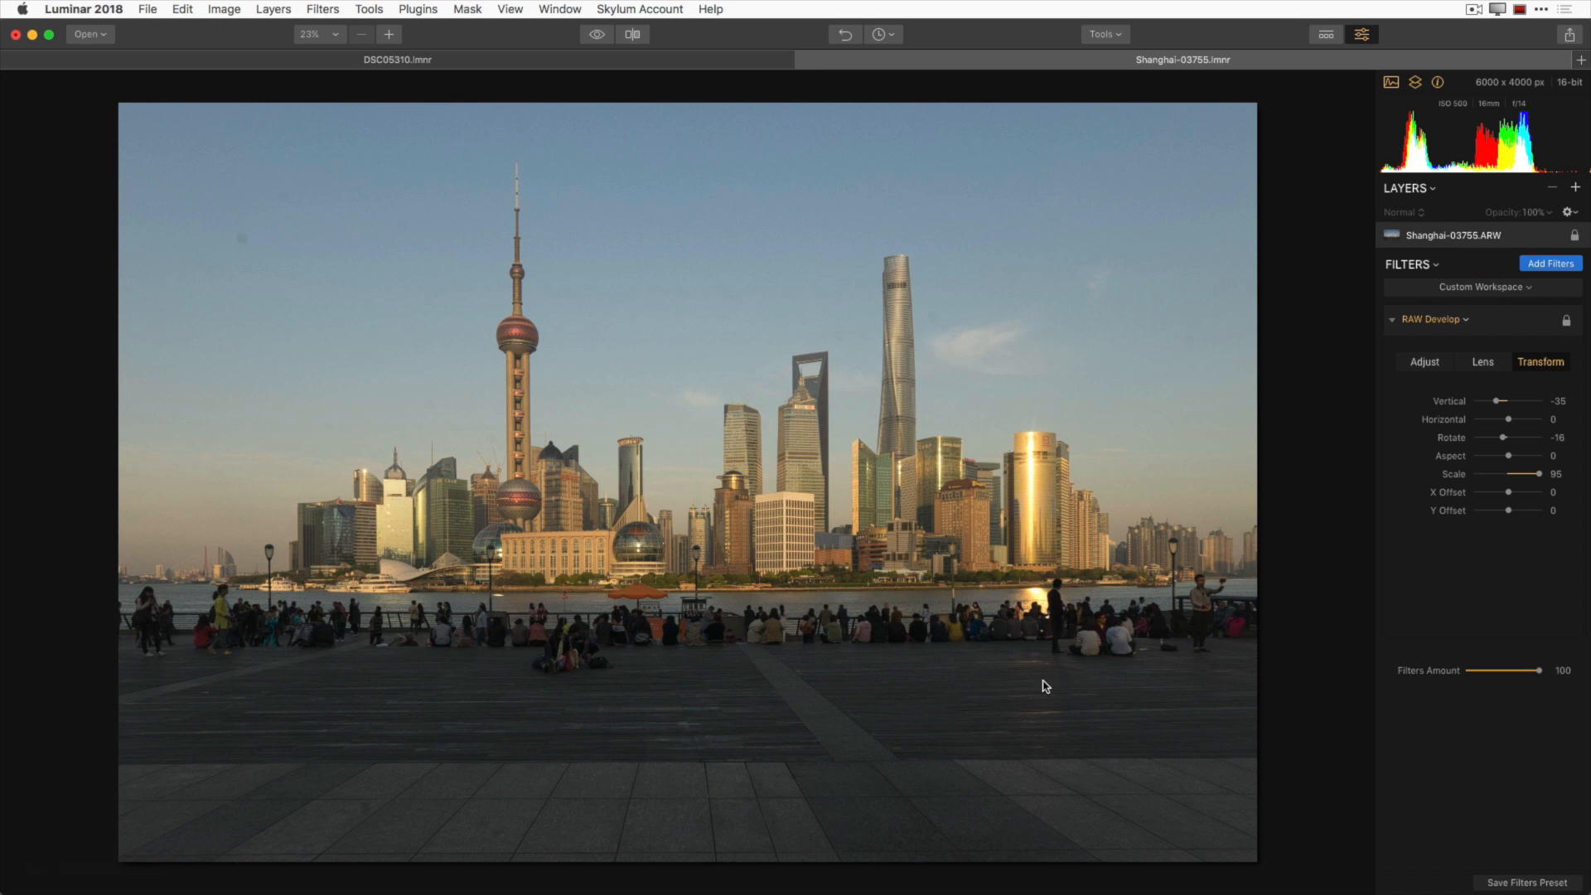
# Test the X Offset, return it to 0, then set Y Offset to -27
pyautogui.click(1506, 492)
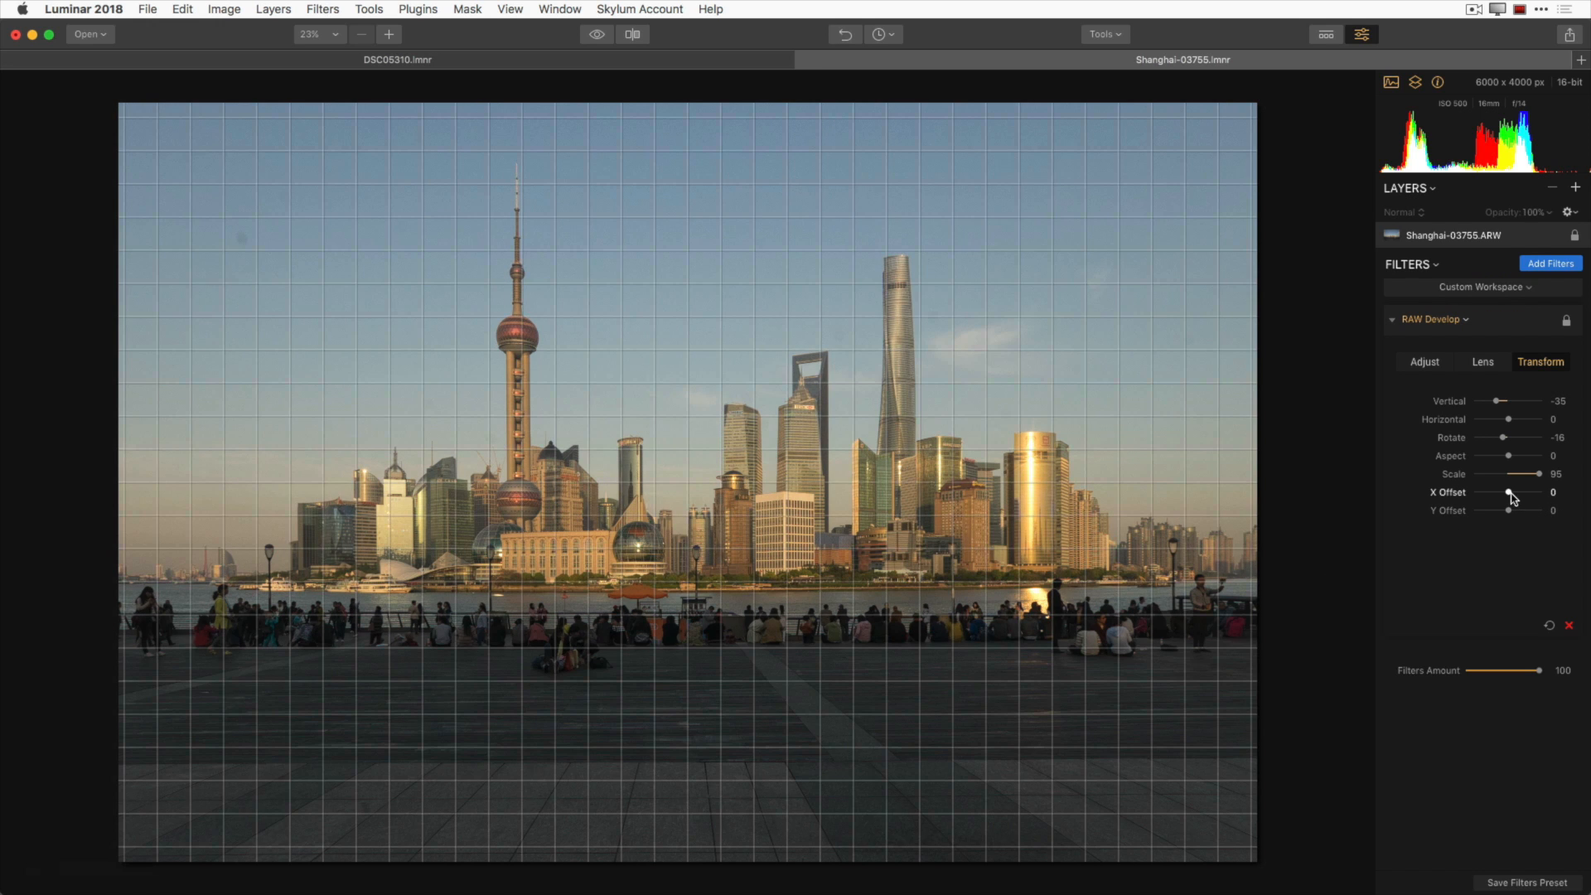
pyautogui.moveTo(1506, 492); pyautogui.dragTo(1503, 493)
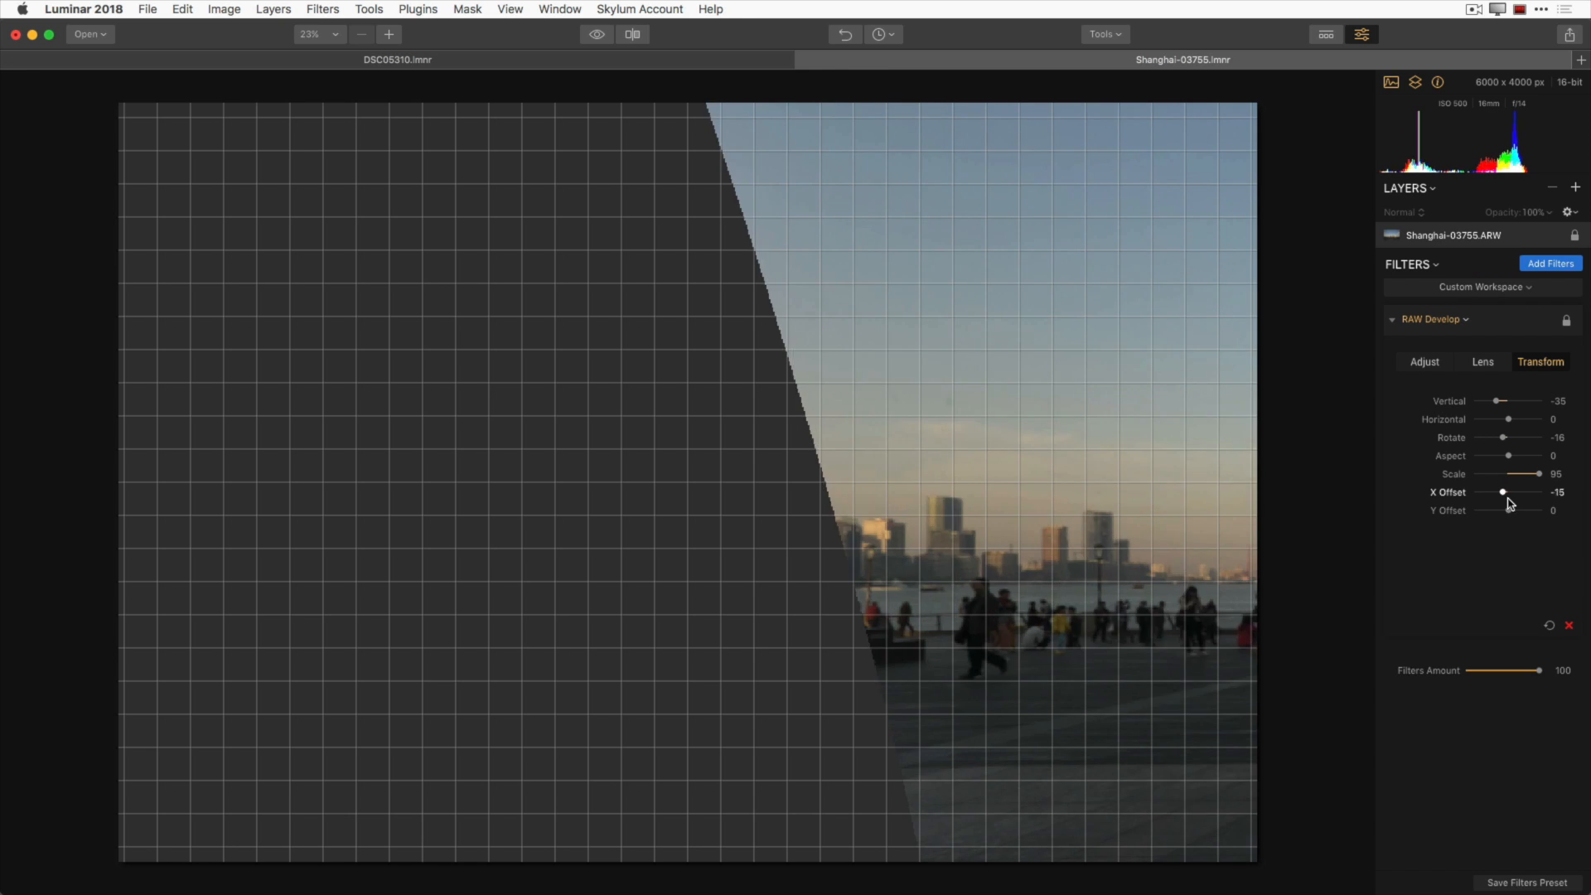
pyautogui.moveTo(1502, 492); pyautogui.dragTo(1505, 493)
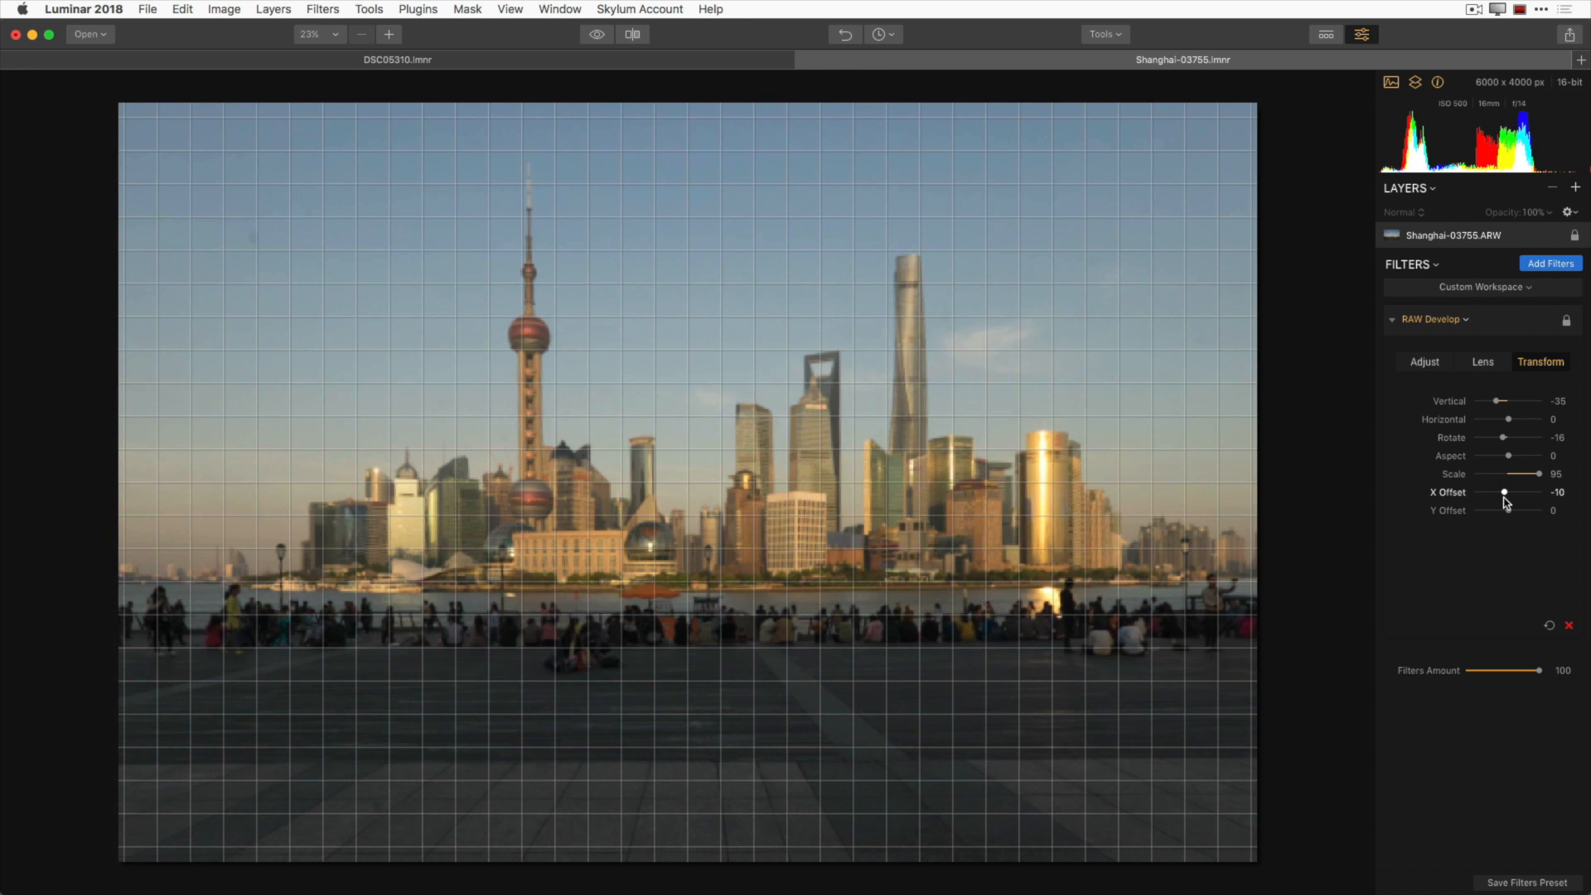
pyautogui.moveTo(1505, 492); pyautogui.dragTo(1502, 492)
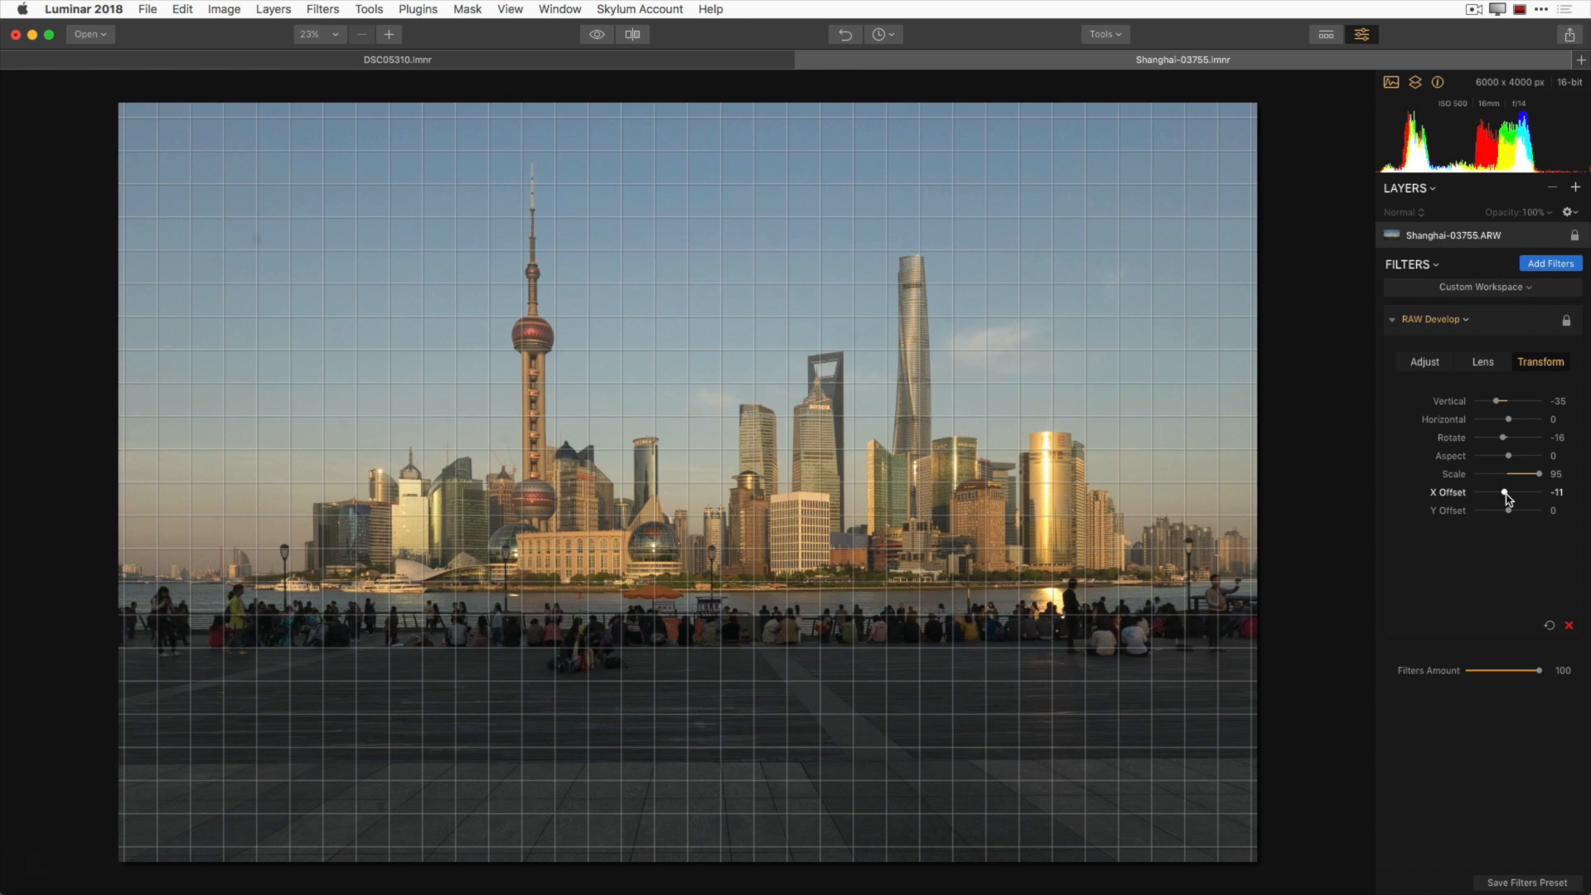
pyautogui.moveTo(1505, 492); pyautogui.dragTo(1509, 492)
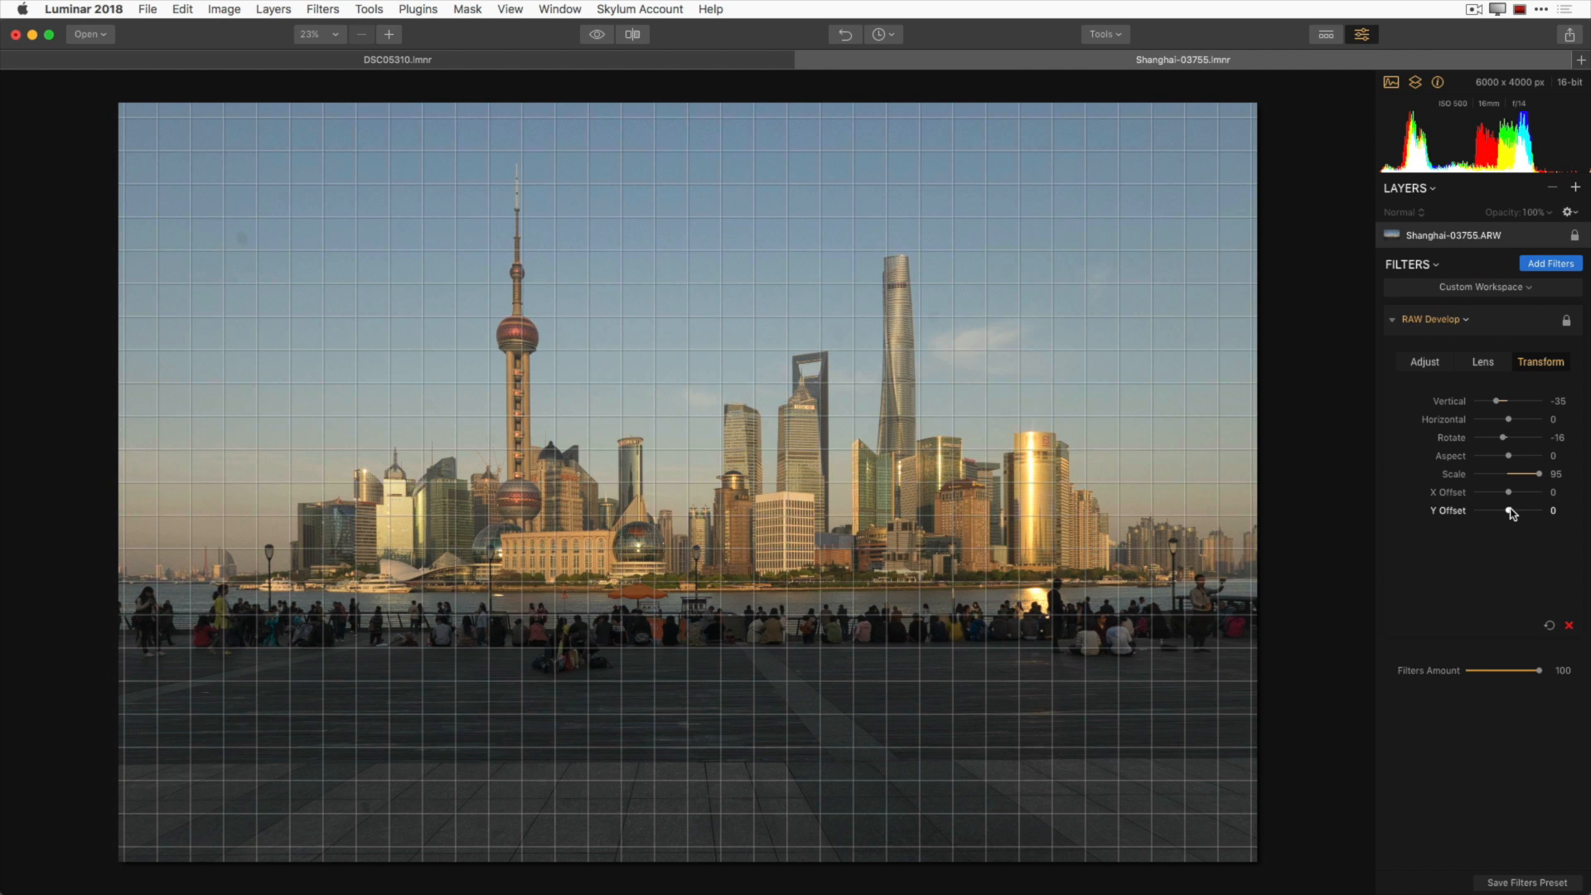
pyautogui.moveTo(1509, 511); pyautogui.dragTo(1505, 510)
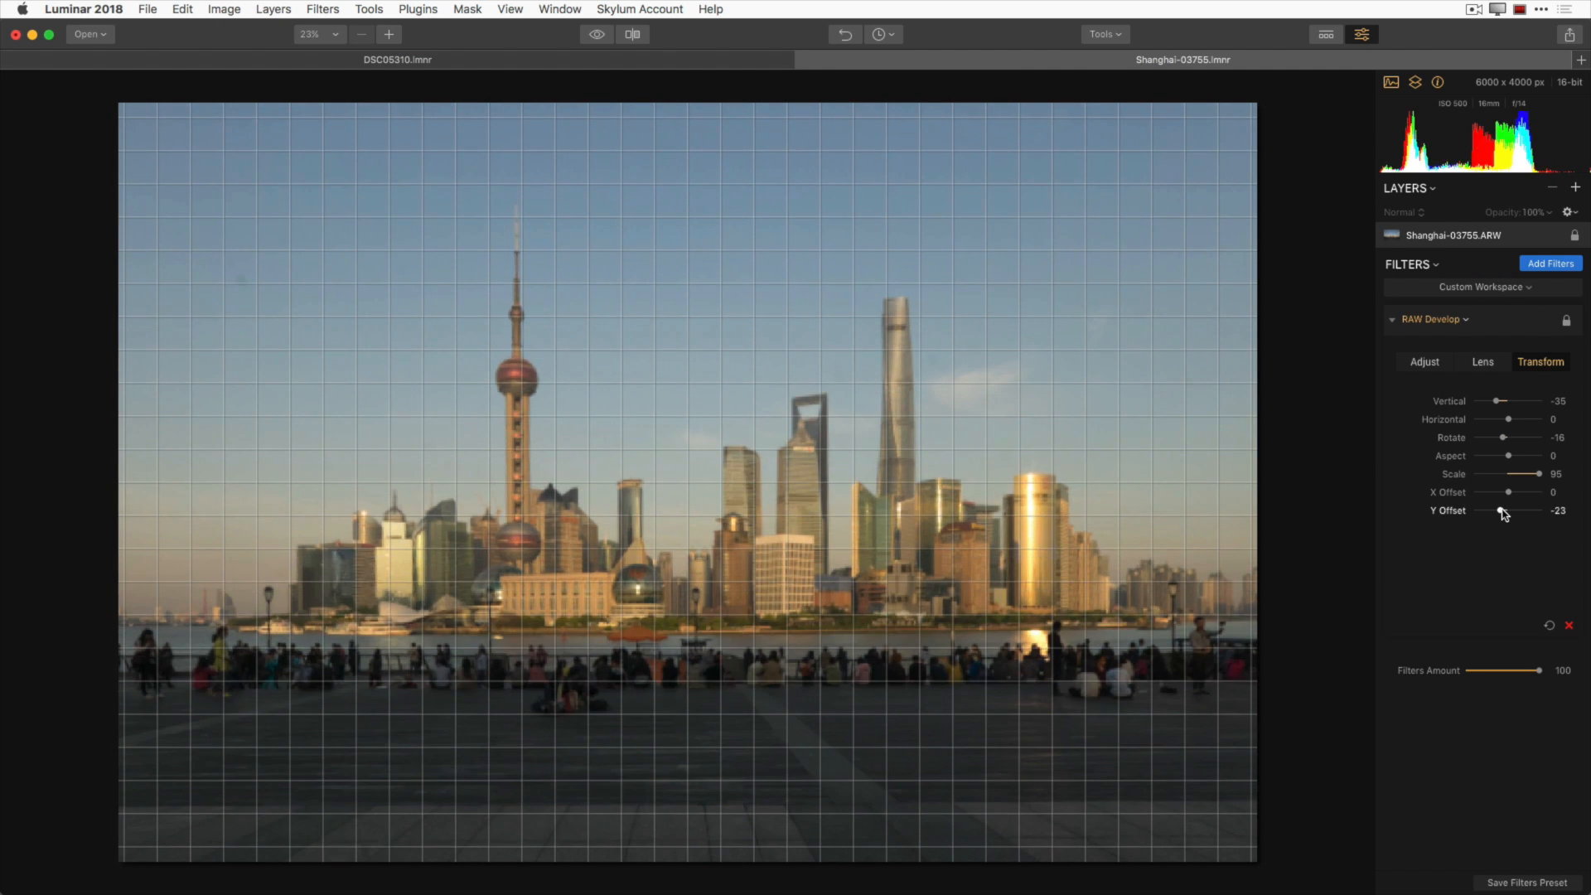
pyautogui.moveTo(1506, 510); pyautogui.dragTo(1500, 510)
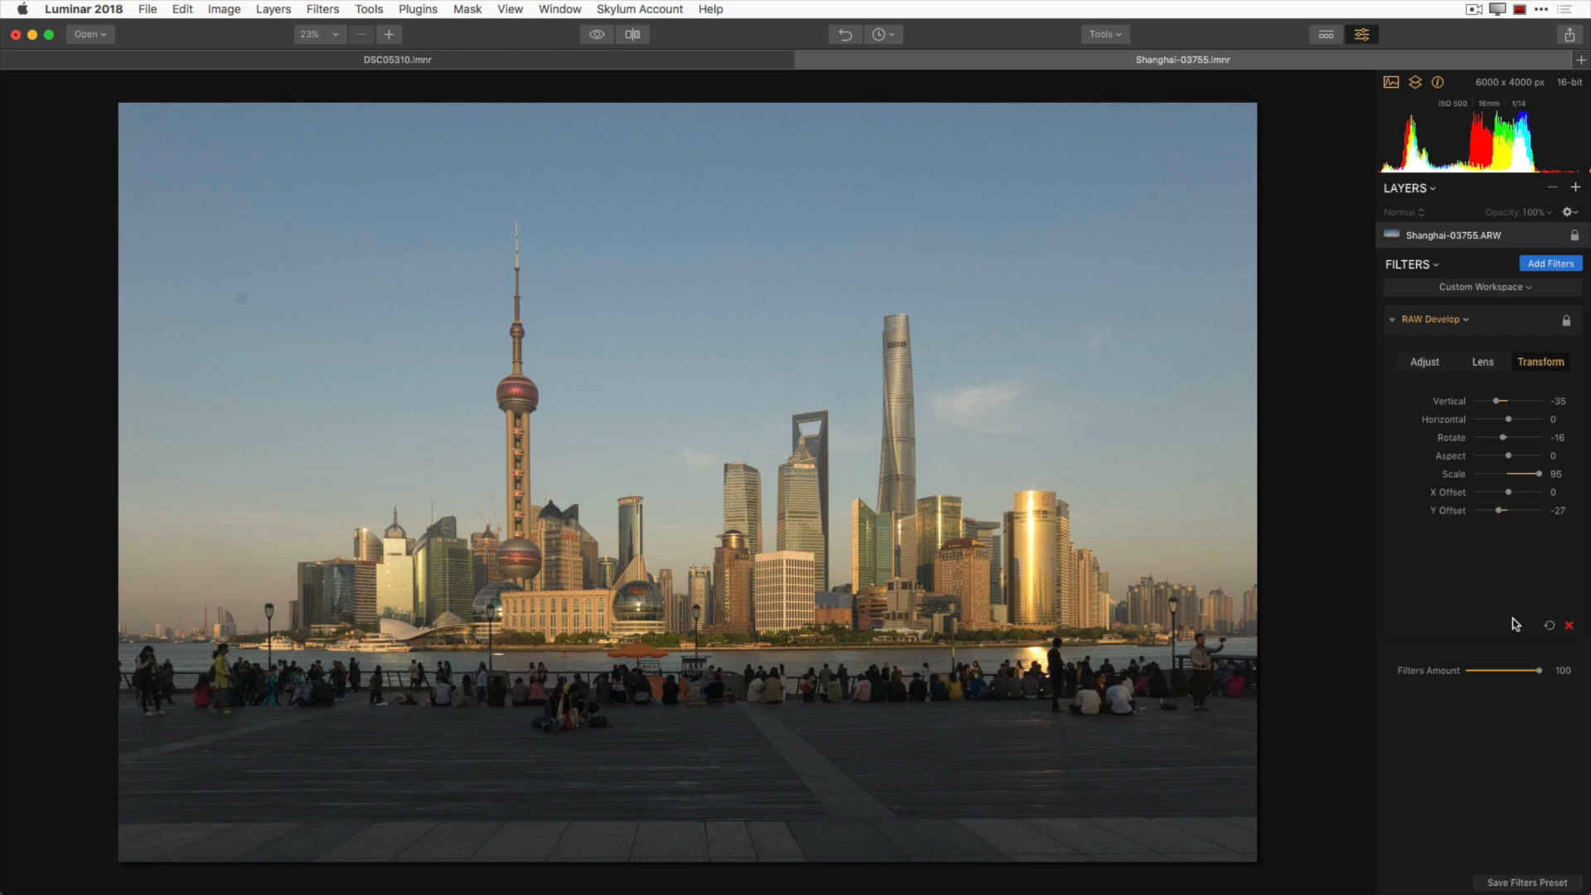
pyautogui.moveTo(1442, 614)
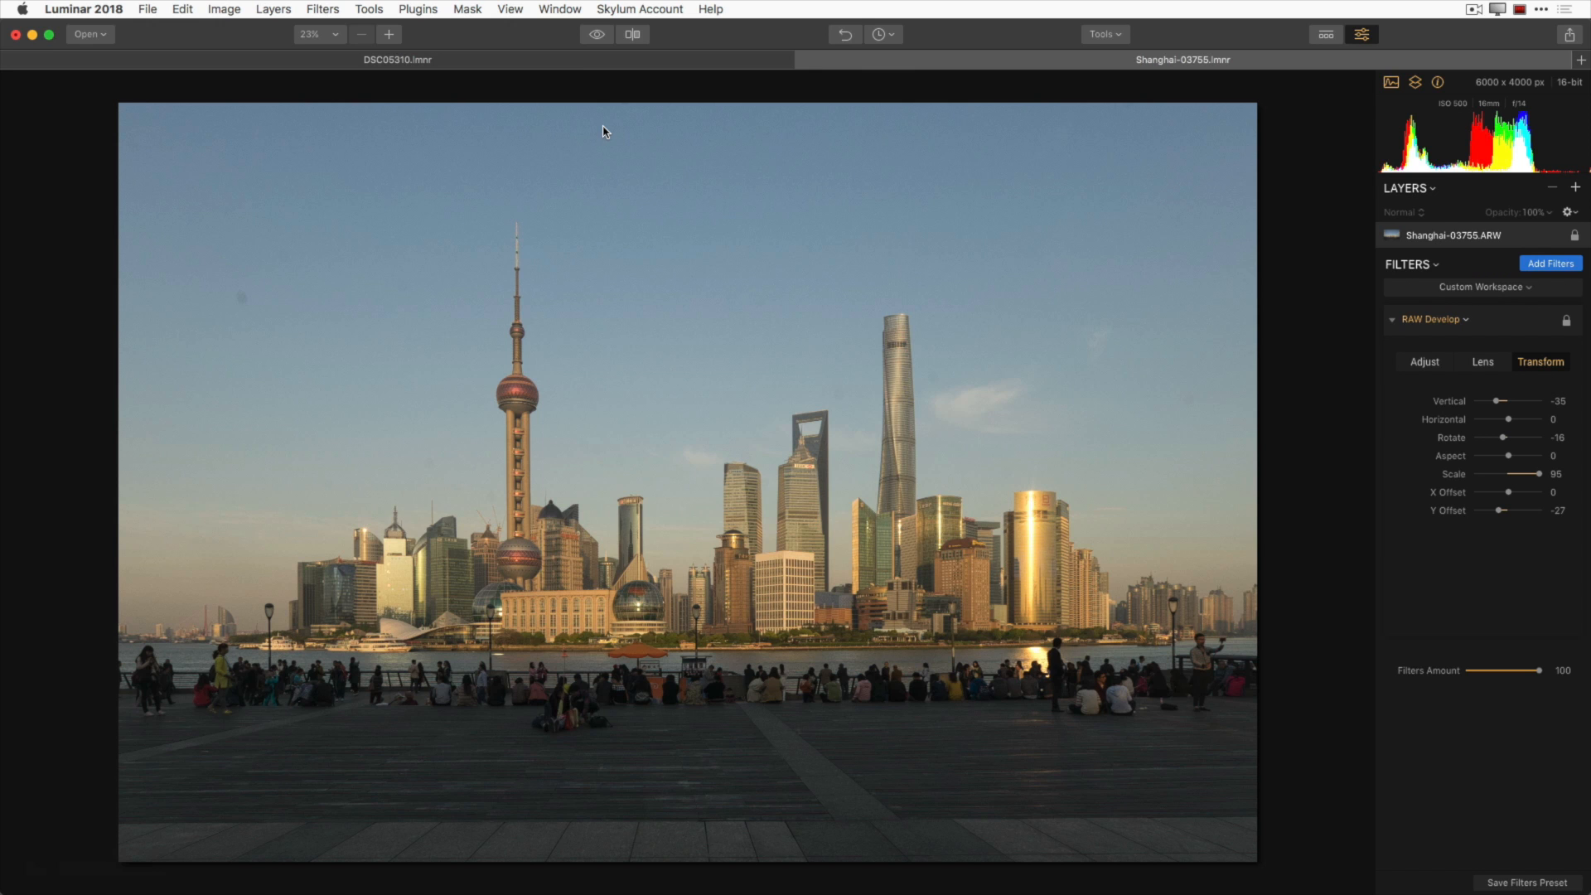
pyautogui.click(597, 34)
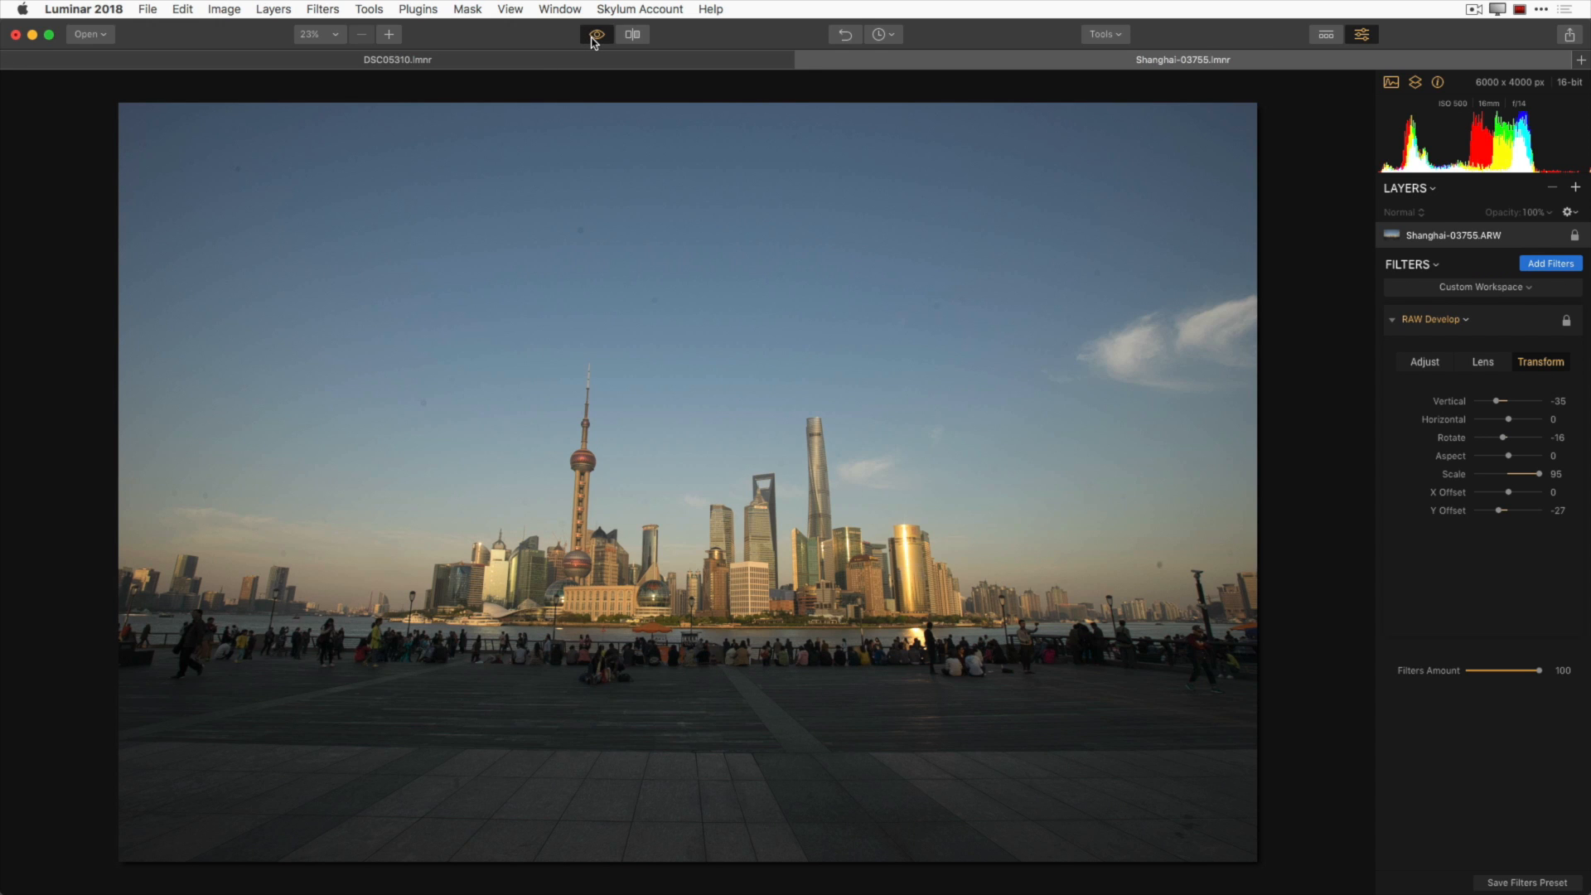
pyautogui.click(597, 34)
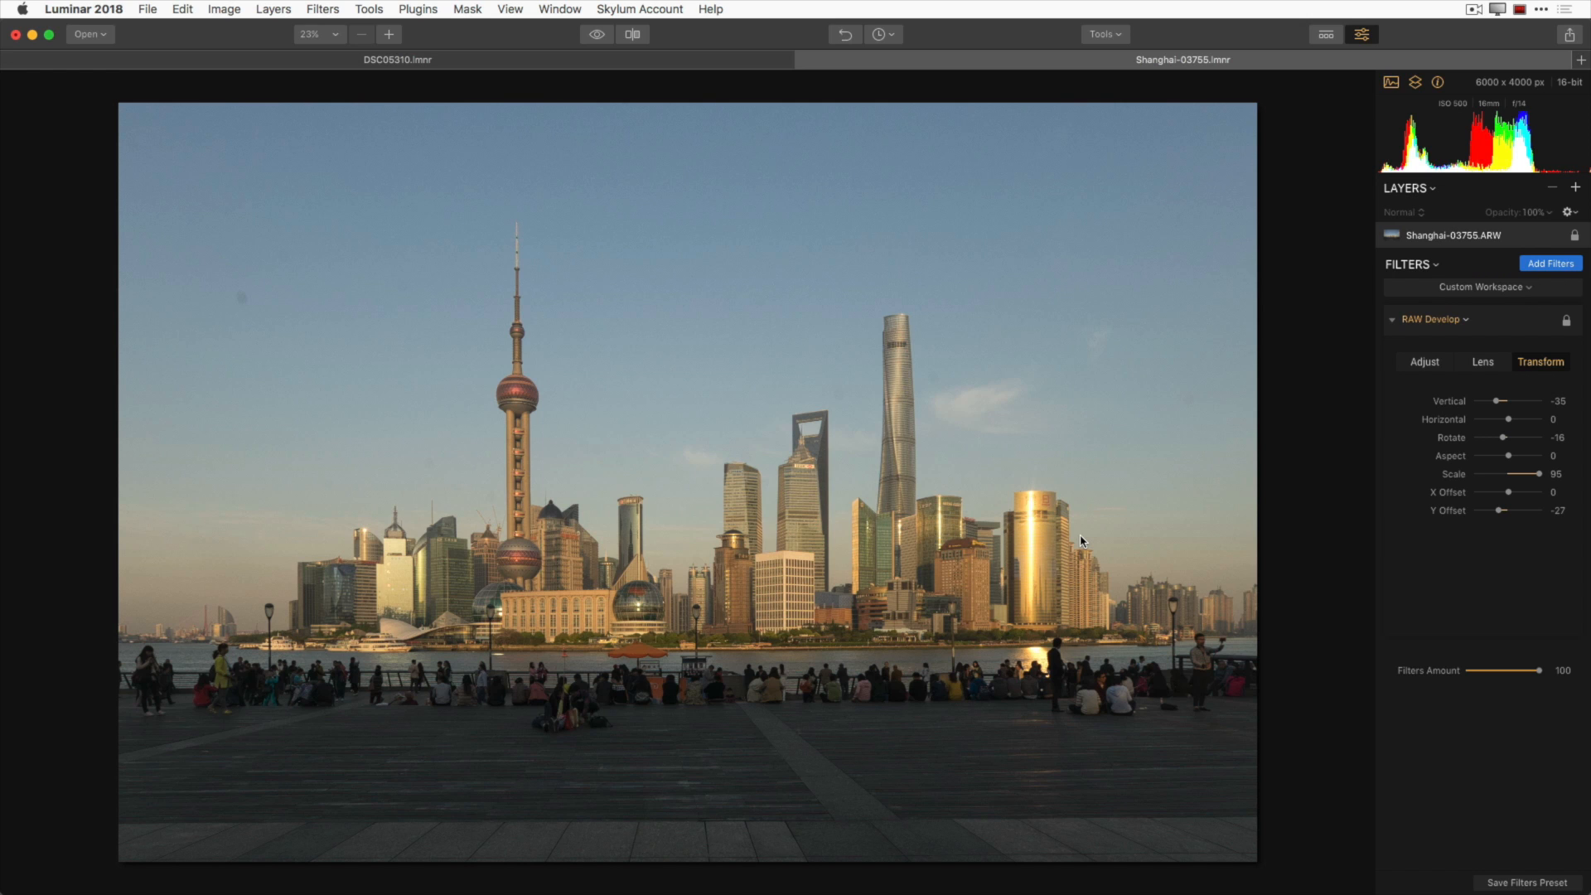
pyautogui.moveTo(1498, 286)
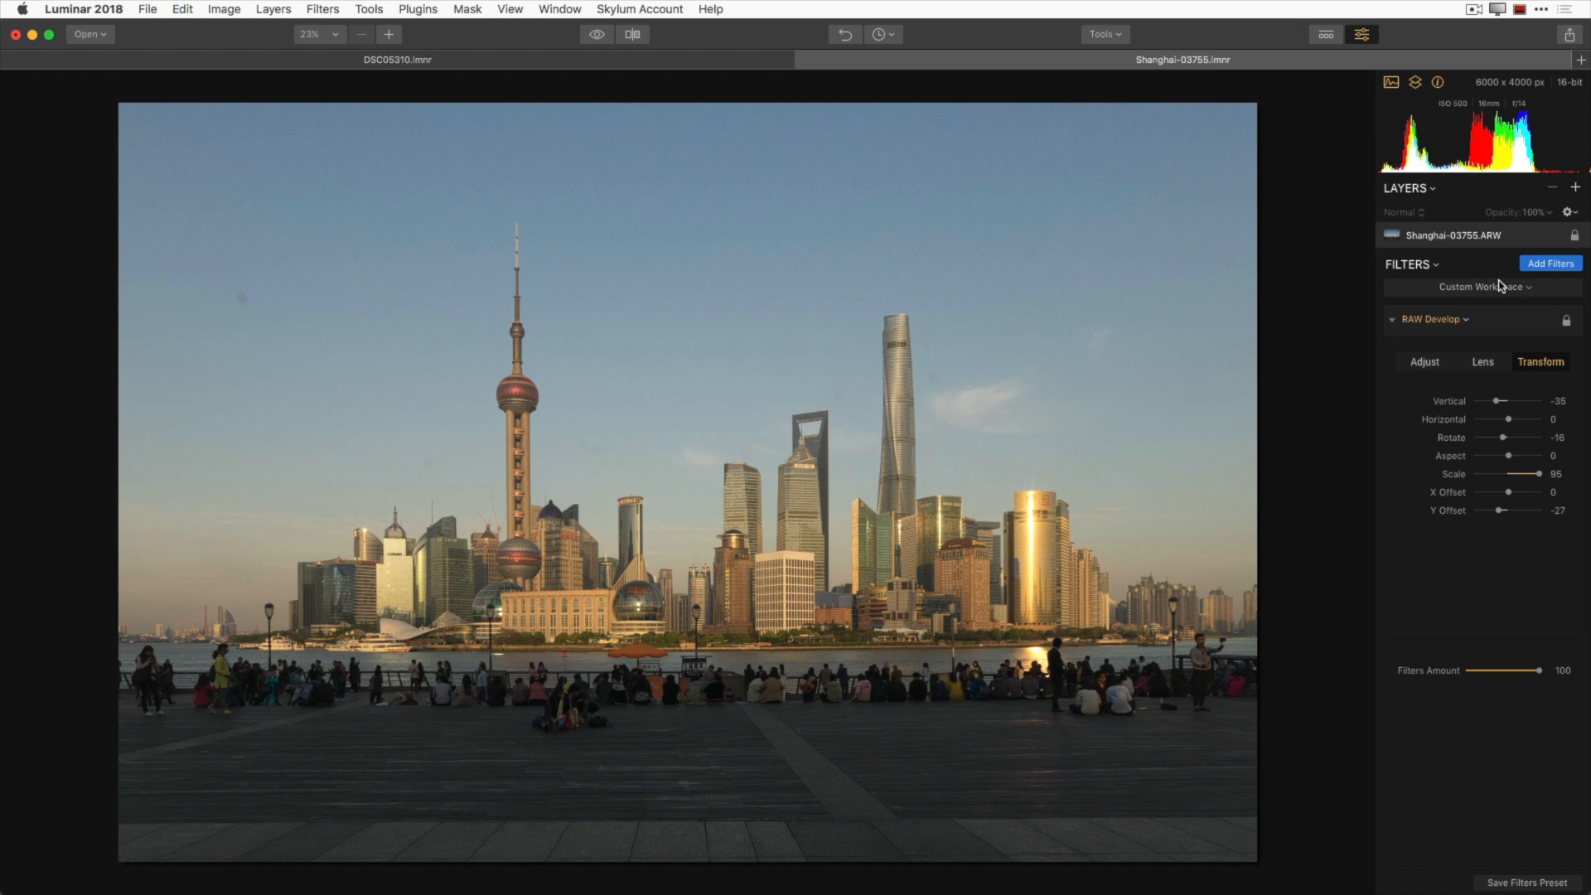
# Add the Accent AI filter from the catalog and set its Boost to 55
pyautogui.click(1550, 262)
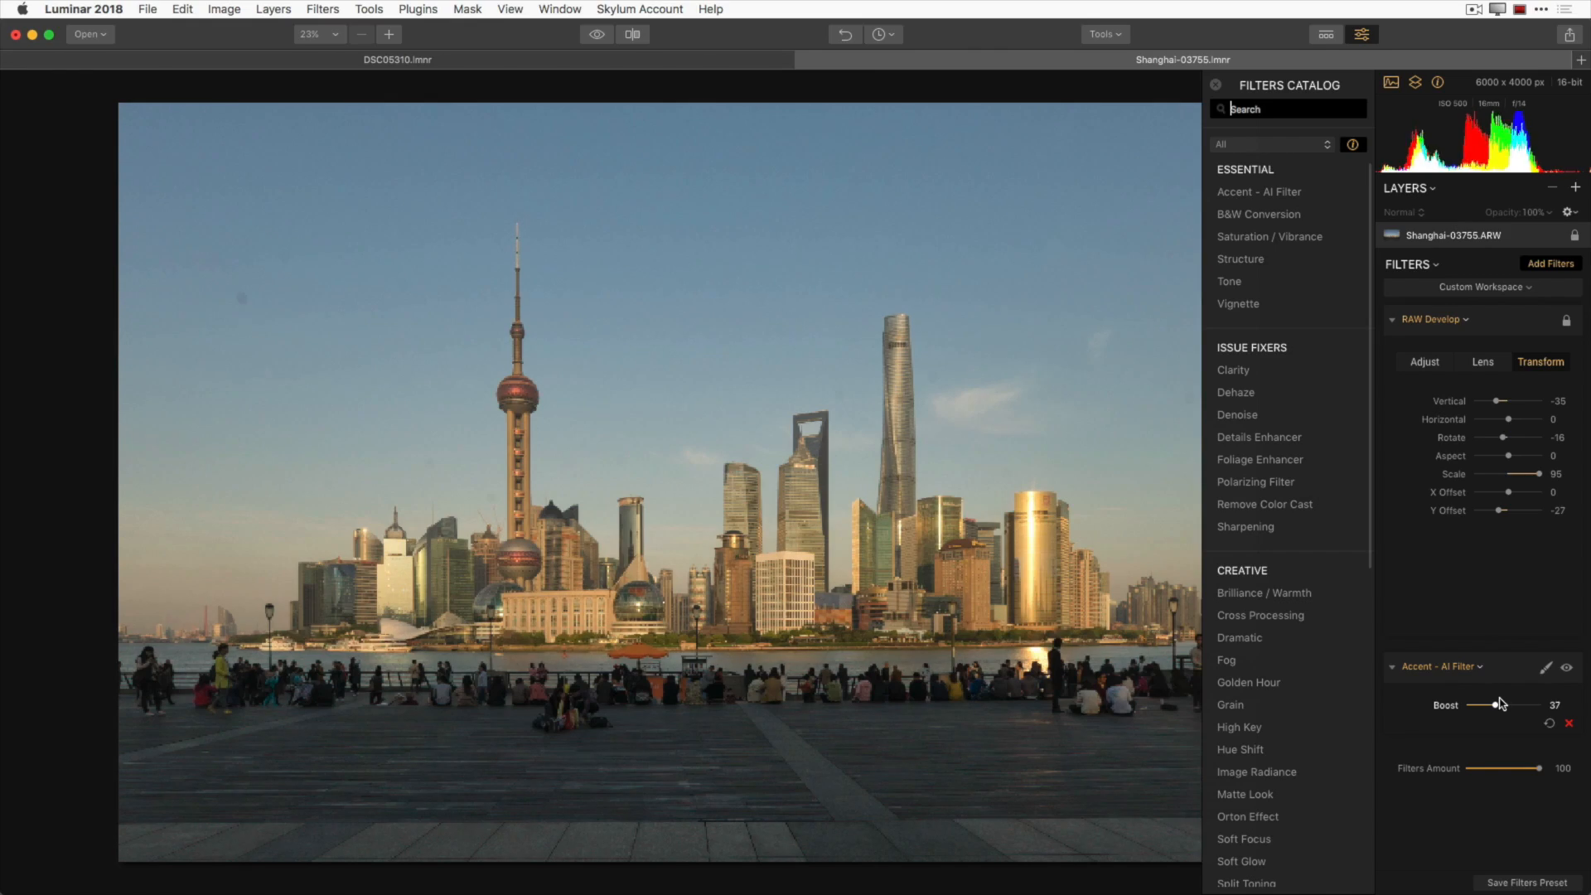
pyautogui.moveTo(1500, 705); pyautogui.dragTo(1491, 705)
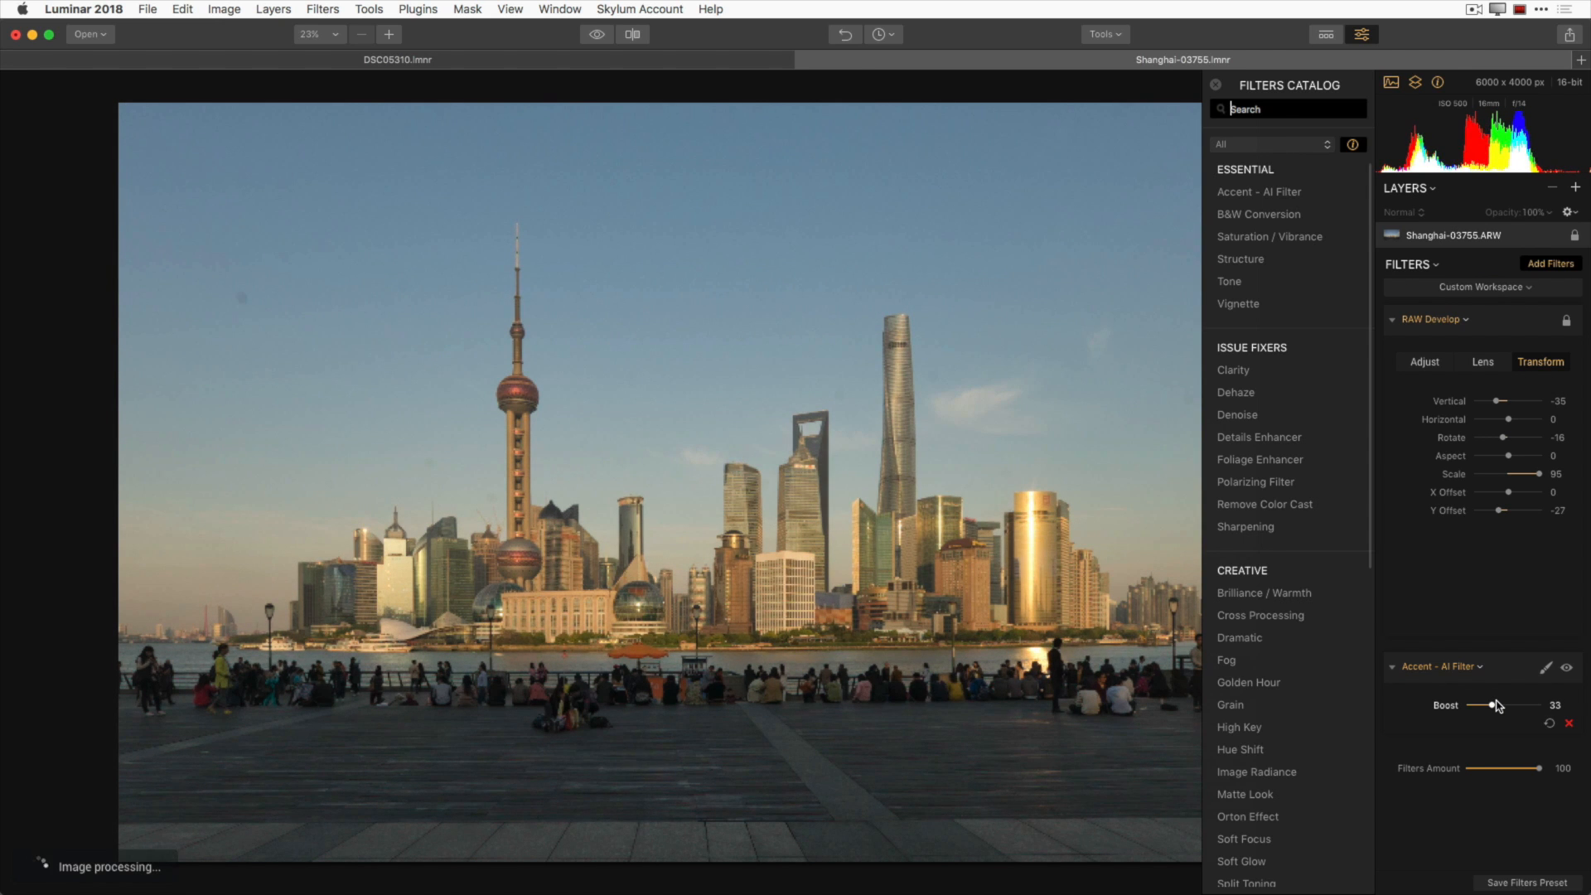
pyautogui.moveTo(1483, 706); pyautogui.dragTo(1512, 705)
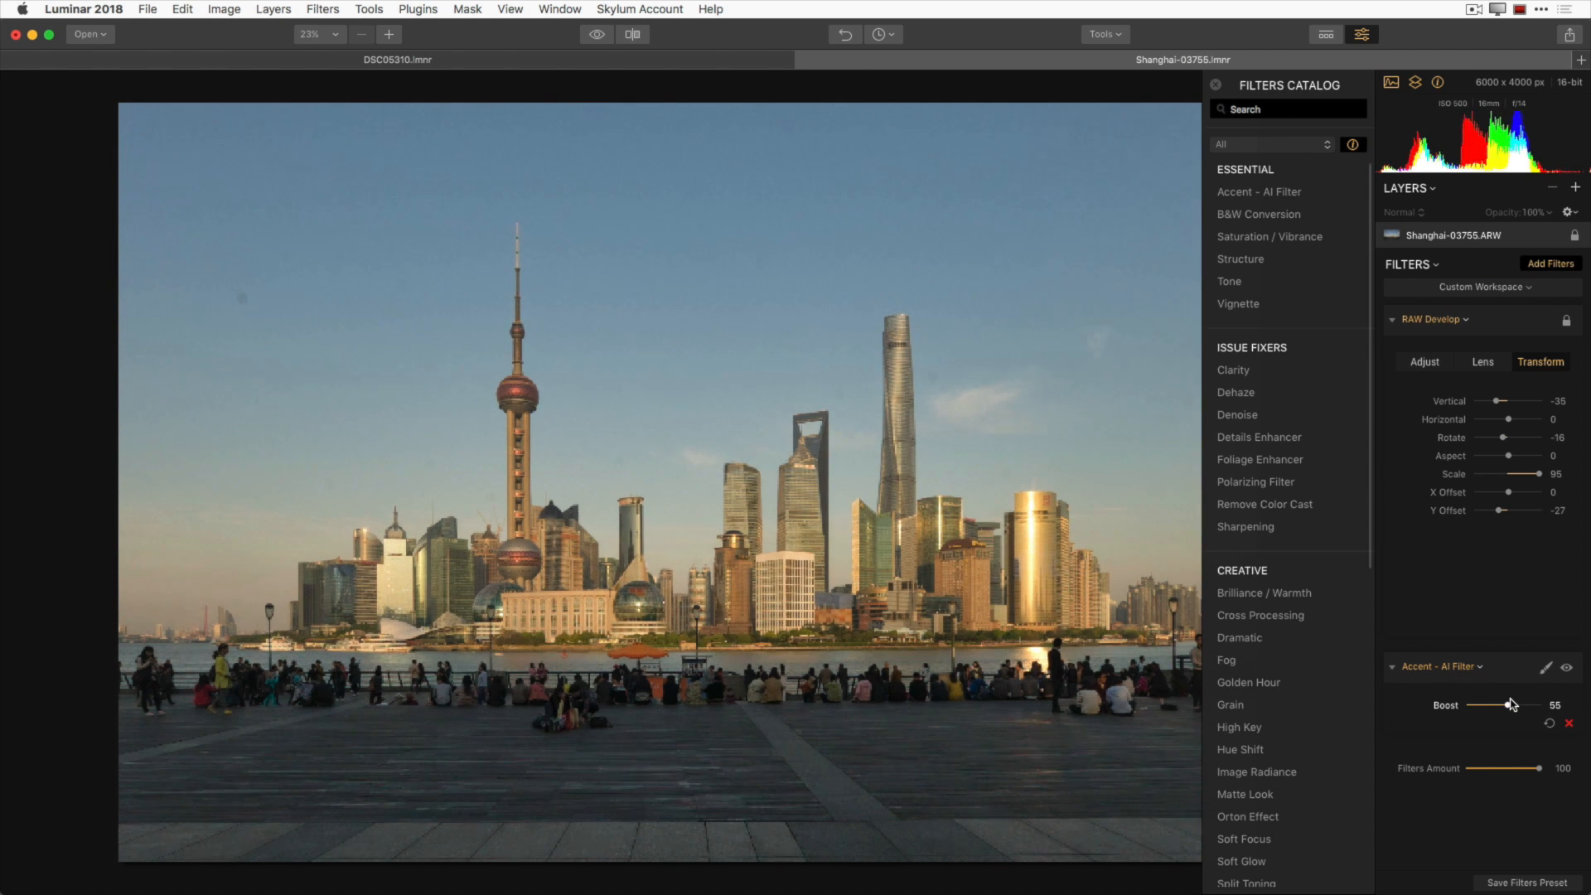
pyautogui.moveTo(1506, 705); pyautogui.dragTo(1517, 705)
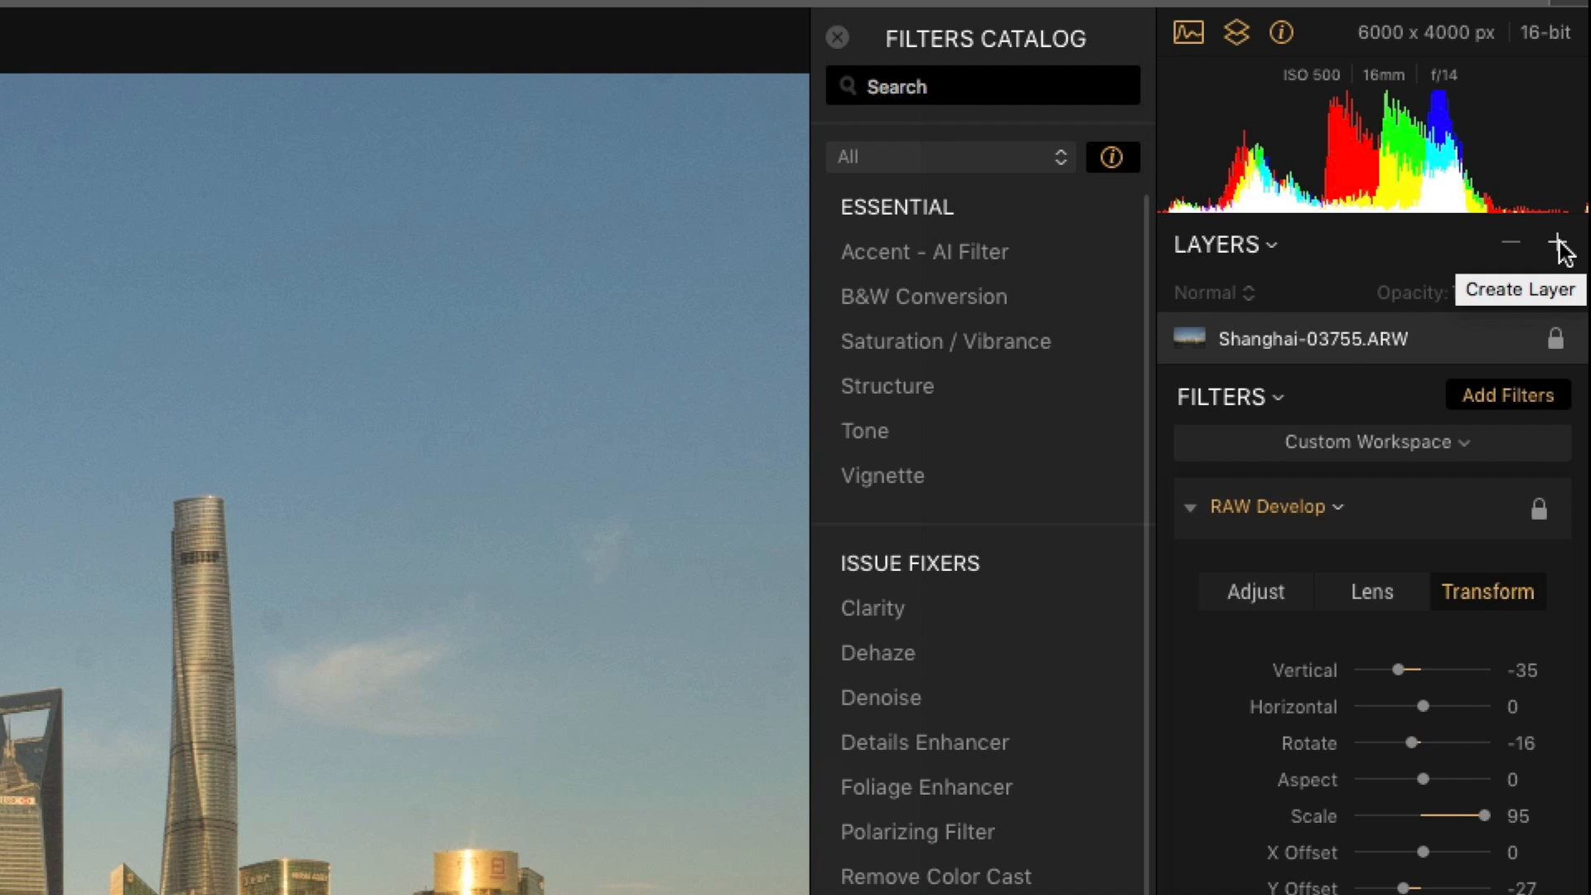
# Add a new adjustment layer, Layer 1, from the Layers panel + menu
pyautogui.click(1556, 243)
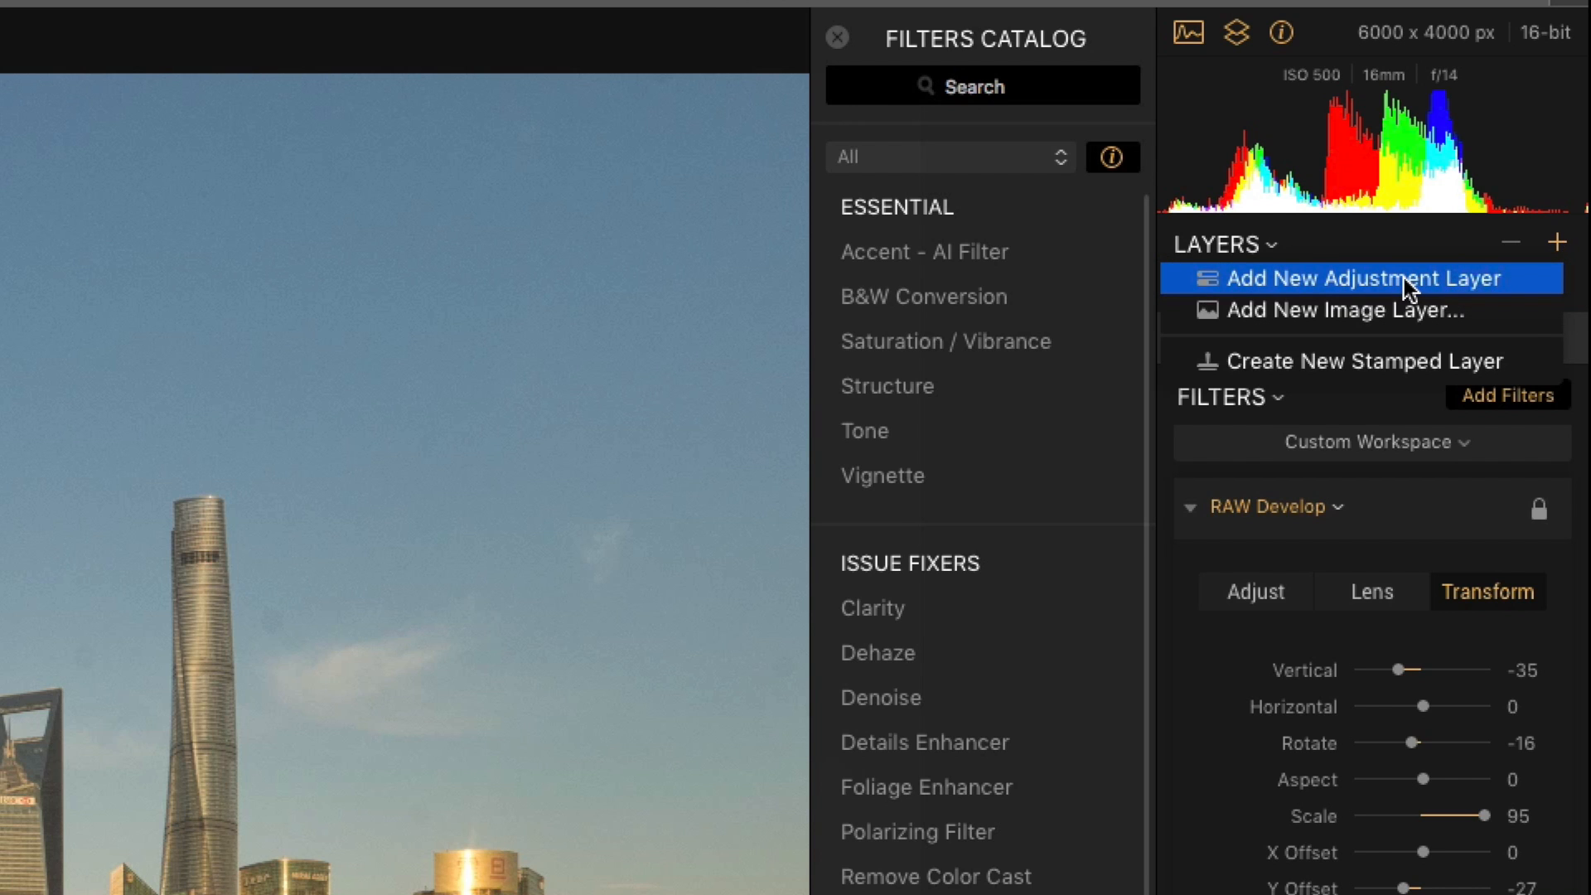
pyautogui.click(1364, 279)
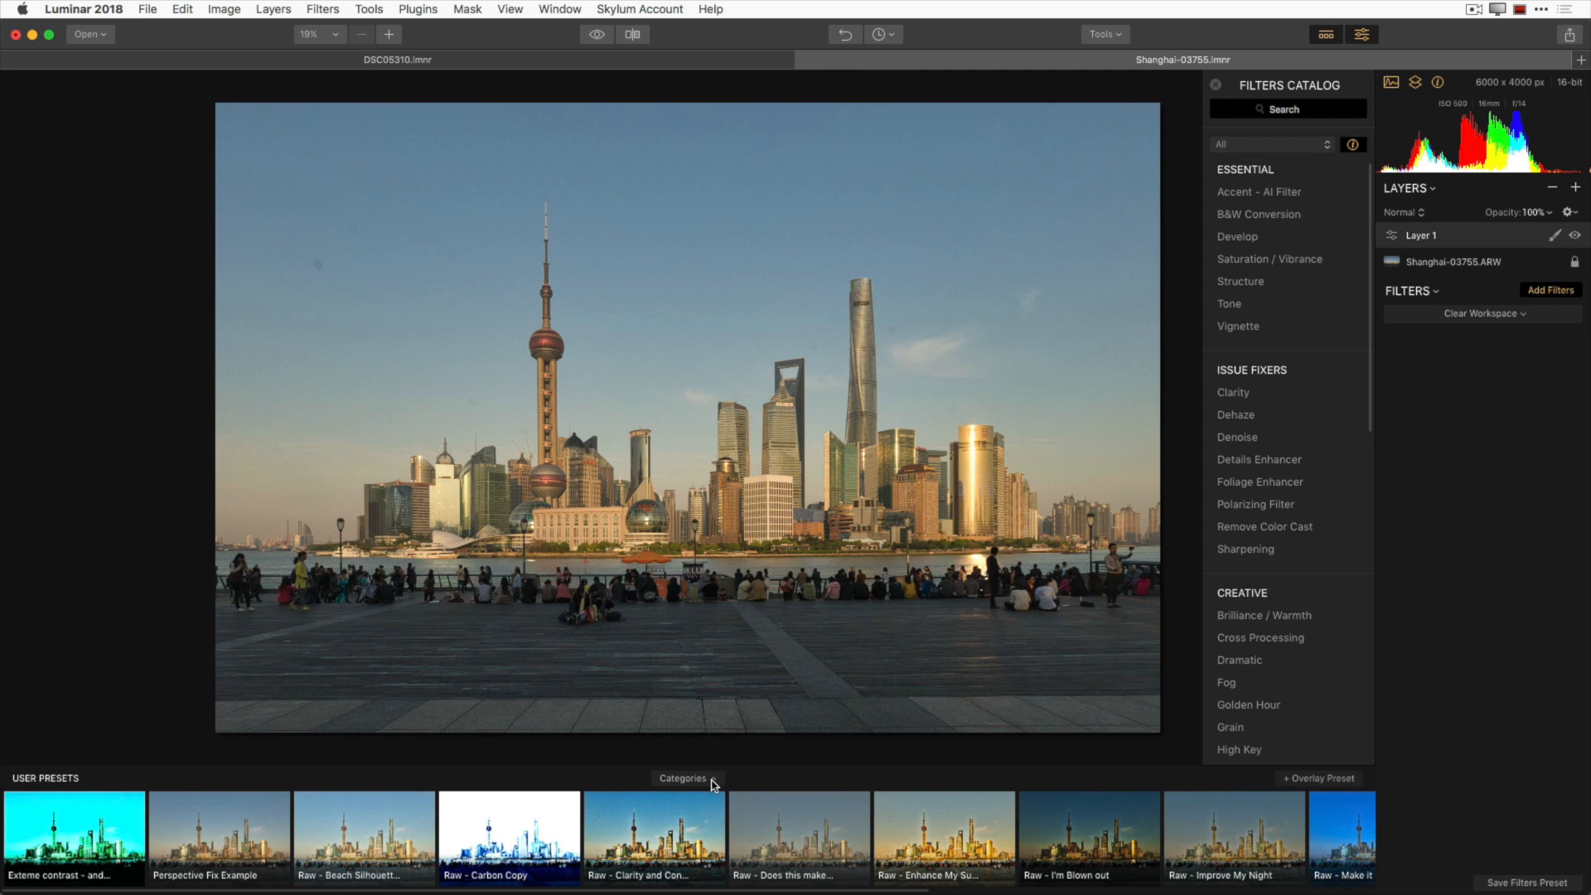
# Show the Travel preset category, previewing Dark Moon, Ghost Ship and others
pyautogui.click(682, 778)
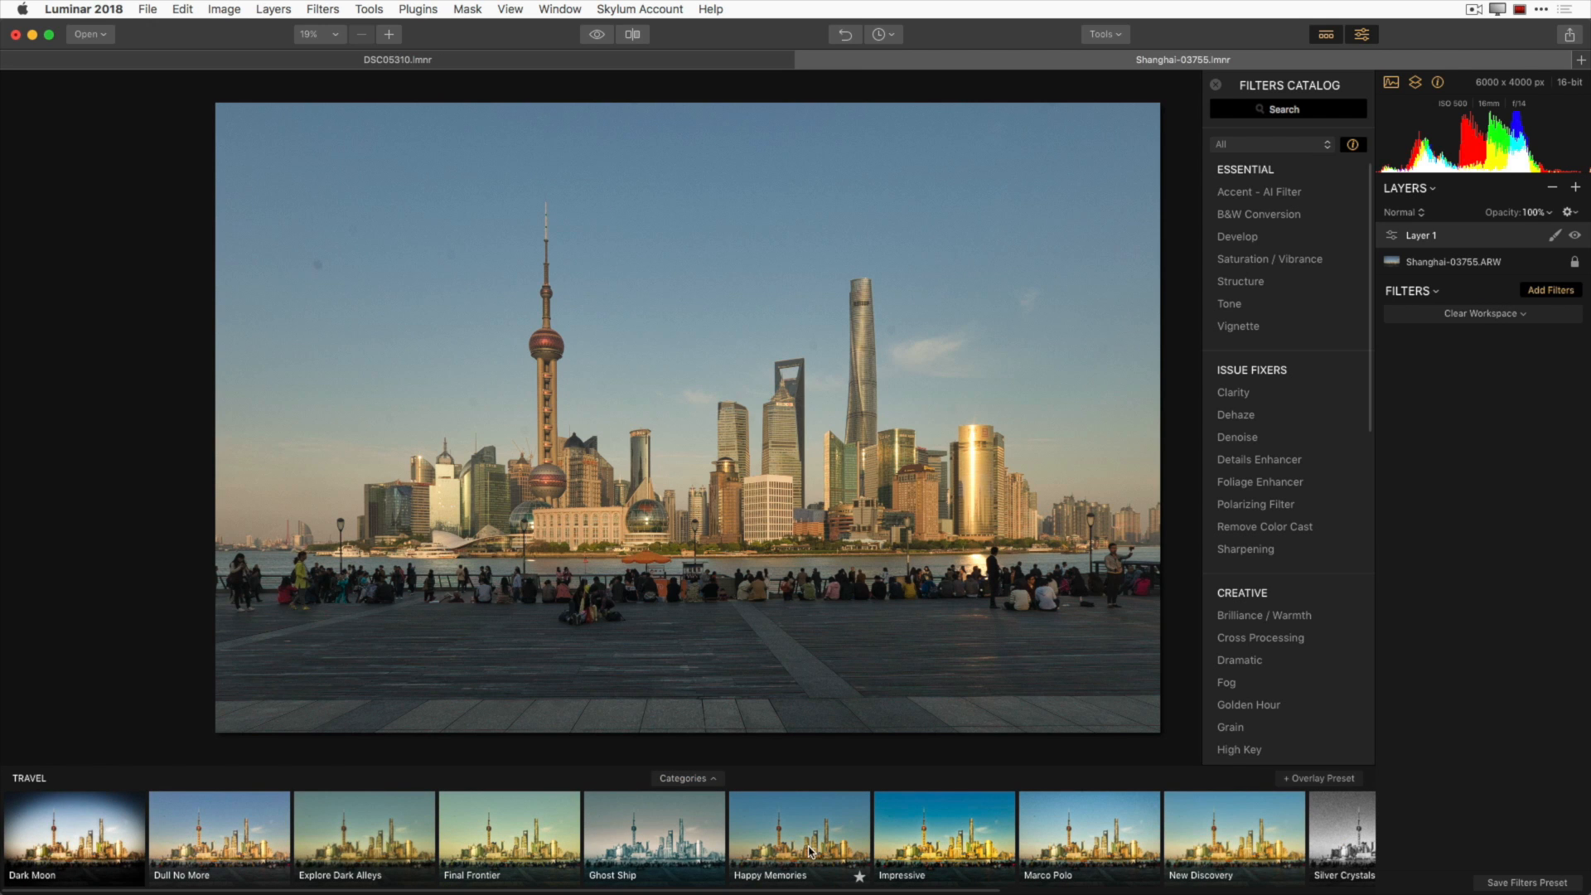
pyautogui.moveTo(801, 831)
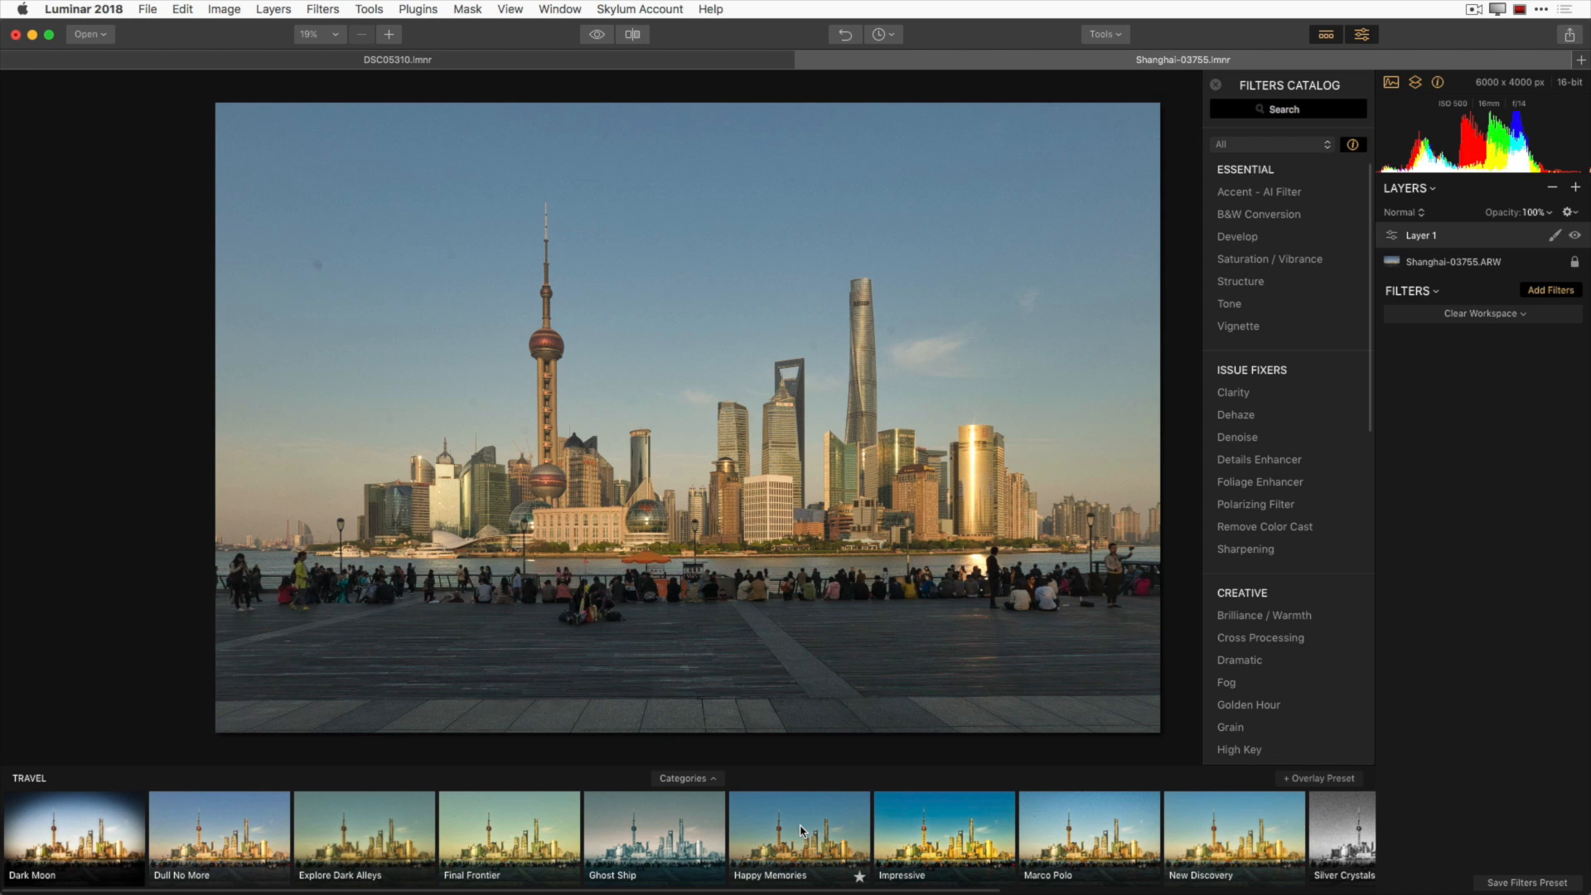